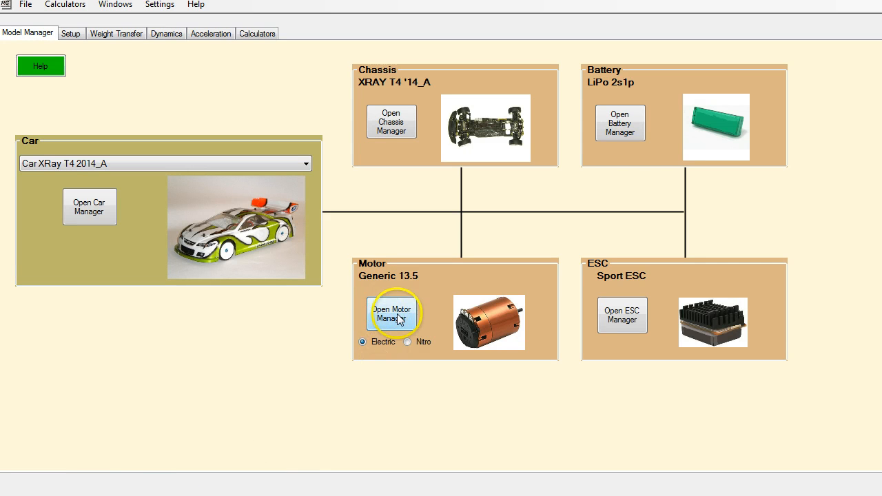
# Open the Generic 13.5 motor manager and show its empty Dyno Analysis page.
pyautogui.click(393, 313)
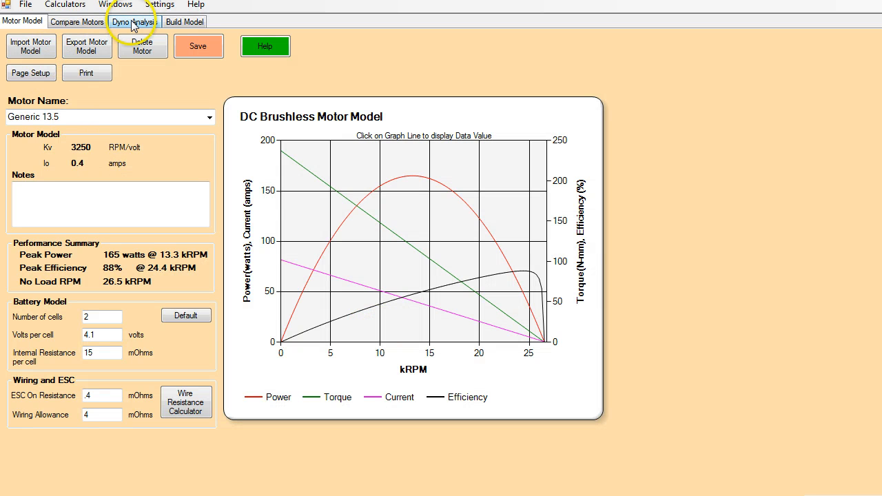
pyautogui.click(134, 21)
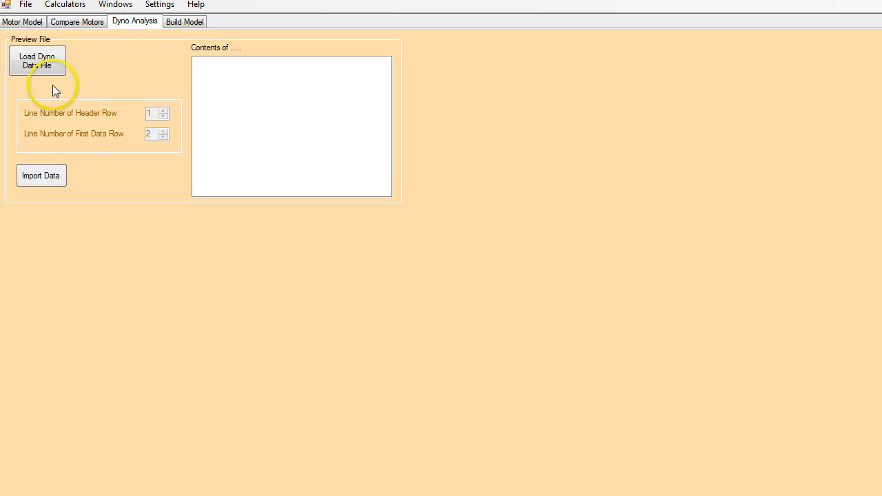
# Load the Tekin13.5 30deg dyno file from the Demo folder into the preview.
pyautogui.click(37, 60)
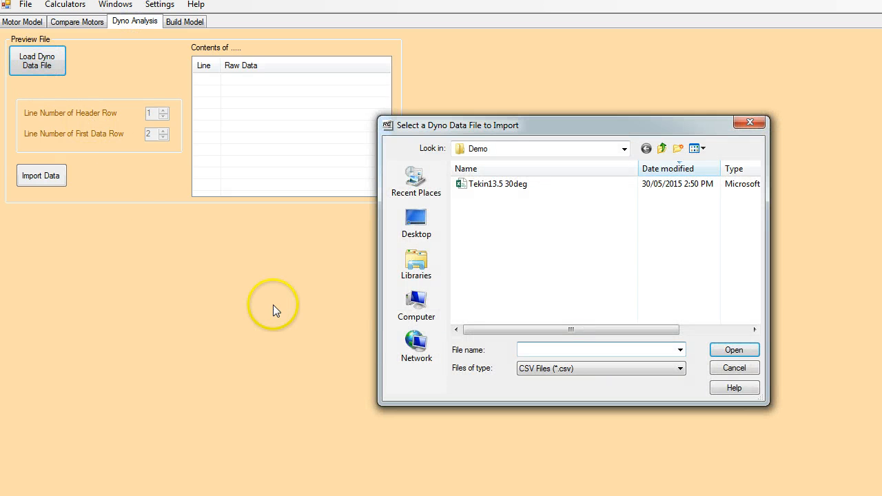
pyautogui.moveTo(491, 184)
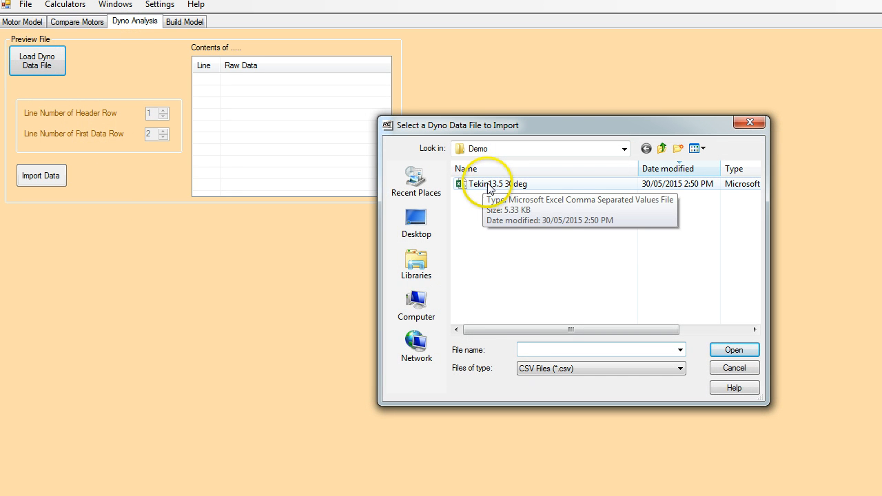
pyautogui.moveTo(521, 187)
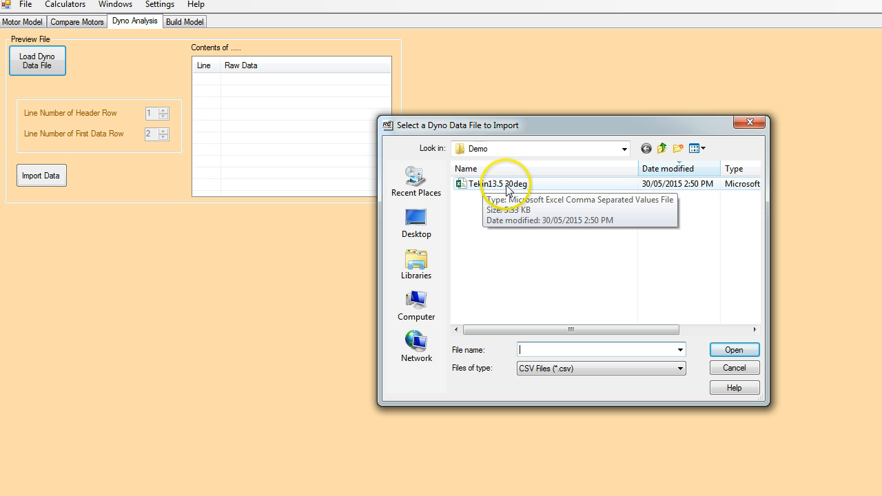
pyautogui.moveTo(473, 189)
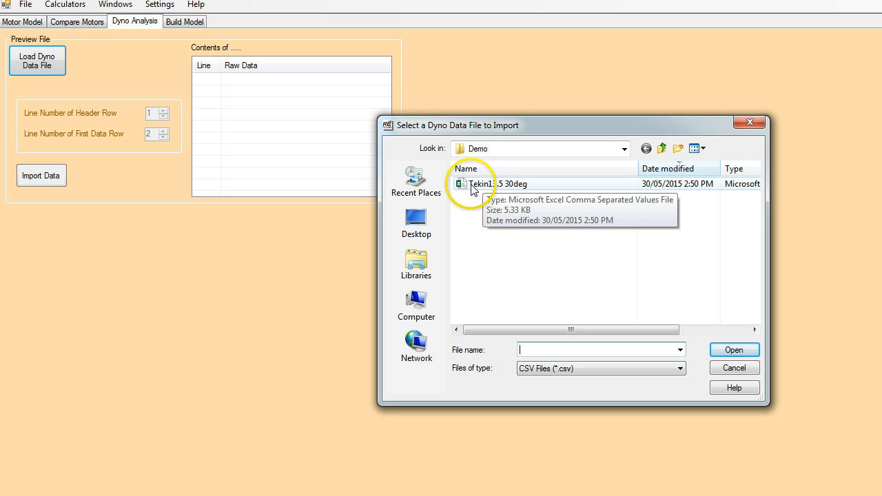
pyautogui.moveTo(519, 192)
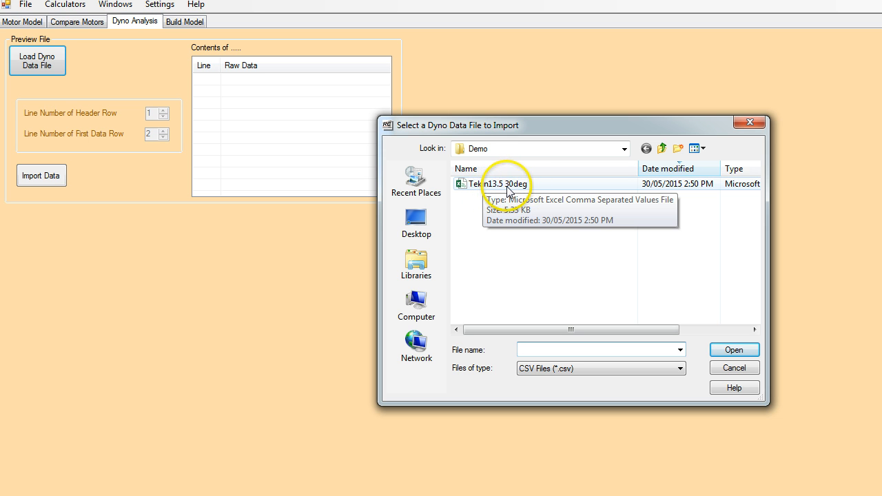
pyautogui.click(497, 183)
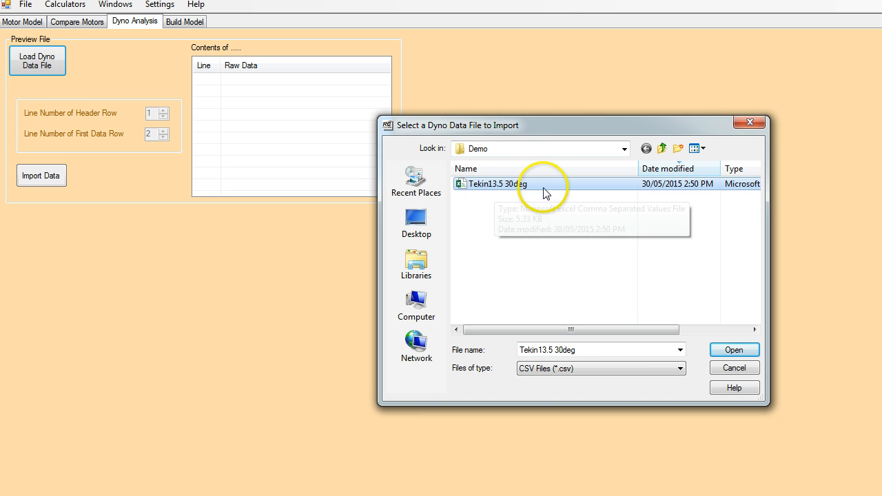
pyautogui.moveTo(503, 197)
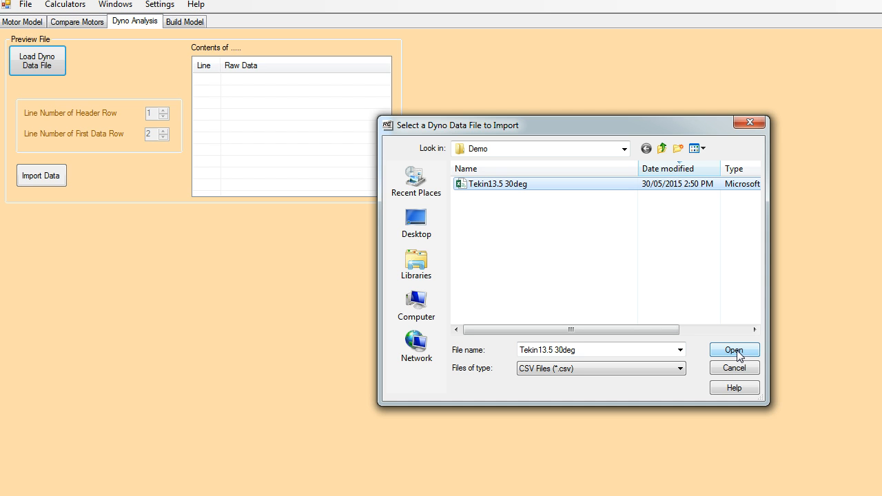
pyautogui.click(734, 350)
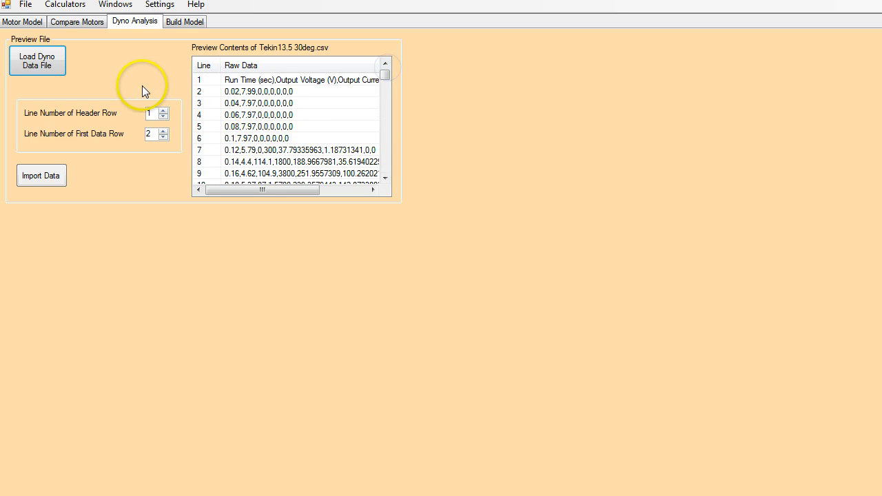
pyautogui.moveTo(266, 86)
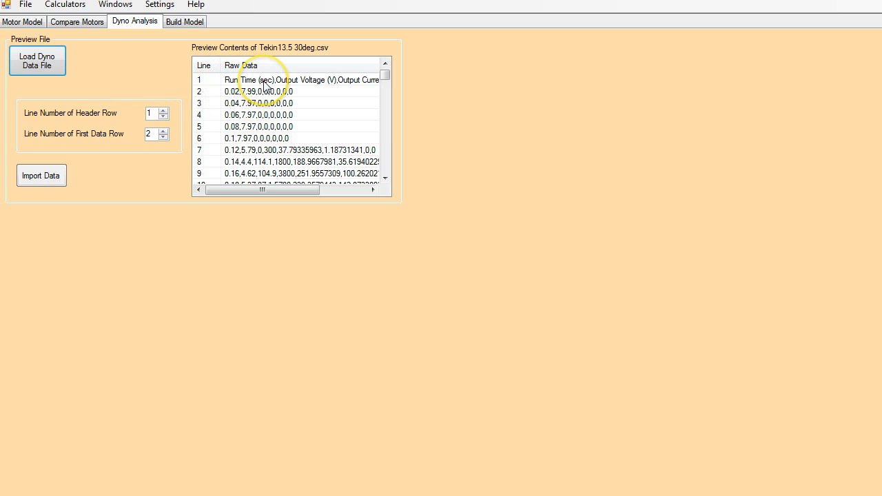
pyautogui.moveTo(213, 84)
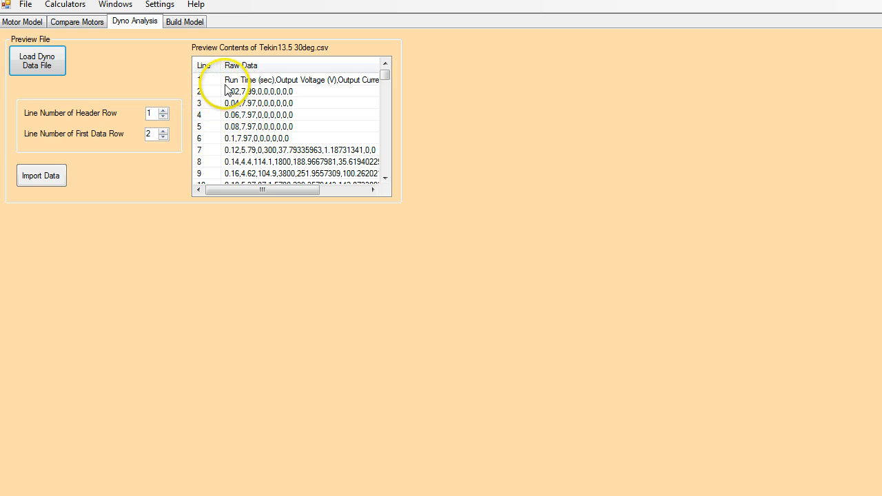
pyautogui.moveTo(214, 111)
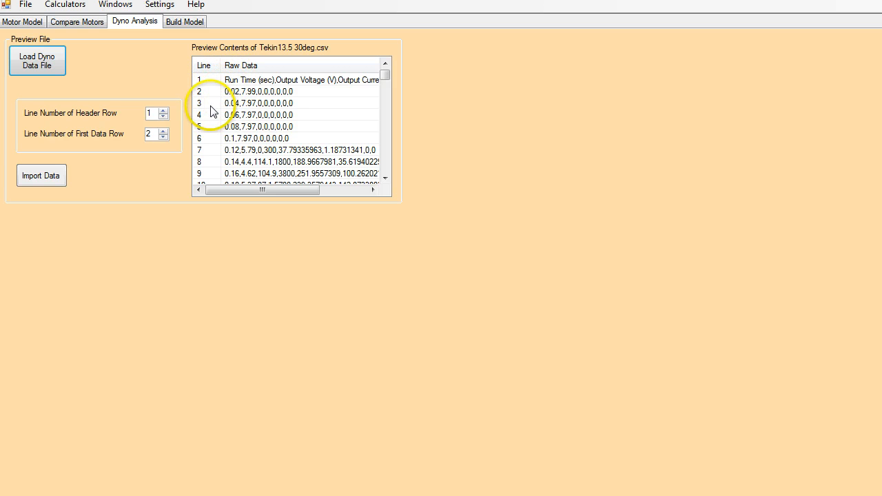
pyautogui.moveTo(189, 136)
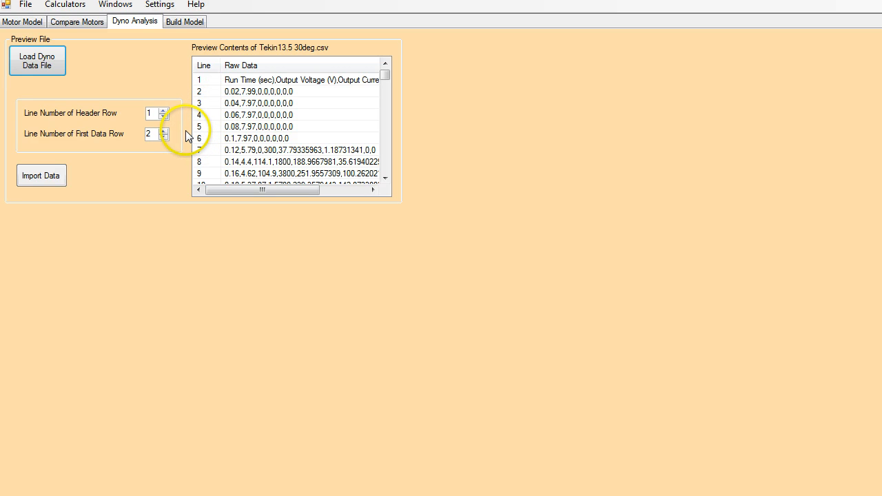
pyautogui.moveTo(261, 114)
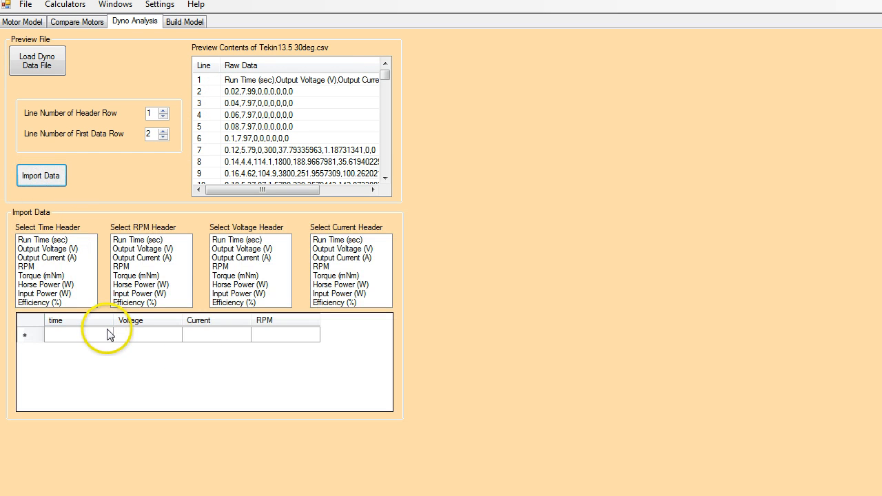
pyautogui.moveTo(84, 341)
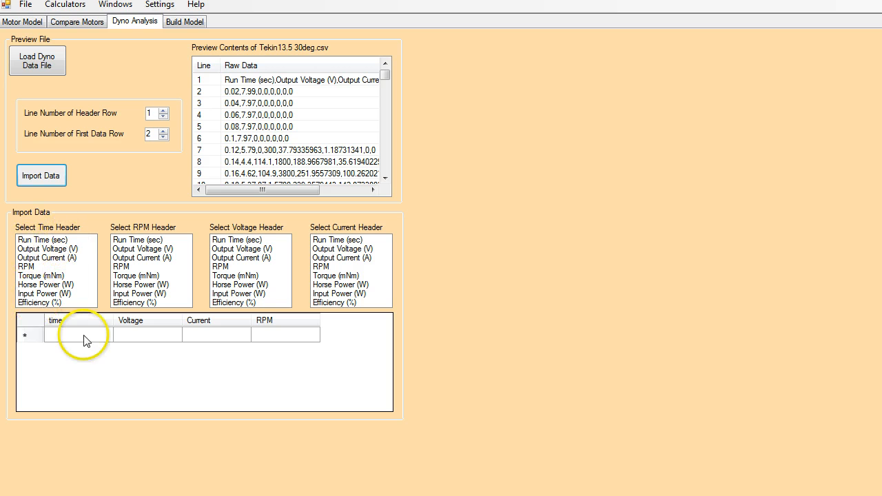
pyautogui.moveTo(56, 257)
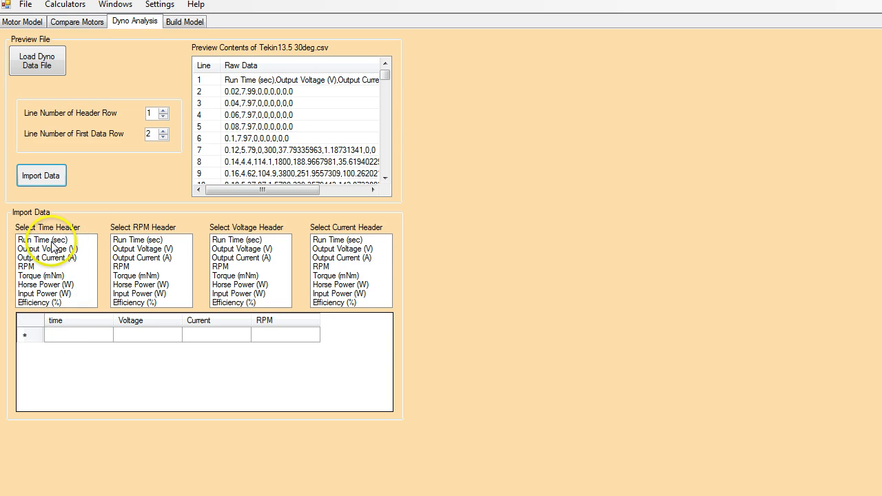
pyautogui.moveTo(56, 278)
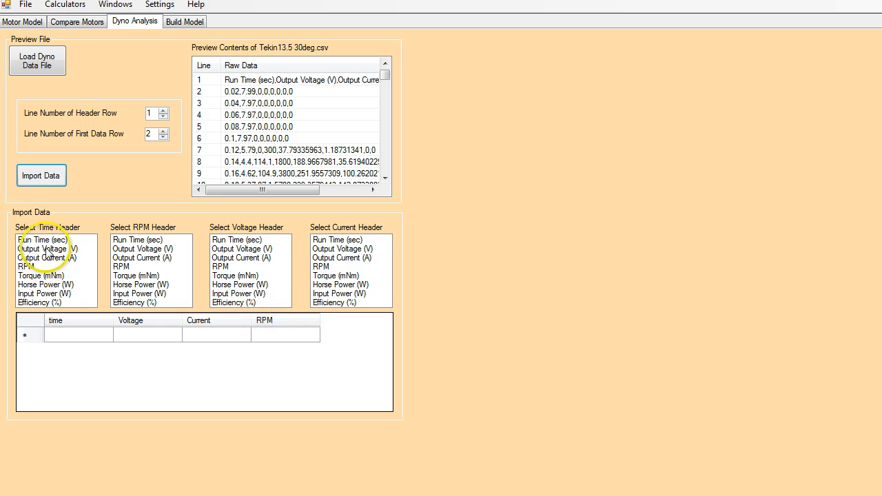
# Map Run Time, RPM, Output Voltage and Output Current as the dyno columns.
pyautogui.click(43, 240)
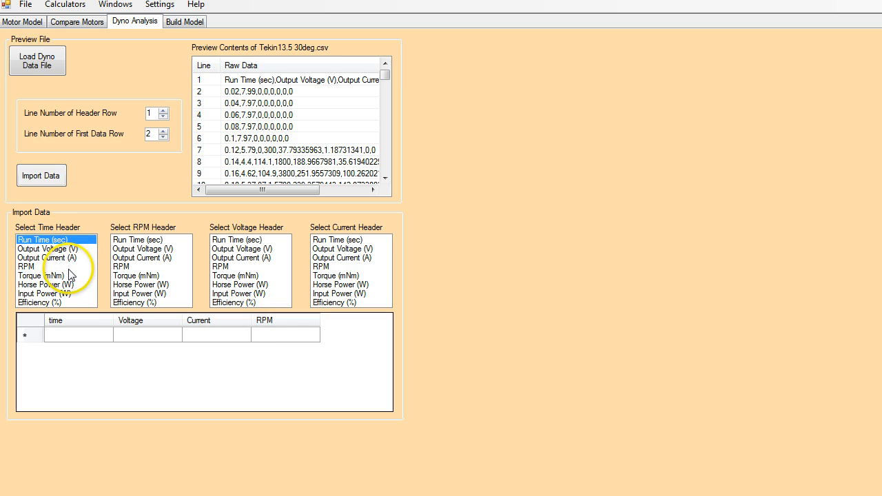
pyautogui.moveTo(128, 274)
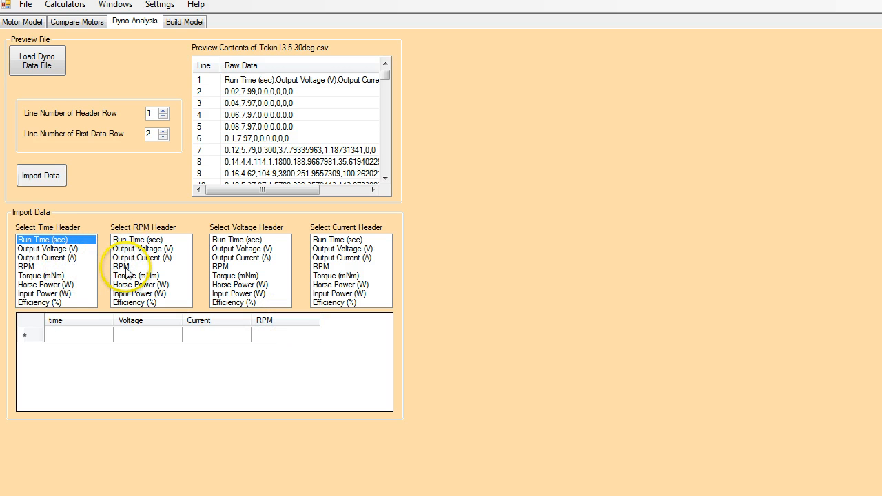
pyautogui.click(120, 267)
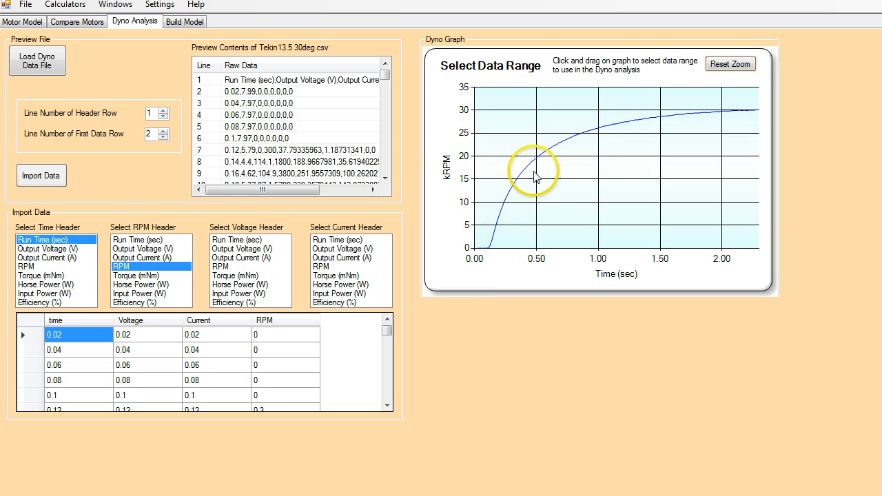
pyautogui.moveTo(724, 124)
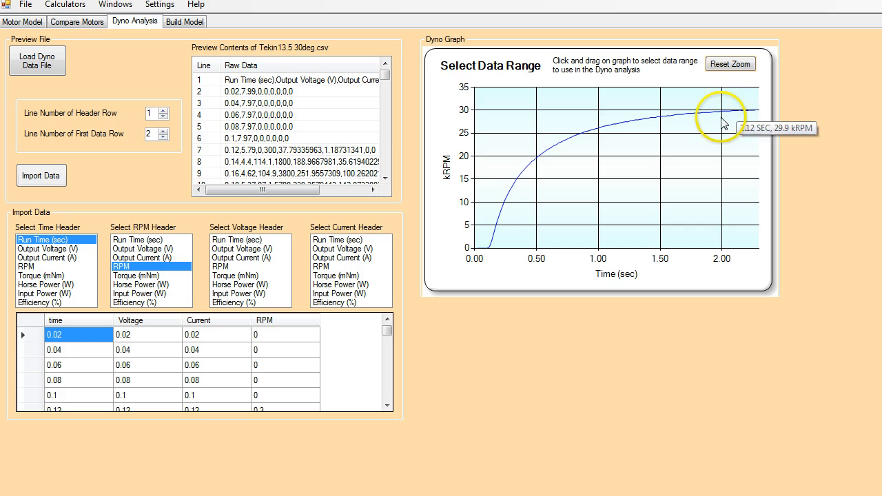
pyautogui.moveTo(474, 116)
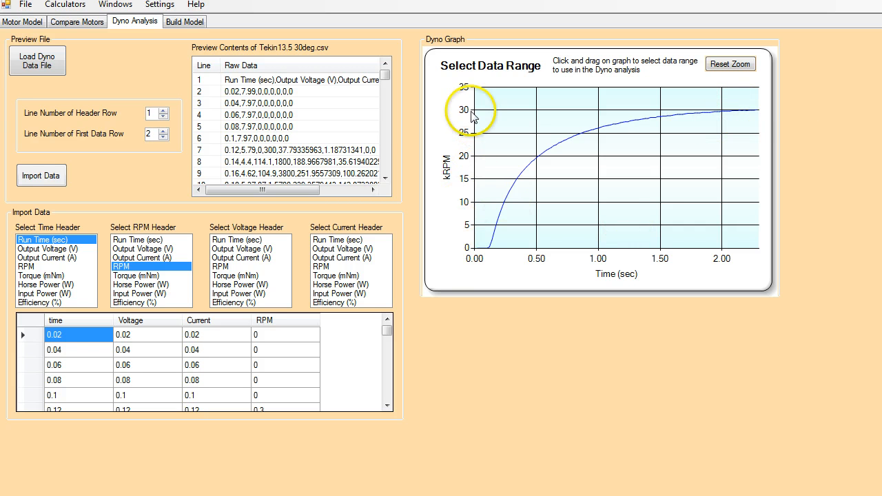
pyautogui.moveTo(527, 261)
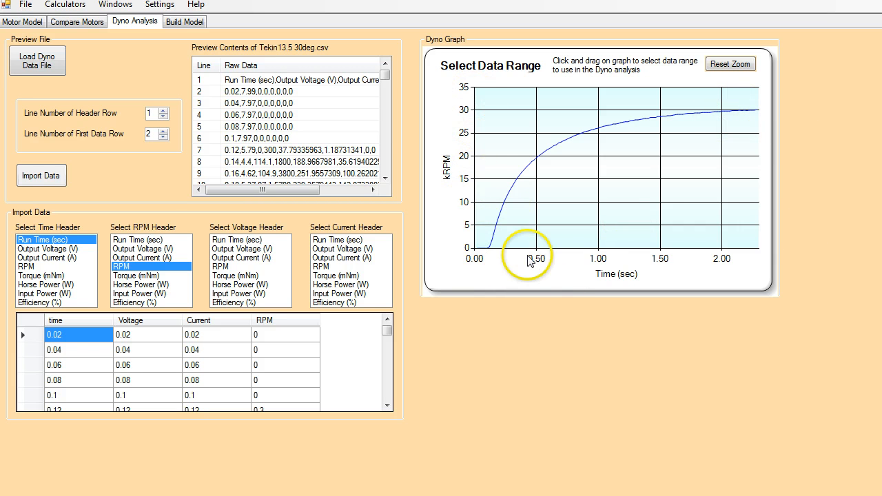
pyautogui.moveTo(558, 150)
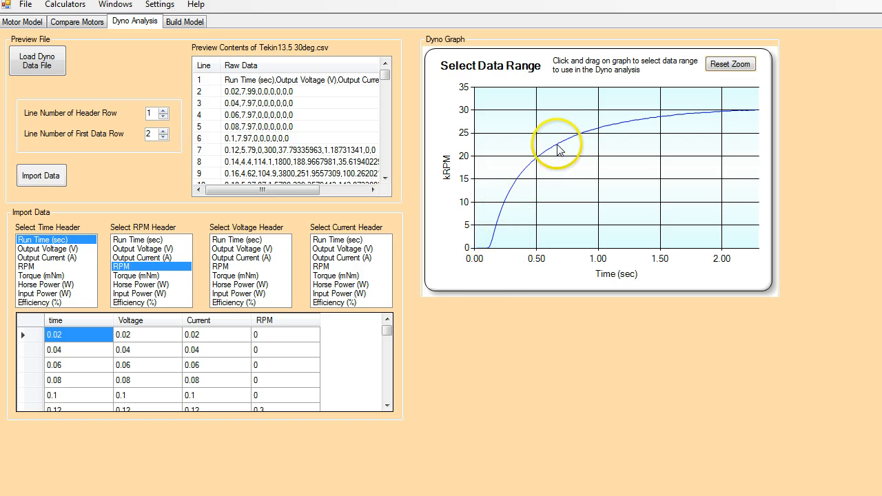
pyautogui.moveTo(698, 133)
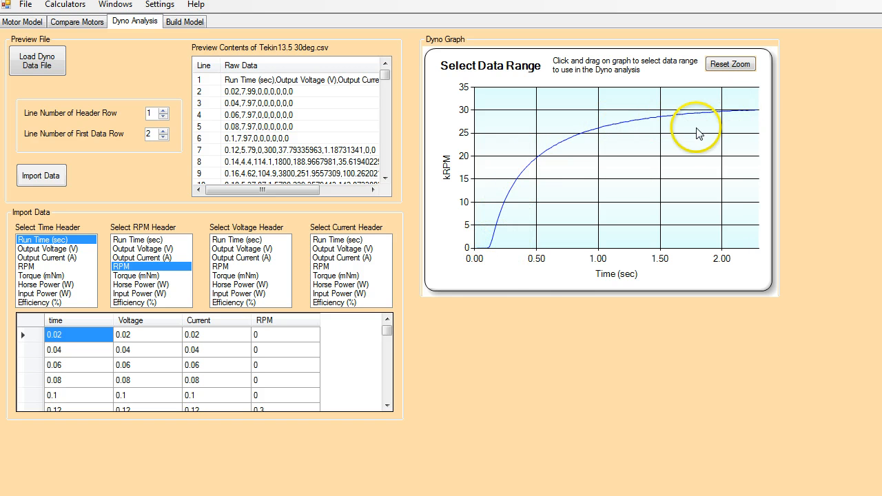
pyautogui.moveTo(475, 394)
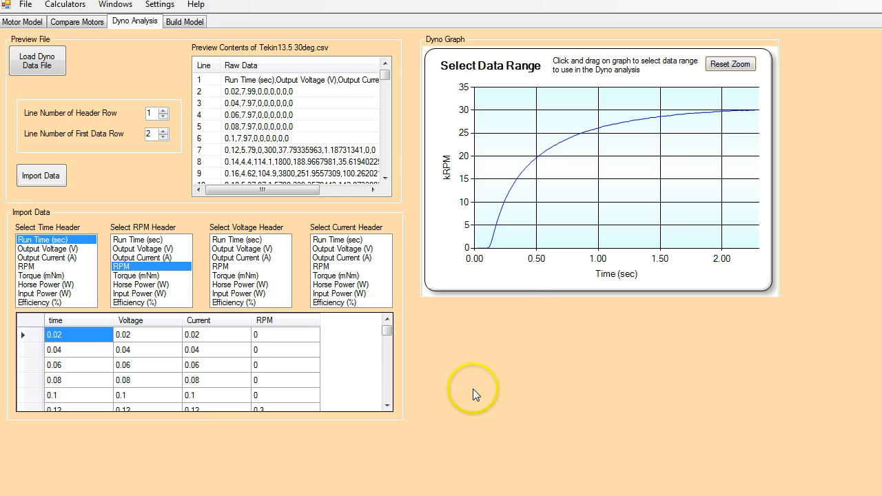
pyautogui.moveTo(236, 251)
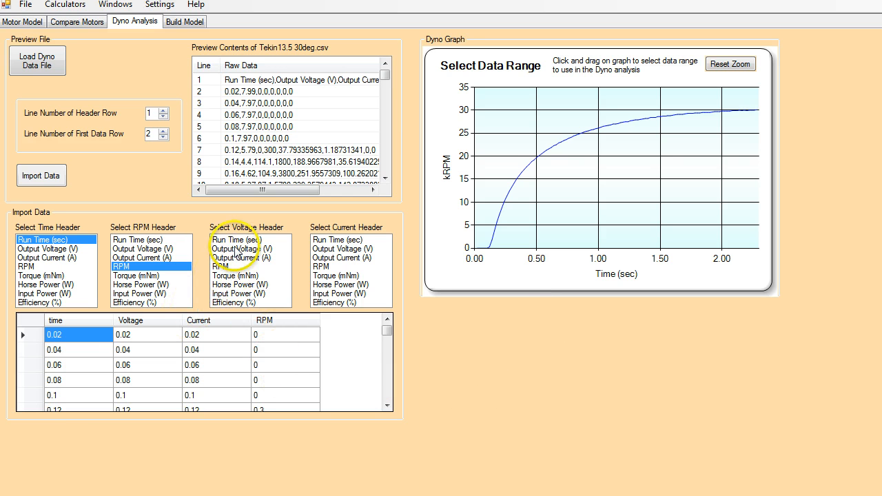
pyautogui.click(246, 249)
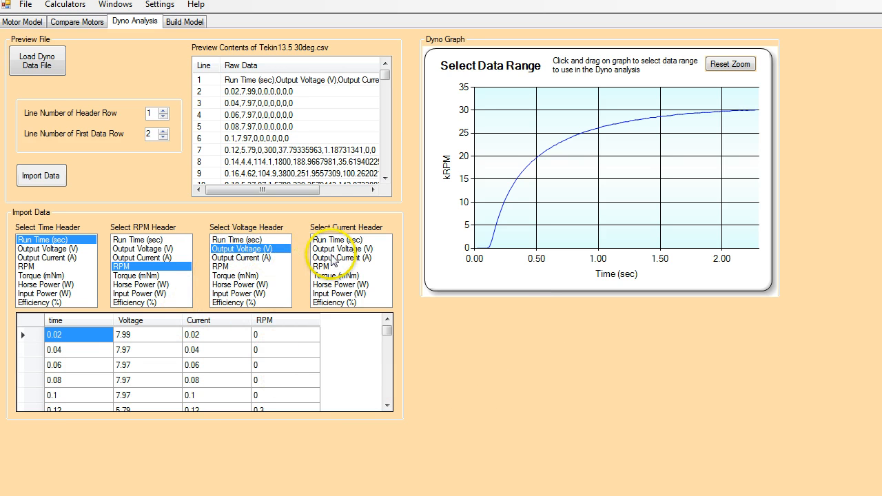
pyautogui.click(343, 257)
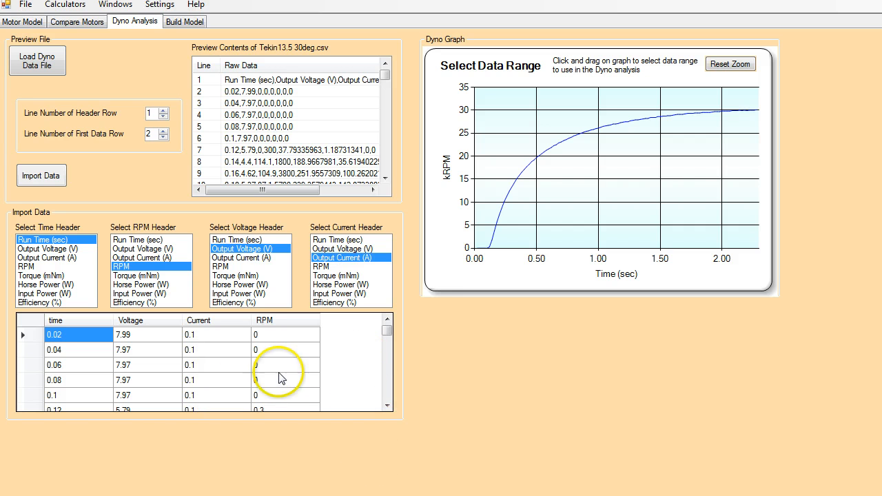
pyautogui.moveTo(541, 228)
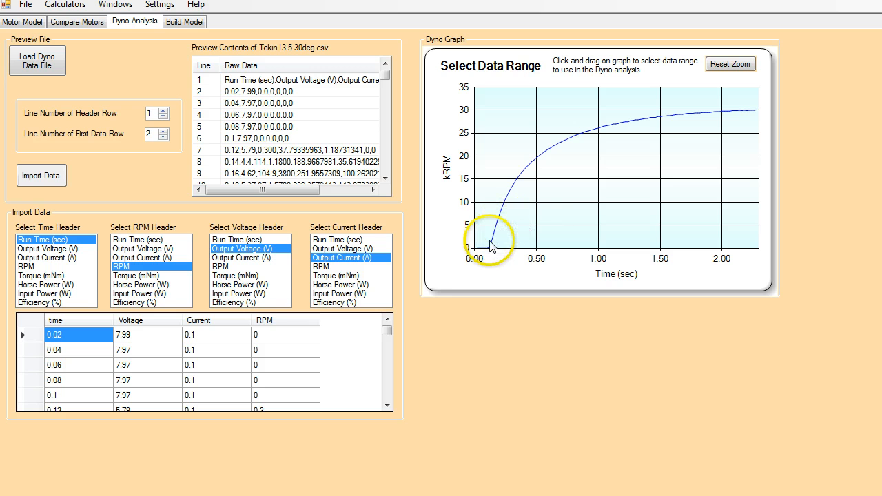
pyautogui.moveTo(543, 212)
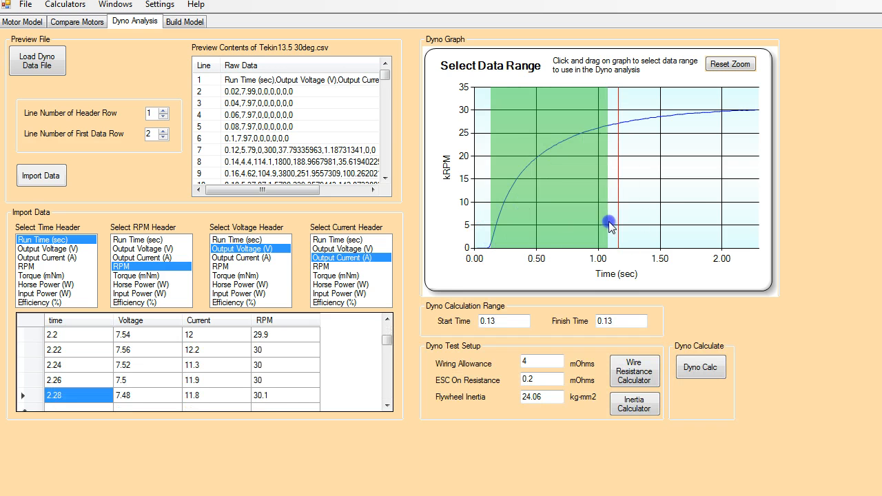
# Select 0.13 to 2.25 seconds on the data range graph, then select the ESC on-resistance field.
pyautogui.moveTo(610, 224); pyautogui.dragTo(754, 210)
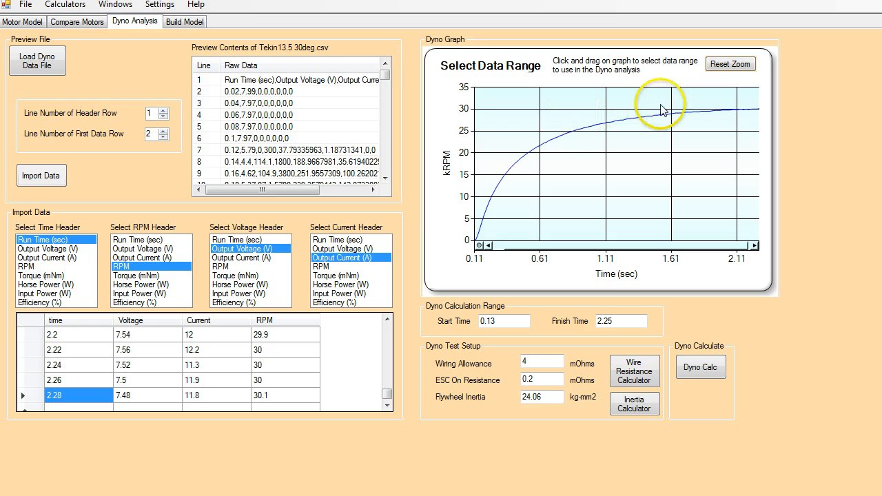
pyautogui.moveTo(586, 110)
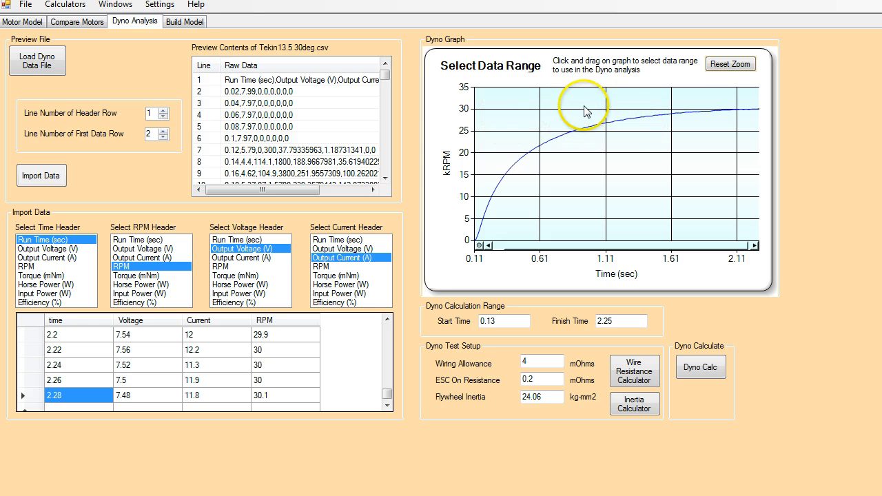
pyautogui.moveTo(740, 110)
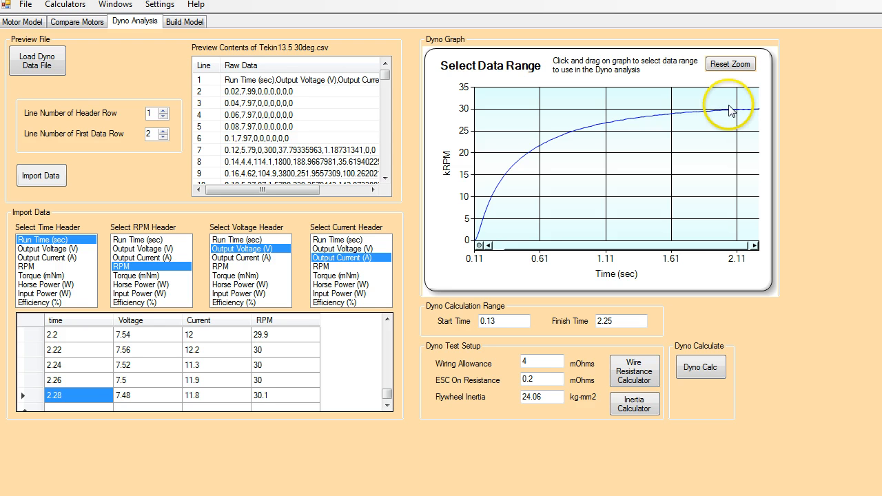
pyautogui.moveTo(647, 117)
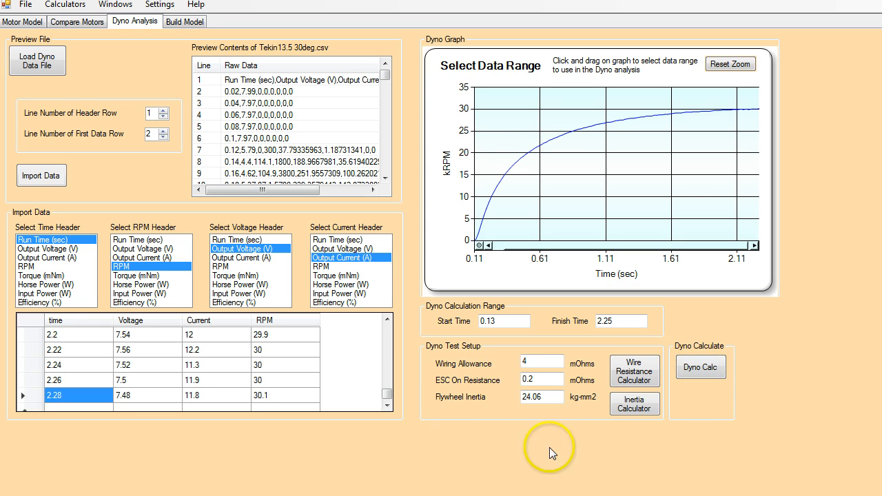
pyautogui.moveTo(598, 384)
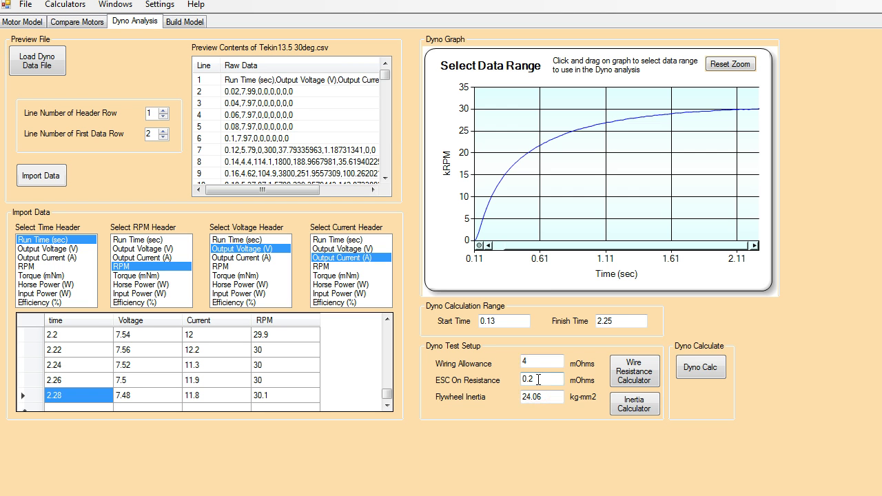
pyautogui.click(543, 379)
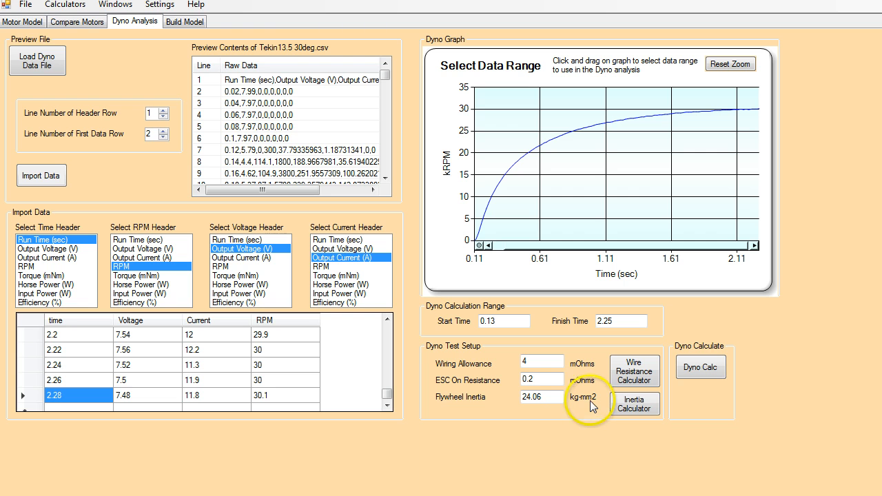
pyautogui.click(634, 403)
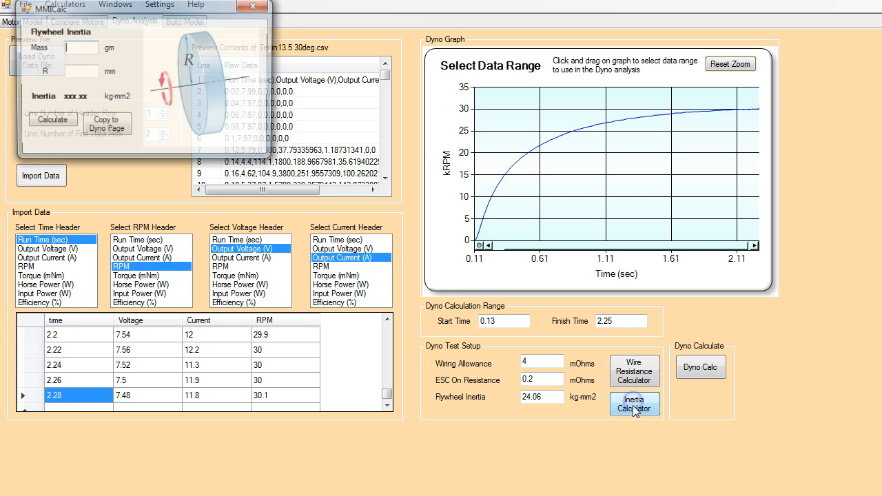
pyautogui.click(635, 403)
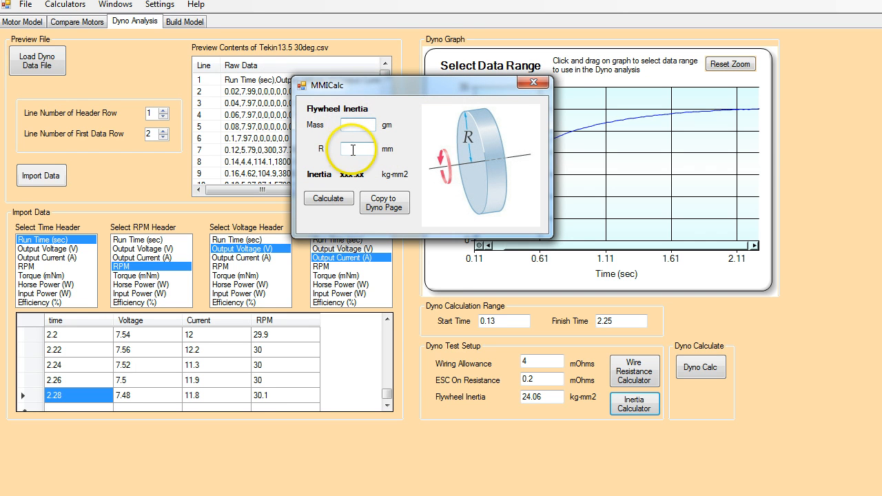
pyautogui.moveTo(472, 122)
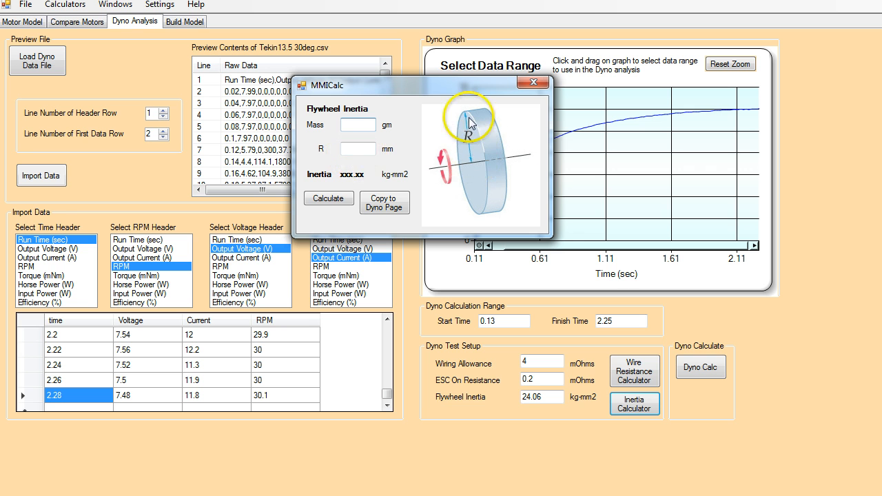
pyautogui.moveTo(372, 188)
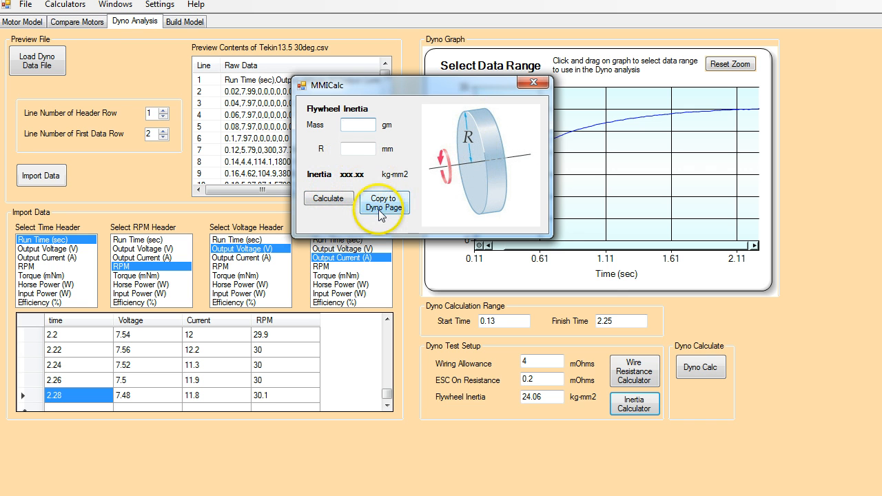
pyautogui.click(384, 202)
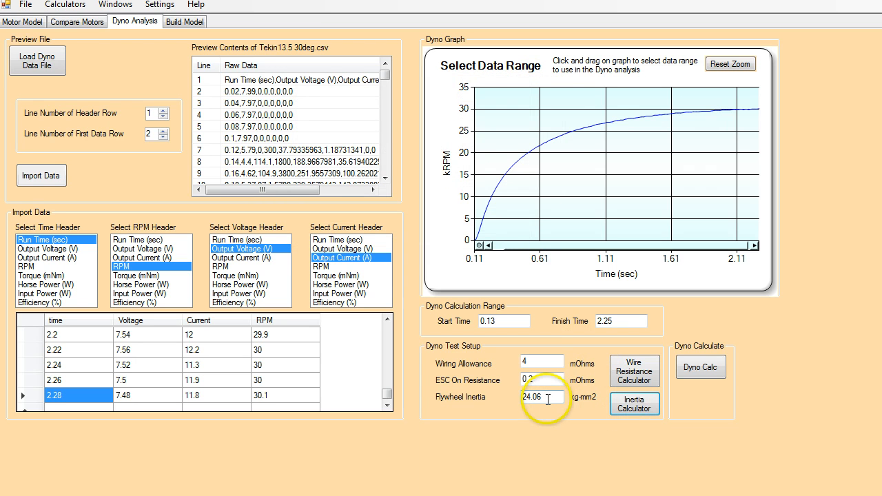
pyautogui.moveTo(584, 143)
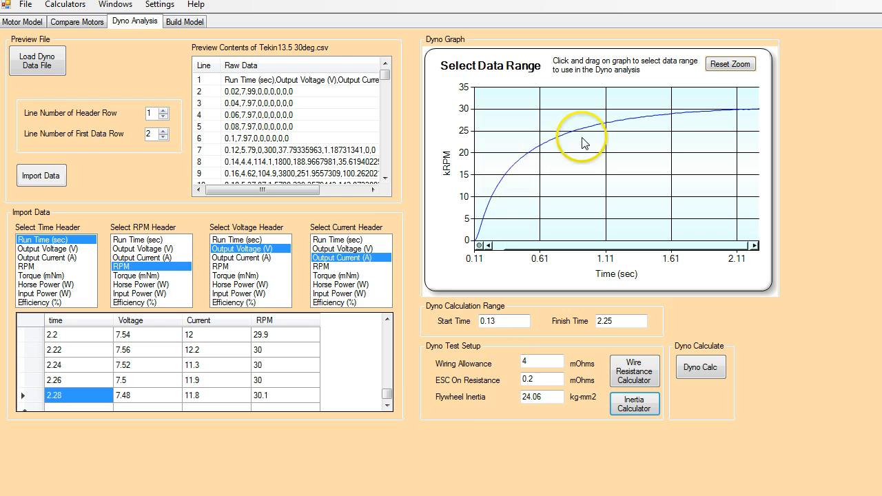
# Run Dyno Calc to graph power and a second curve against 0–30 kRPM.
pyautogui.click(701, 367)
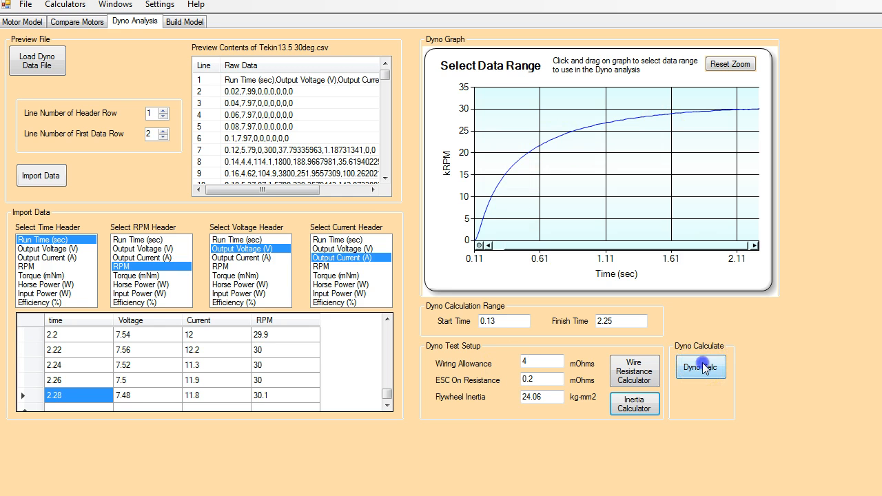
pyautogui.click(700, 367)
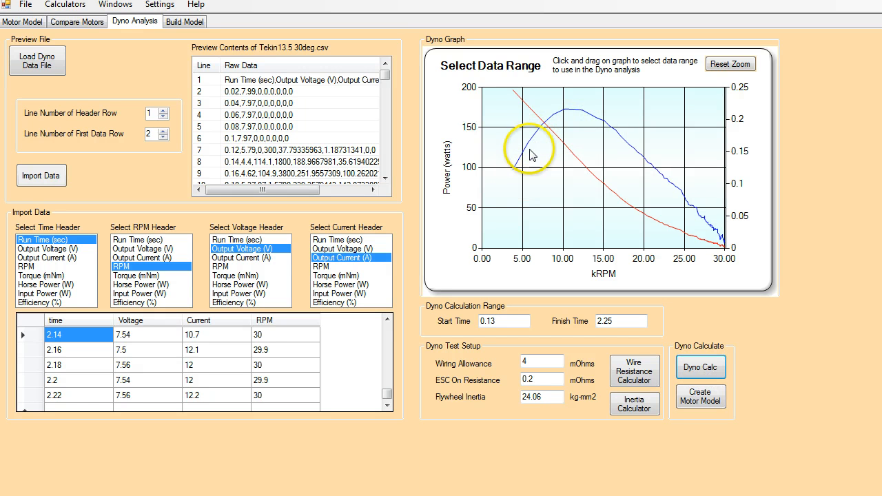
pyautogui.moveTo(724, 245)
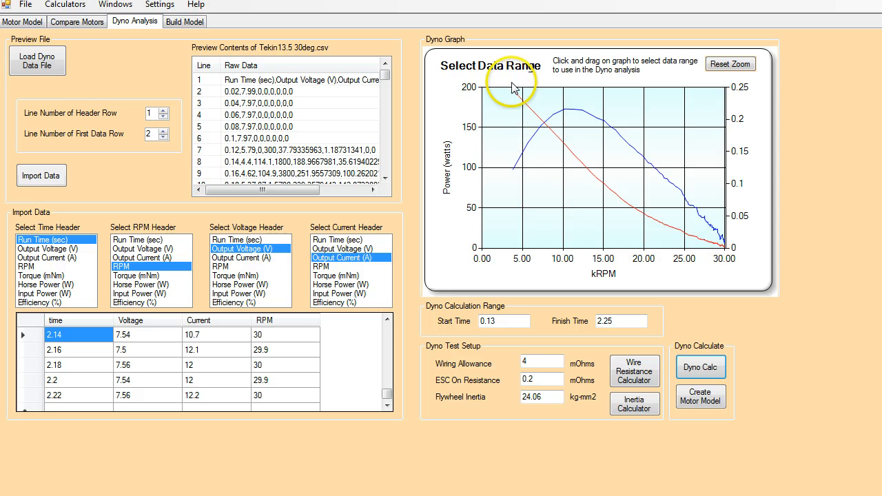
pyautogui.moveTo(741, 250)
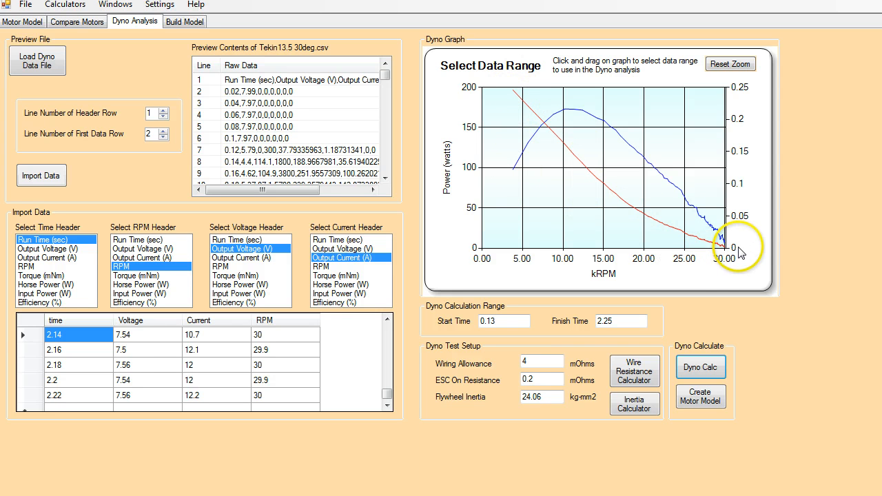
pyautogui.moveTo(574, 364)
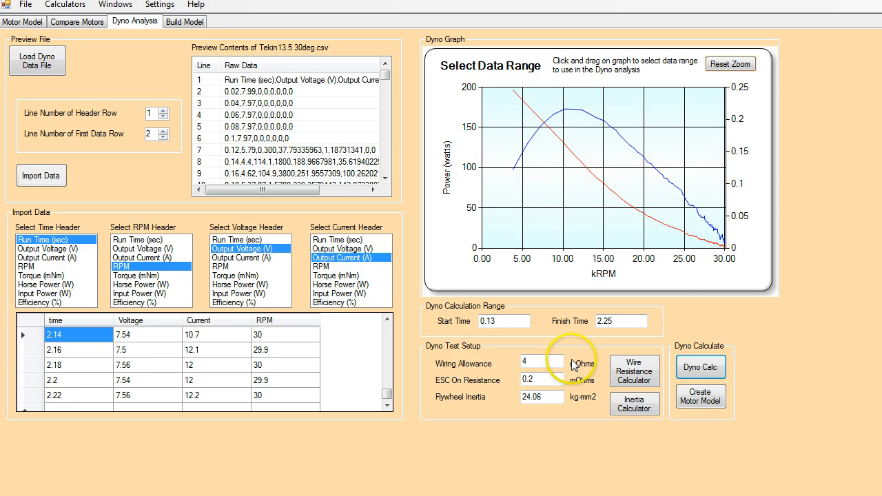
pyautogui.moveTo(700, 396)
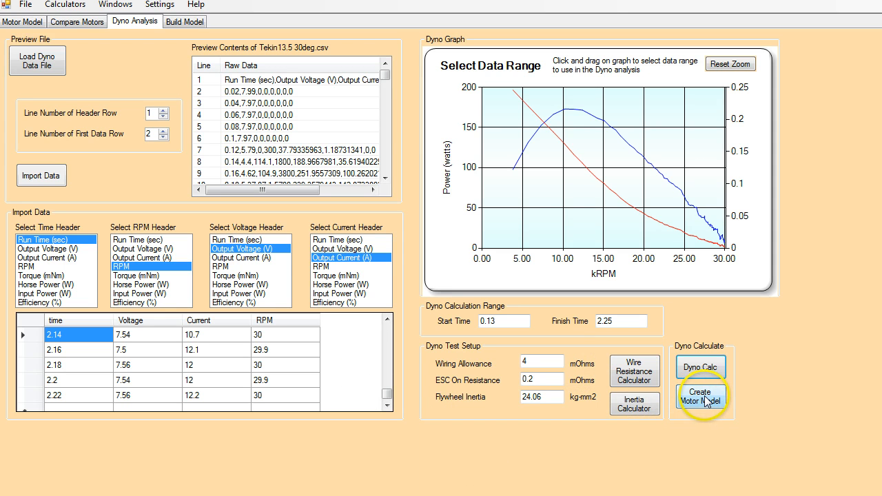
# Create a motor model from the dyno results and add Gen2 to its name.
pyautogui.click(702, 396)
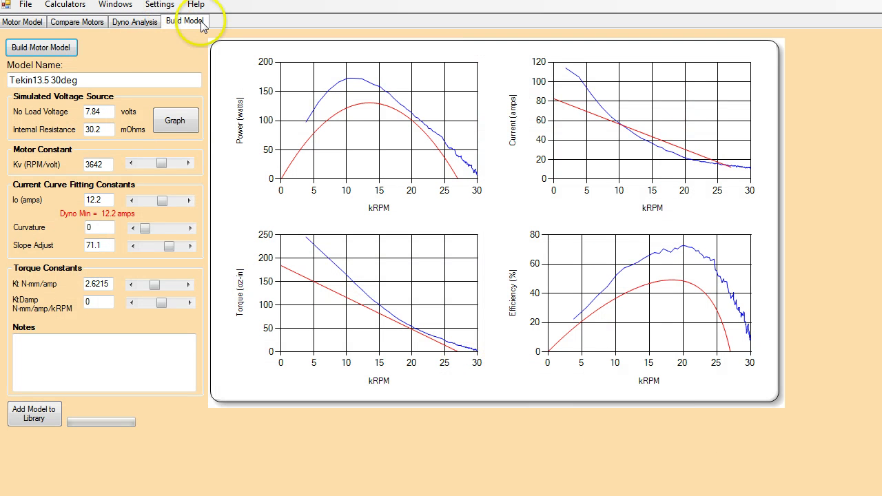
pyautogui.moveTo(144, 102)
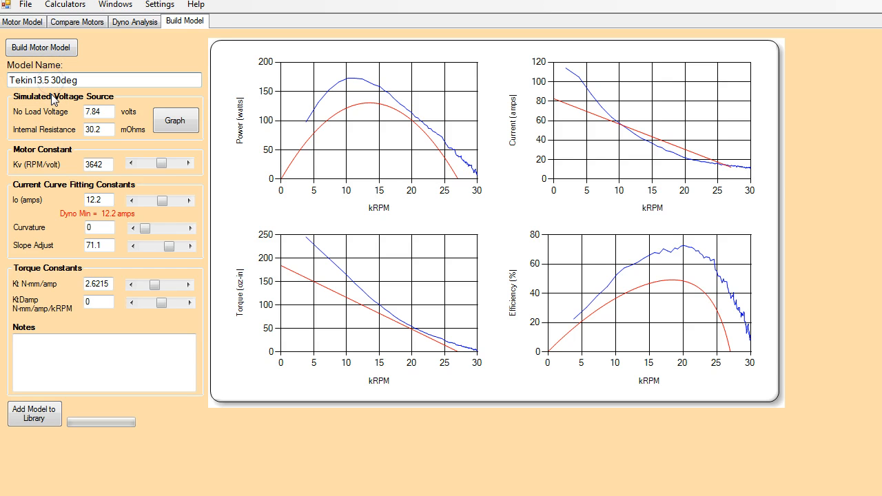
pyautogui.write('Gen2')
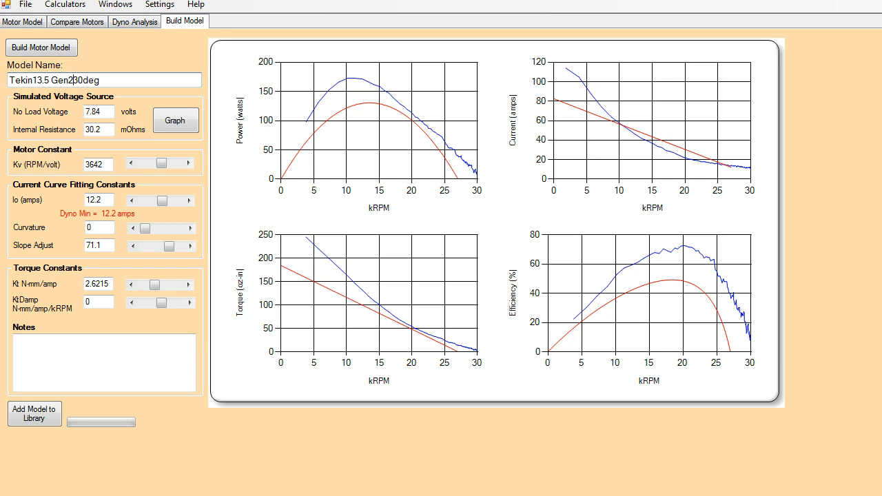
pyautogui.moveTo(52, 143)
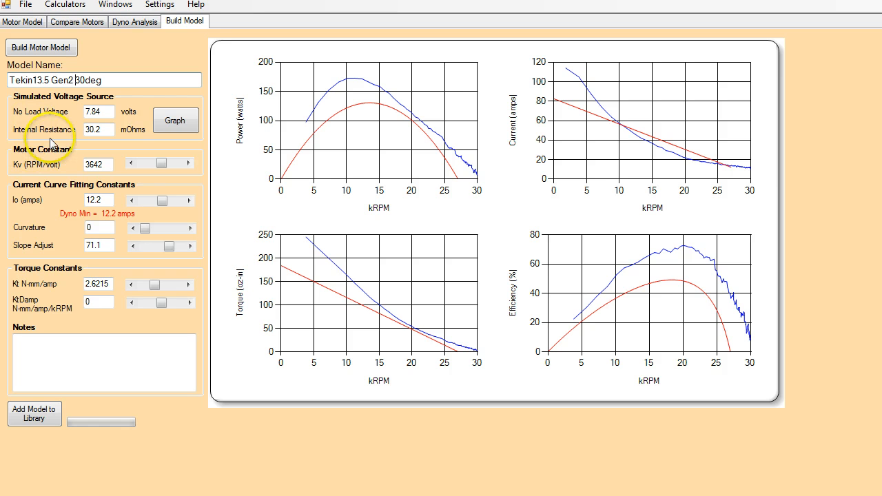
pyautogui.moveTo(134, 172)
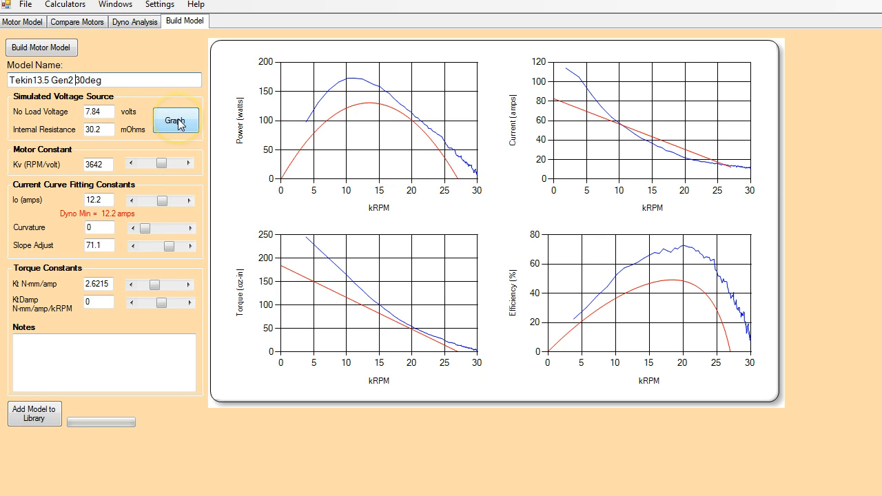
pyautogui.moveTo(61, 107)
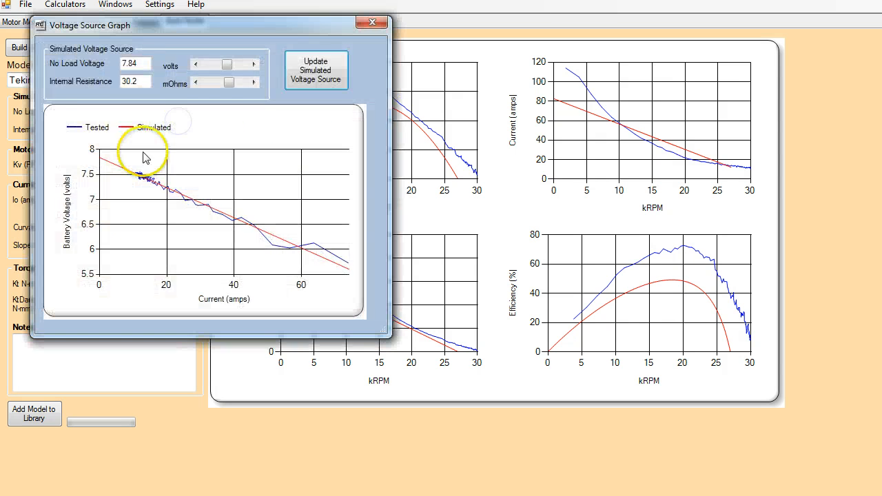
# Tune the simulated voltage source to 7.78 V no-load and 34.1 mOhms resistance.
pyautogui.moveTo(90, 26); pyautogui.dragTo(145, 12)
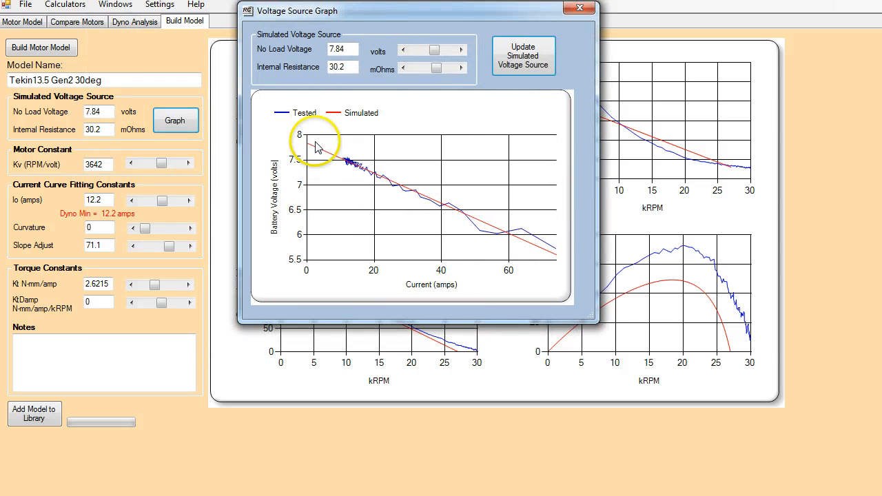
pyautogui.moveTo(324, 245)
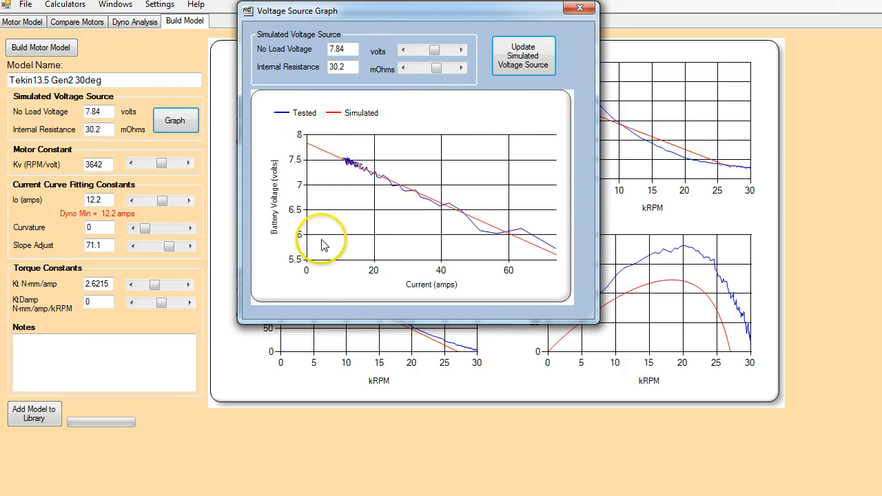
pyautogui.moveTo(451, 265)
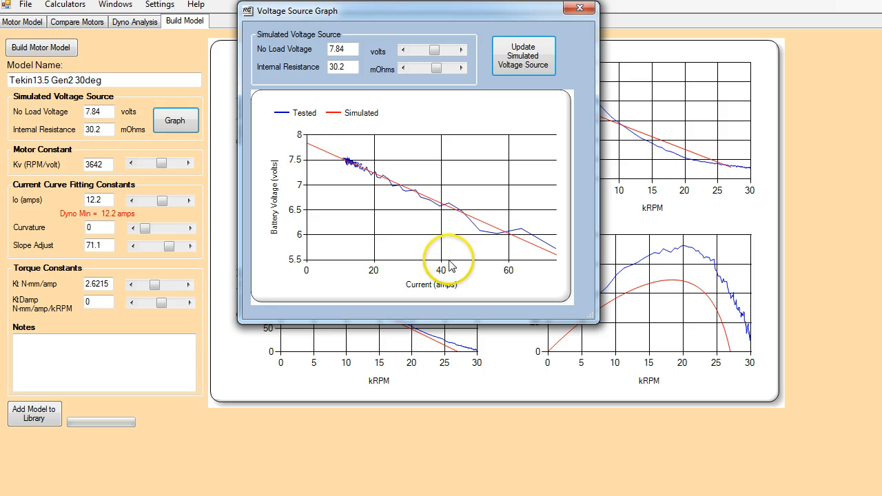
pyautogui.moveTo(354, 176)
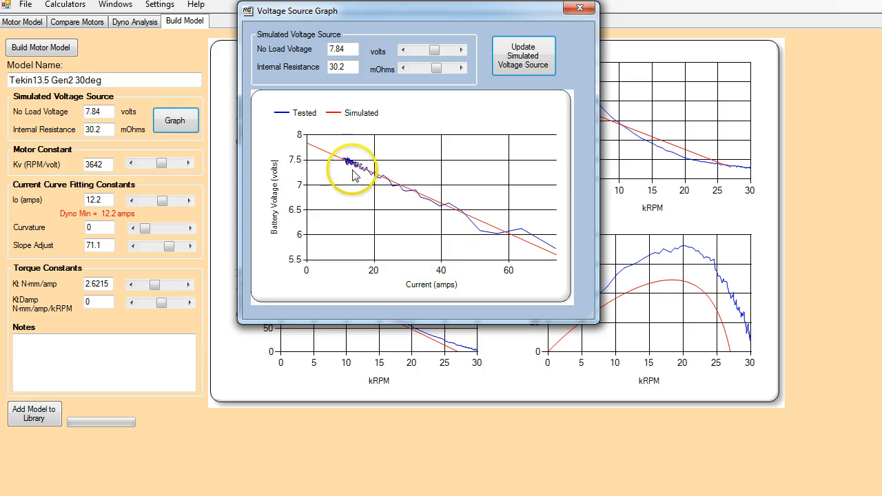
pyautogui.moveTo(544, 242)
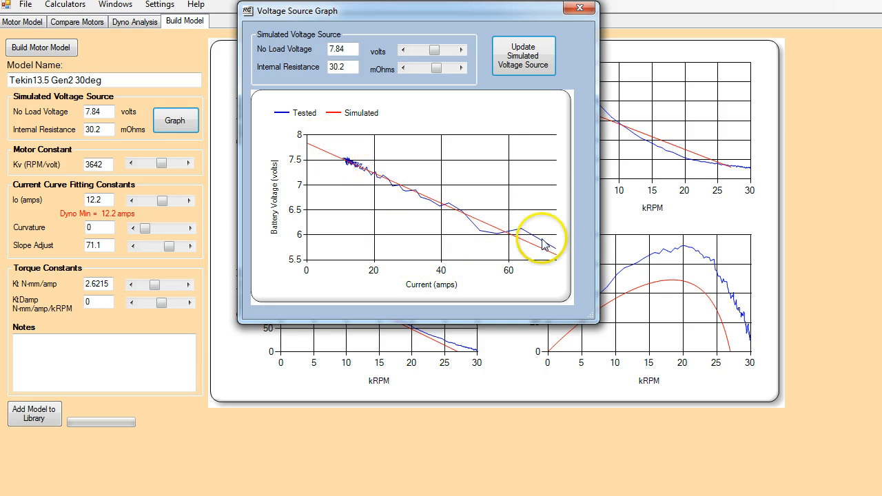
pyautogui.moveTo(411, 188)
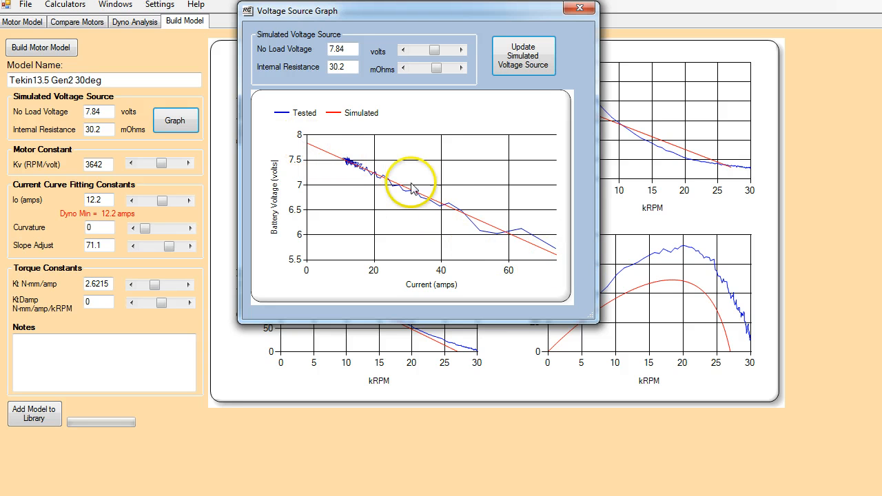
pyautogui.moveTo(371, 181)
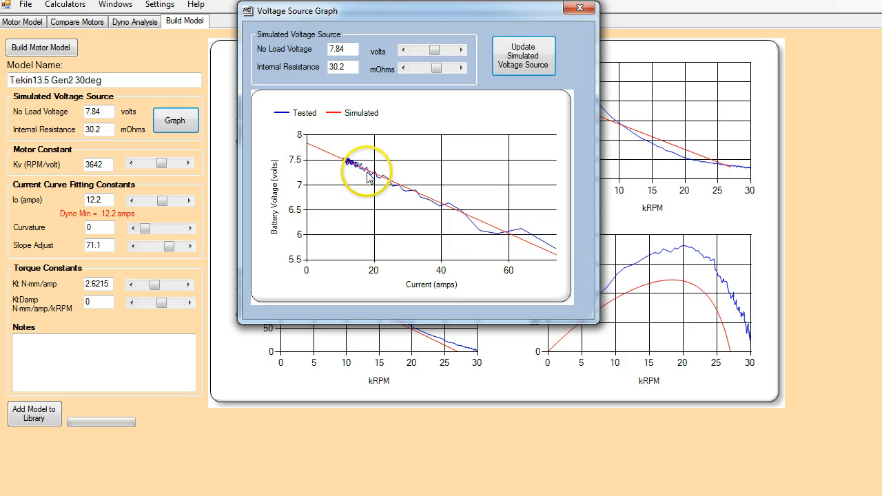
pyautogui.moveTo(448, 225)
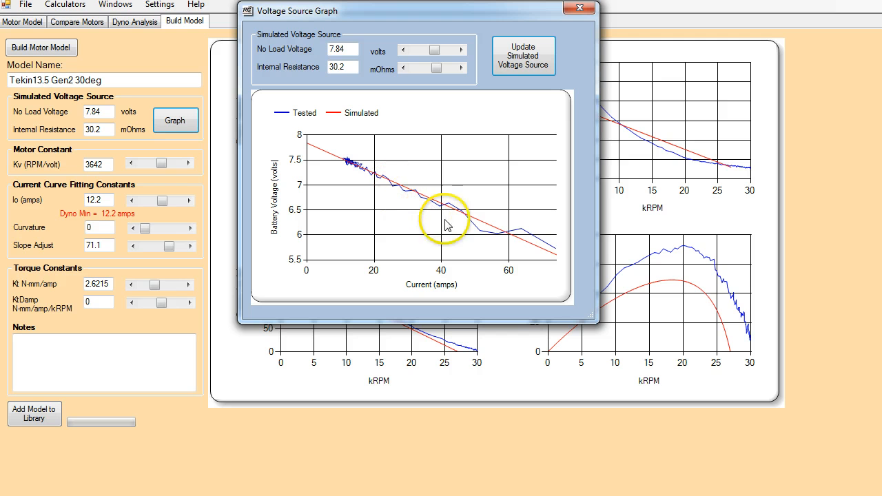
pyautogui.moveTo(544, 278)
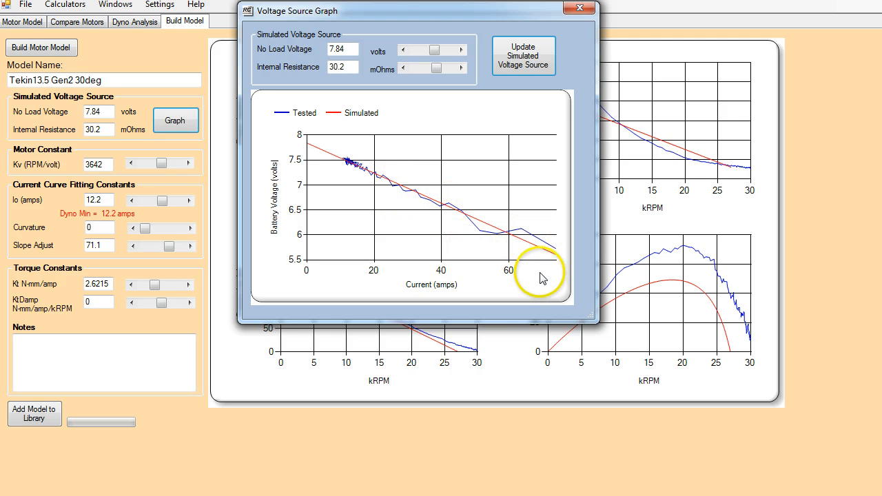
pyautogui.moveTo(522, 249)
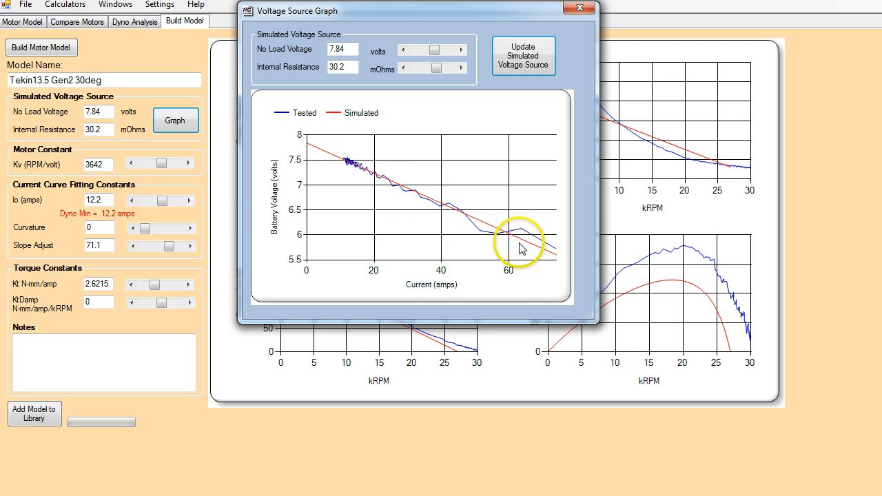
pyautogui.moveTo(440, 217)
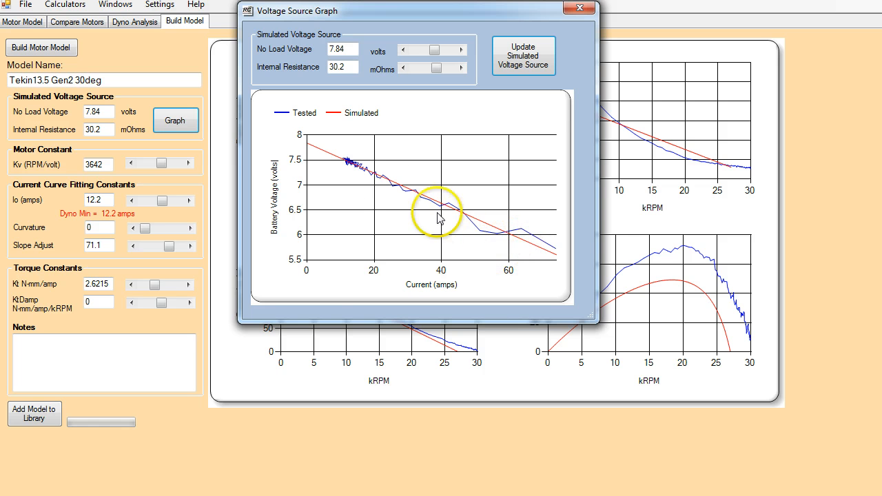
pyautogui.moveTo(315, 283)
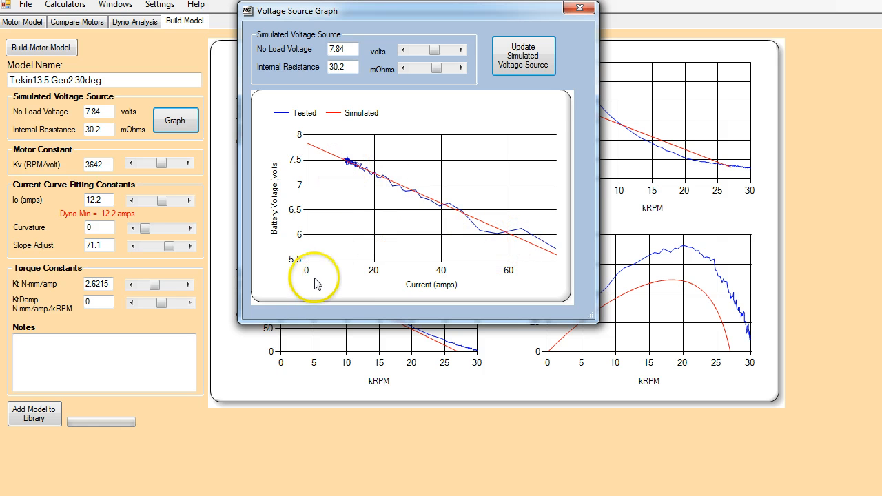
pyautogui.moveTo(402, 276)
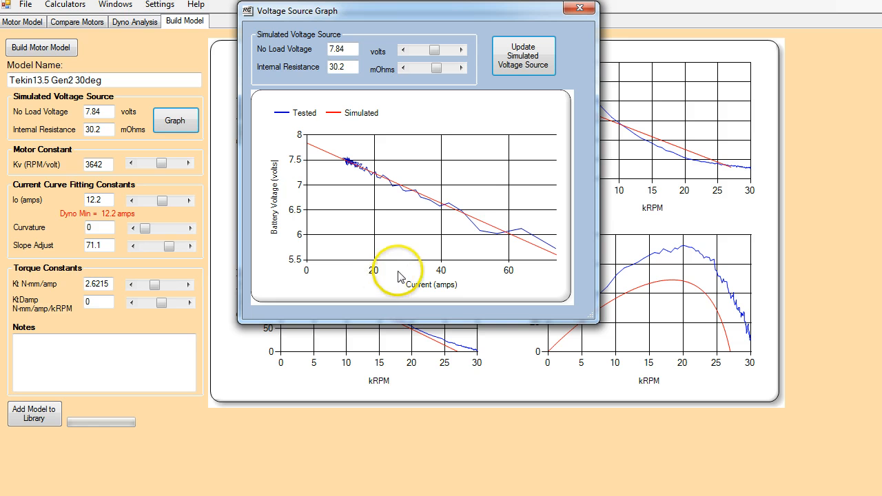
pyautogui.moveTo(519, 215)
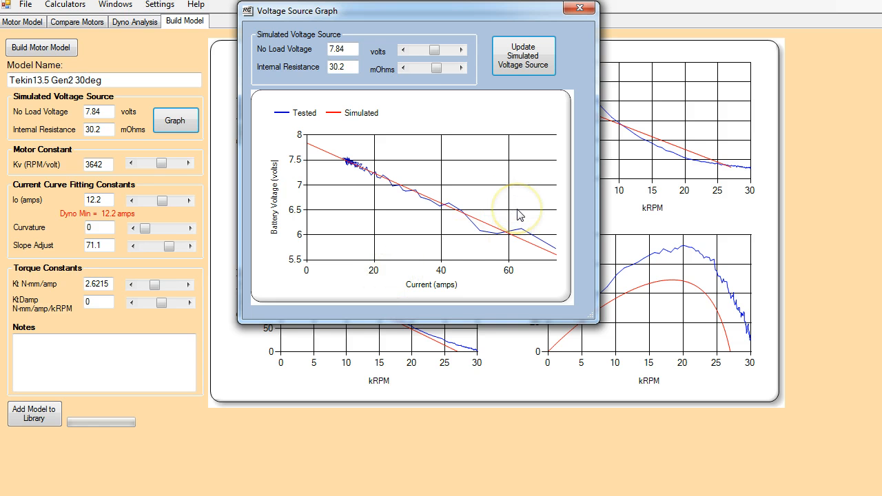
pyautogui.moveTo(349, 158)
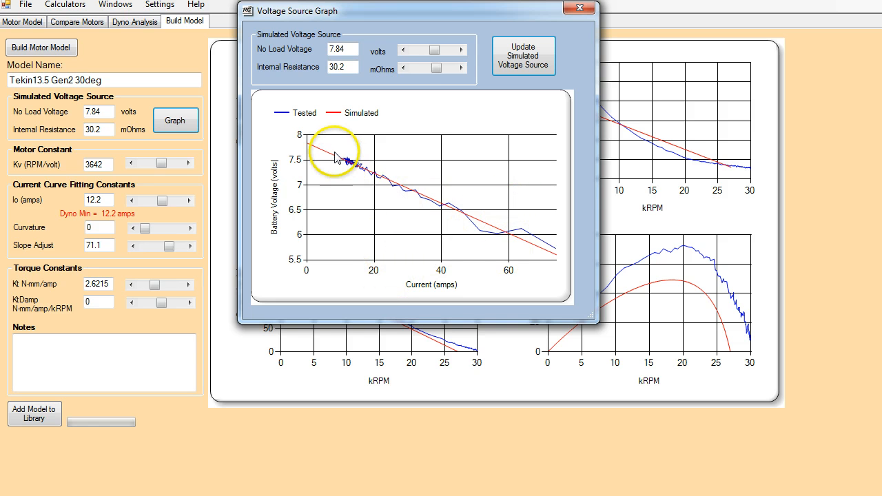
pyautogui.moveTo(524, 241)
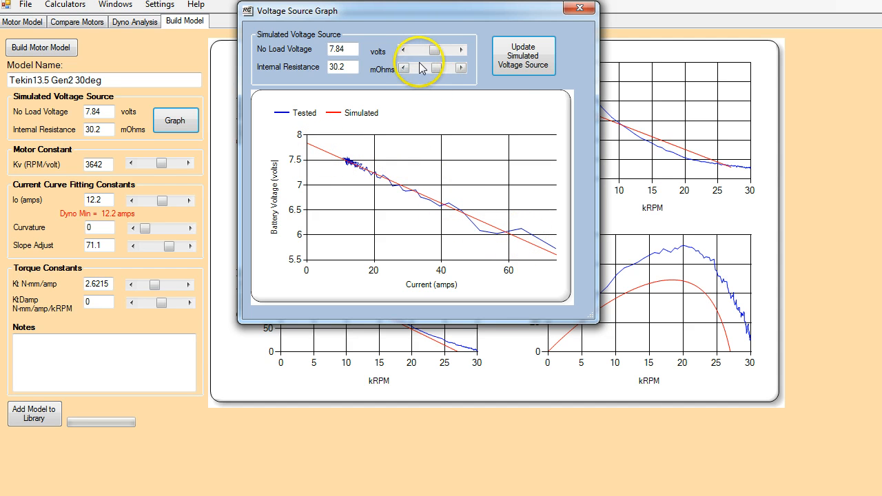
pyautogui.click(429, 54)
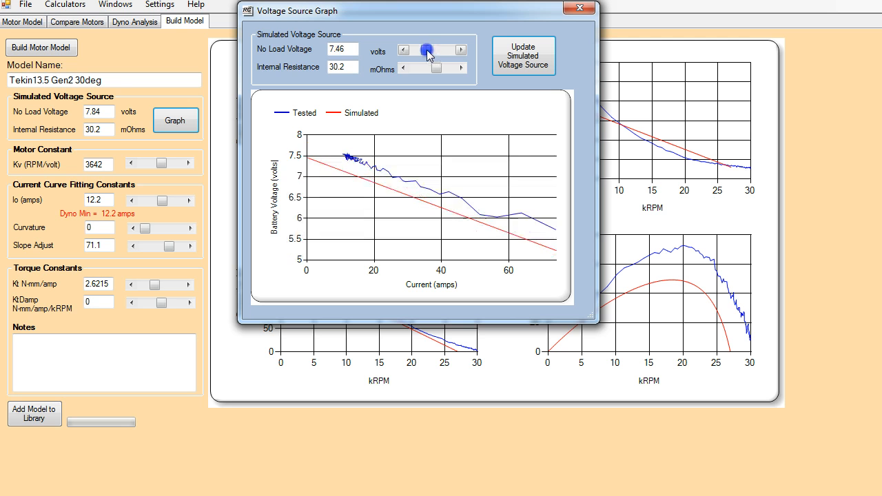
pyautogui.click(405, 49)
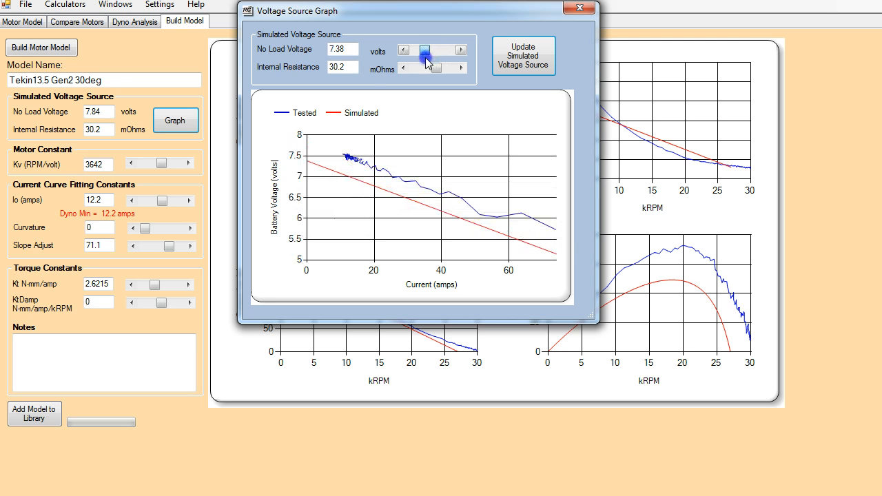
pyautogui.click(440, 50)
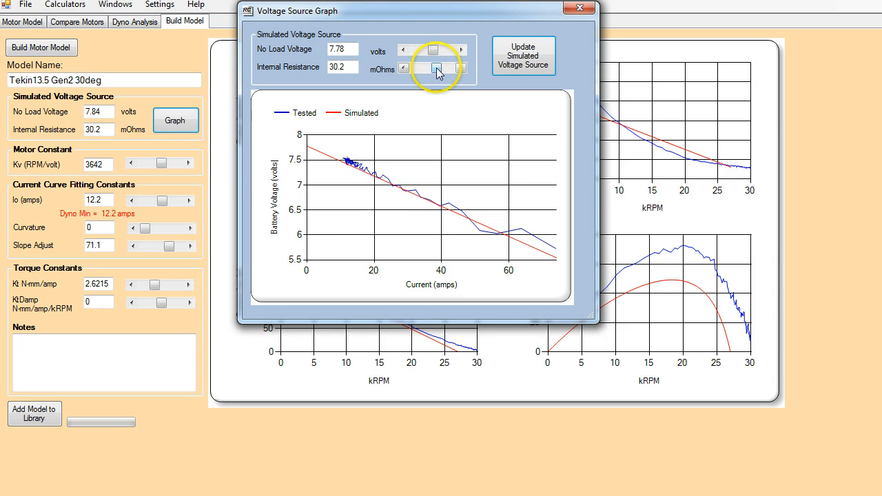
pyautogui.click(446, 67)
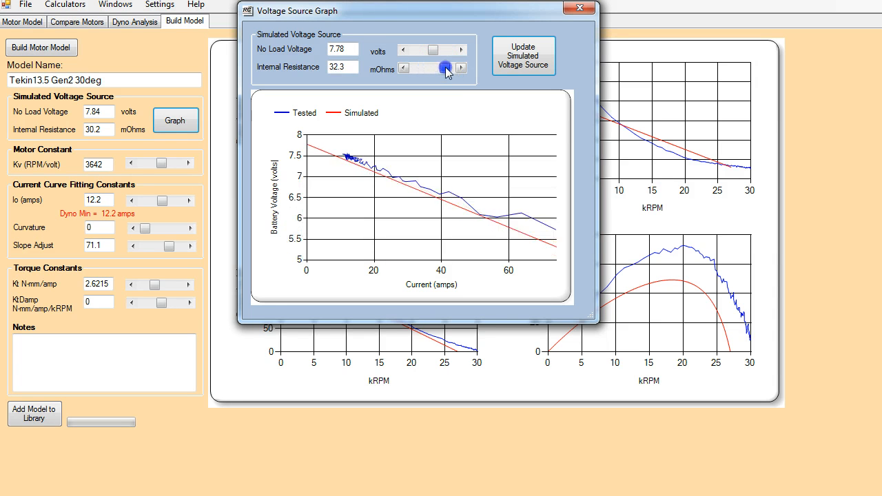
pyautogui.click(405, 68)
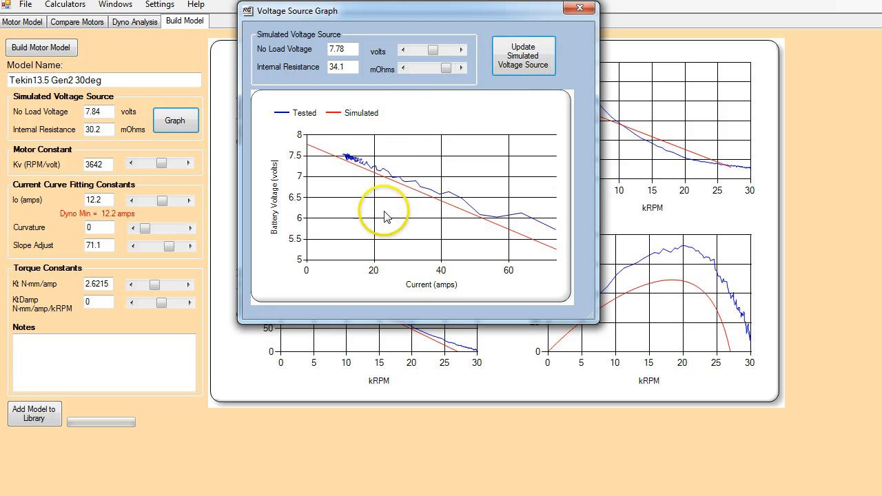
# Close the Voltage Source Graph window, returning to the Build Model graphs.
pyautogui.click(579, 8)
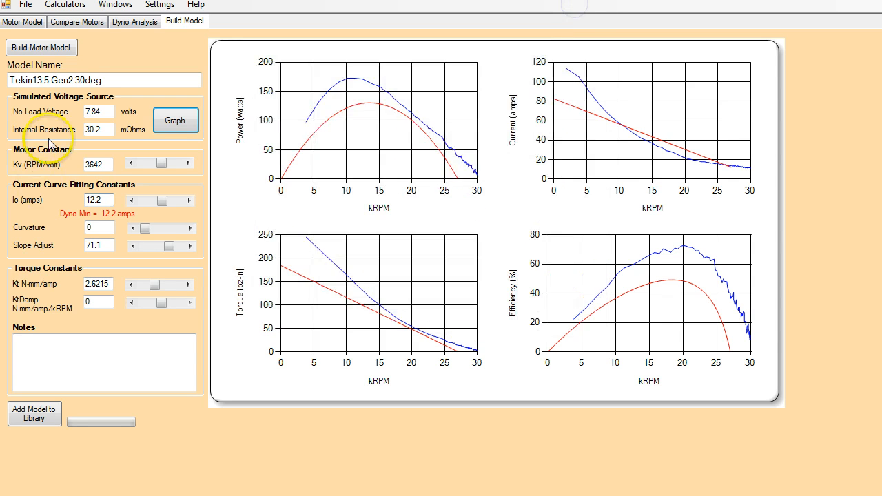
pyautogui.moveTo(107, 159)
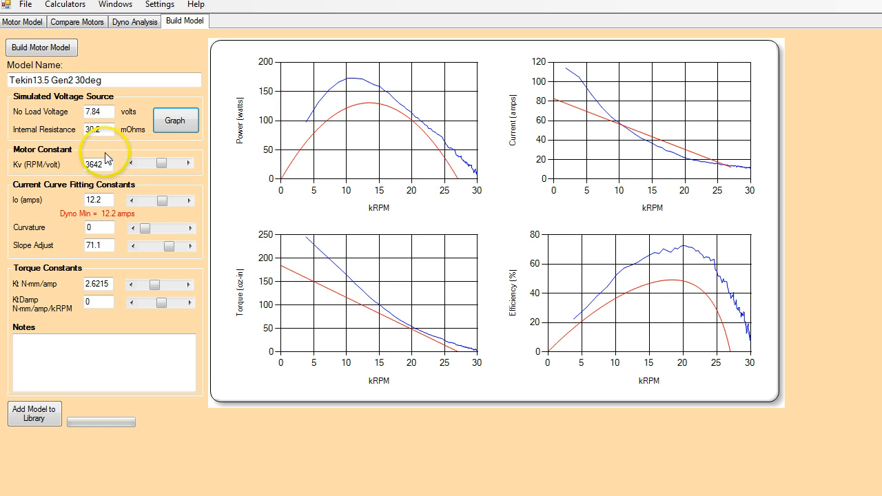
pyautogui.moveTo(290, 368)
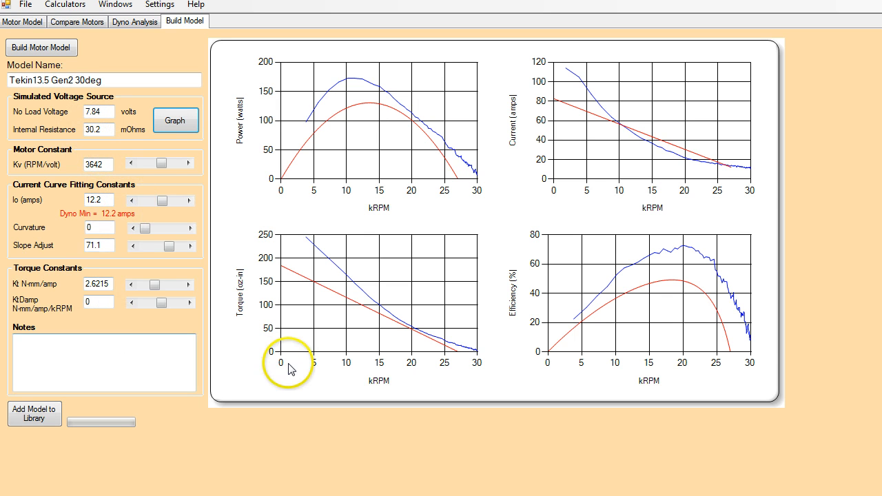
pyautogui.moveTo(316, 114)
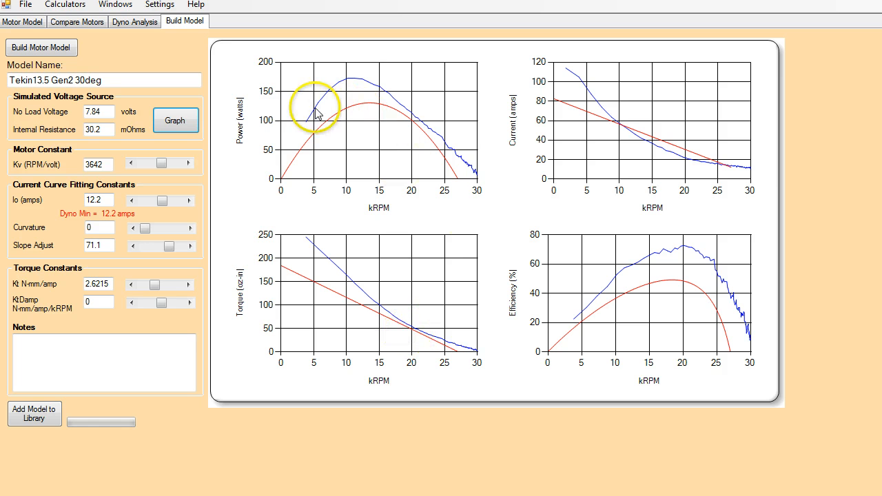
pyautogui.moveTo(467, 166)
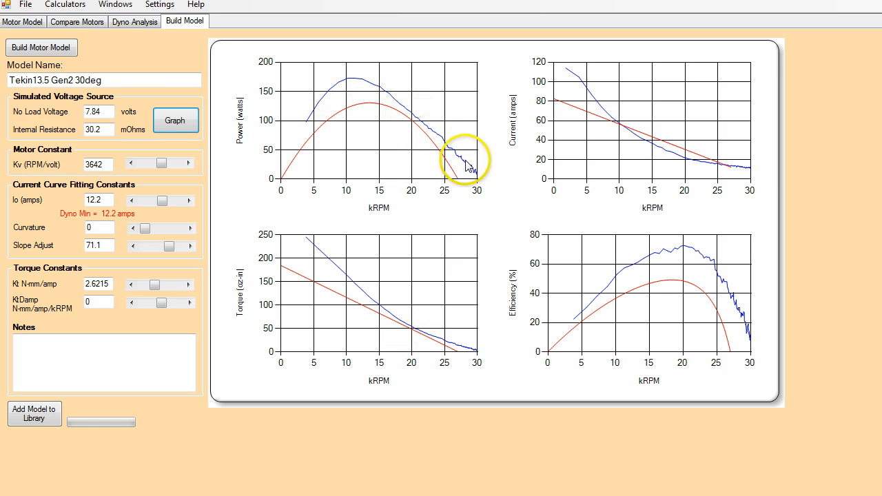
pyautogui.moveTo(714, 171)
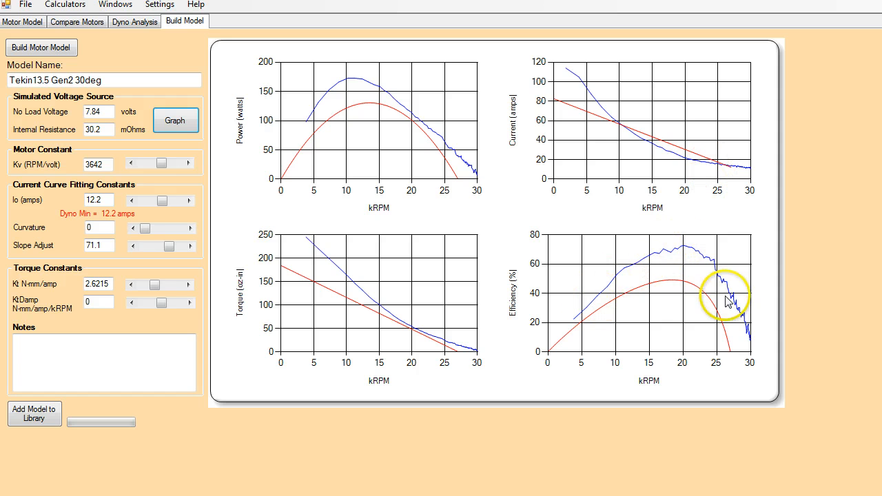
pyautogui.moveTo(496, 355)
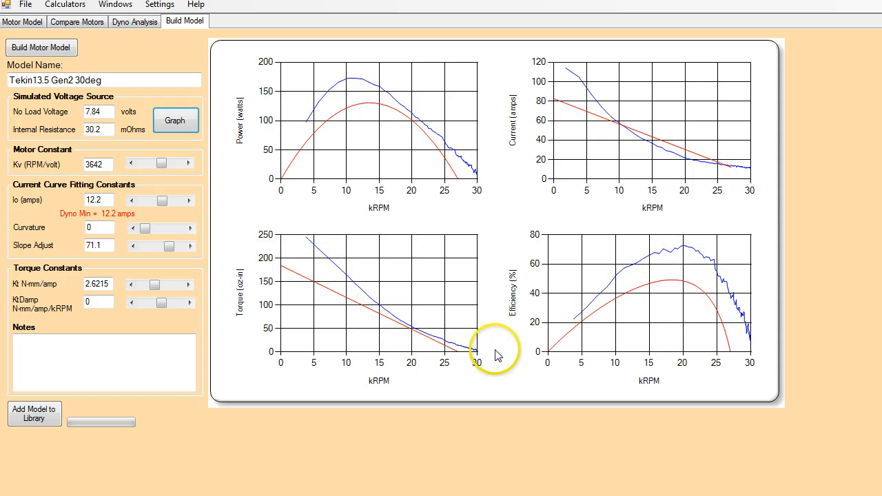
pyautogui.moveTo(460, 395)
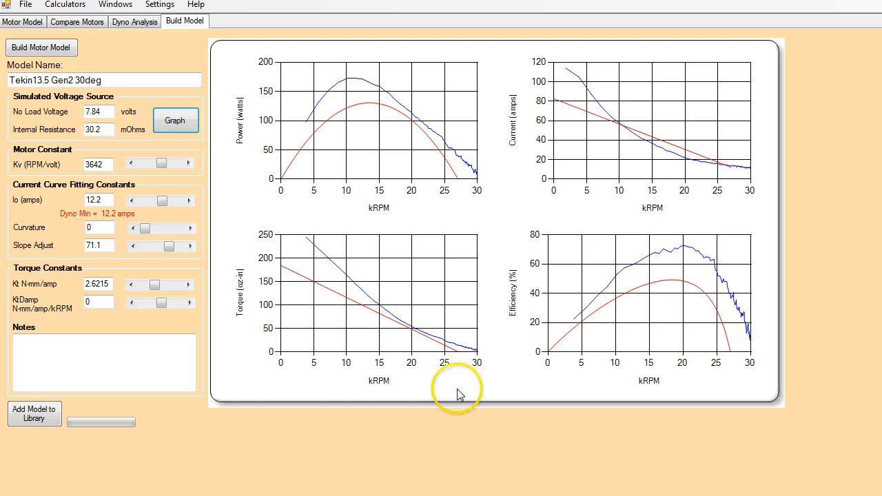
pyautogui.moveTo(456, 400)
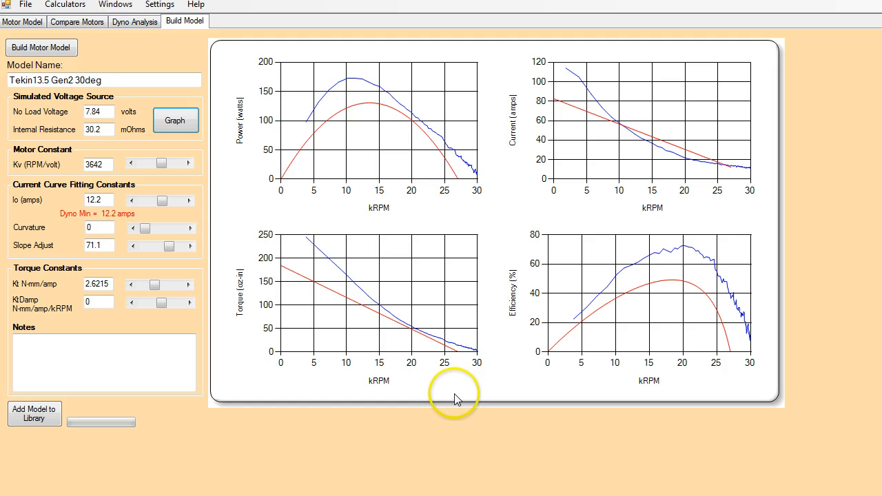
pyautogui.moveTo(440, 157)
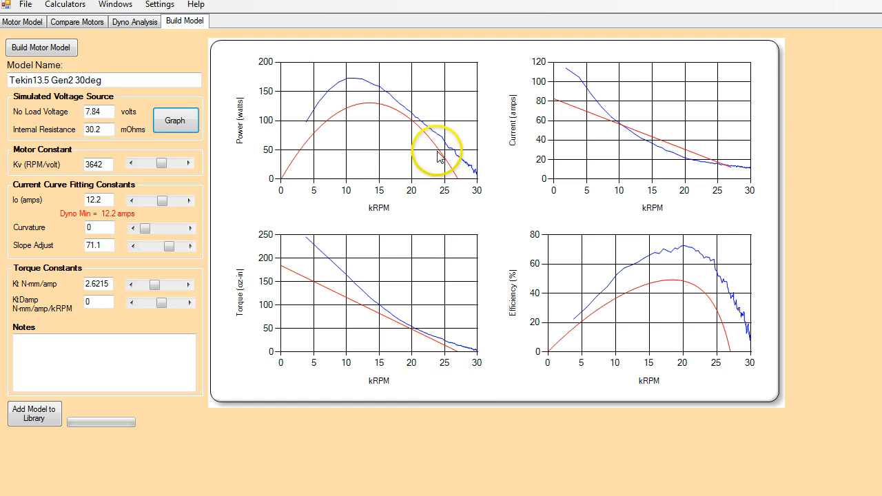
pyautogui.moveTo(369, 106)
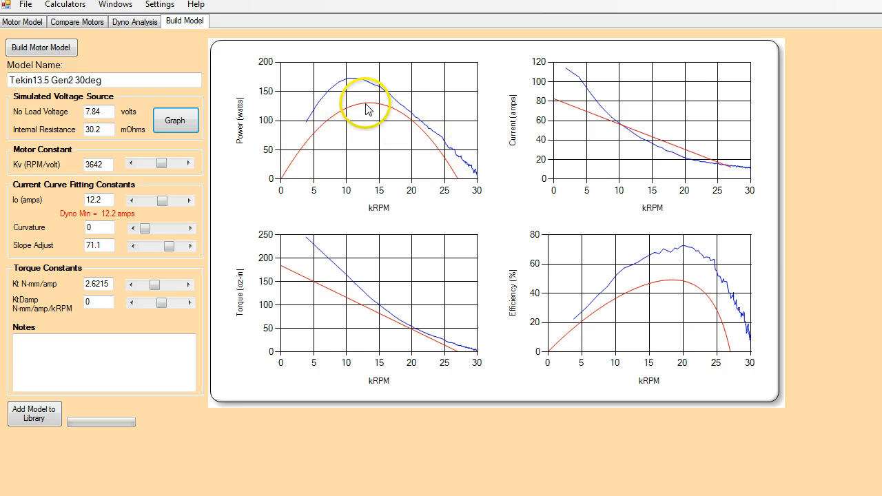
pyautogui.moveTo(594, 96)
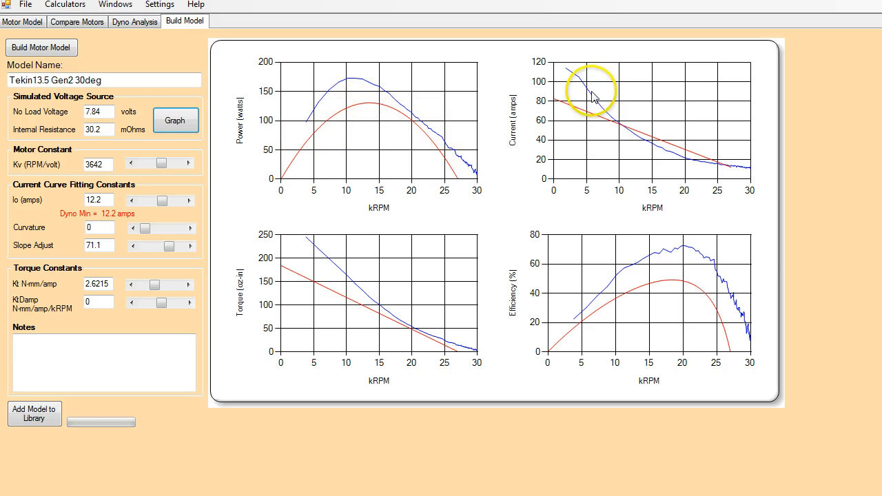
pyautogui.moveTo(677, 254)
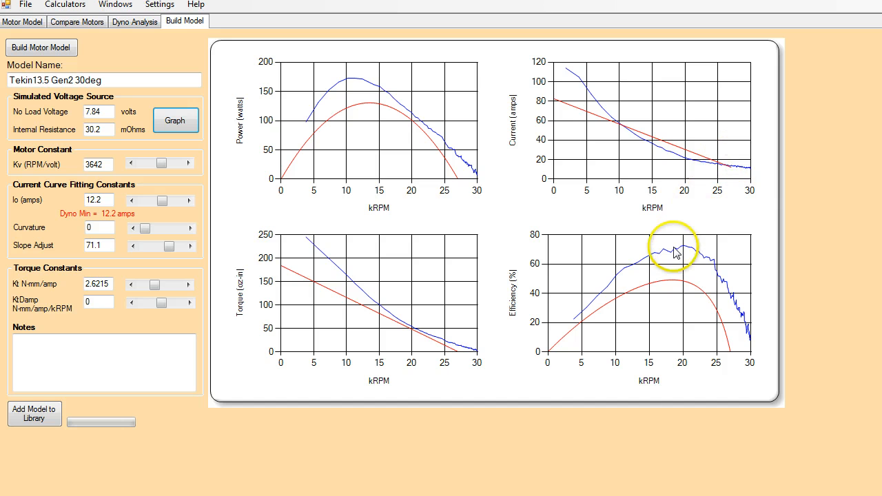
pyautogui.moveTo(200, 263)
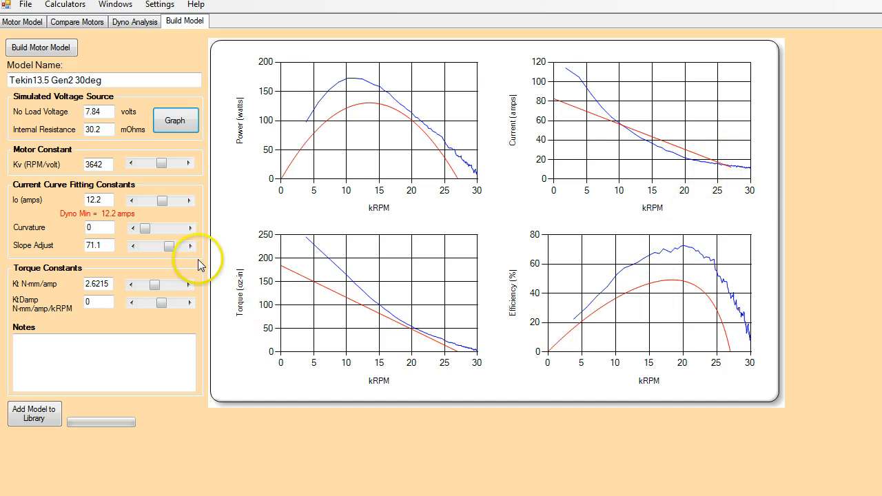
pyautogui.moveTo(66, 259)
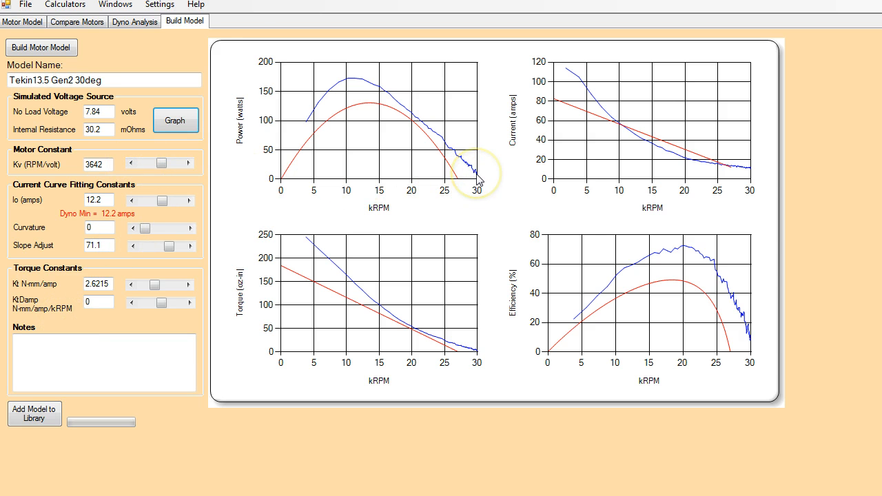
pyautogui.moveTo(463, 186)
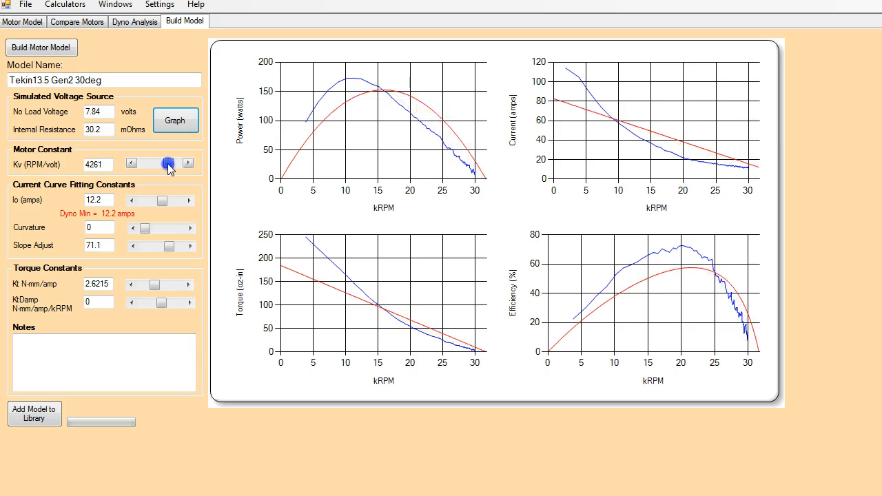
# Raise Kv, then step it back to 4224 RPM/volt.
pyautogui.click(187, 163)
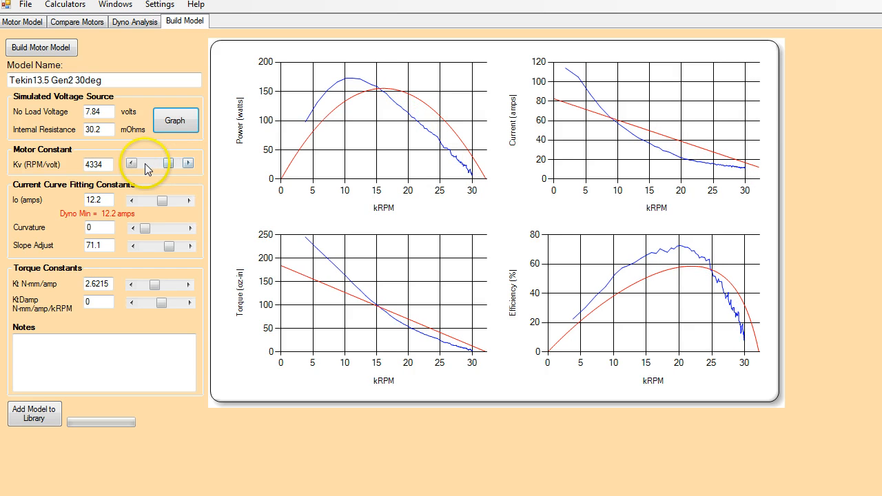
pyautogui.click(131, 163)
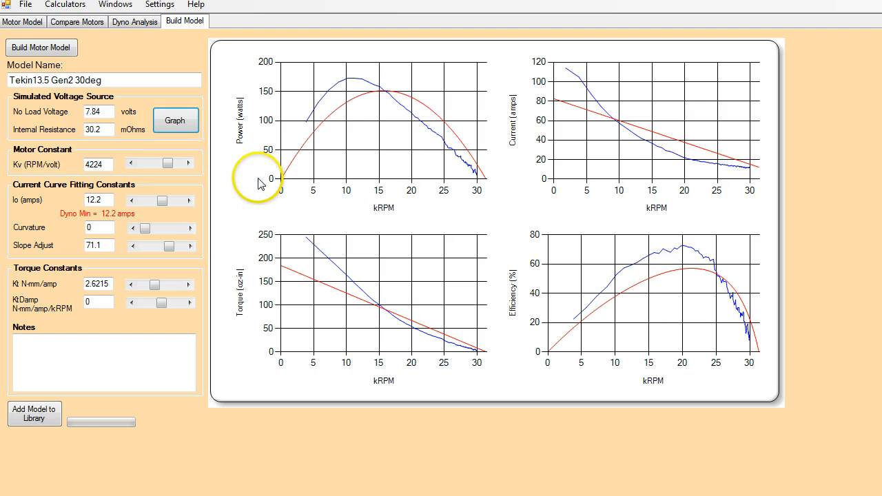
pyautogui.moveTo(222, 207)
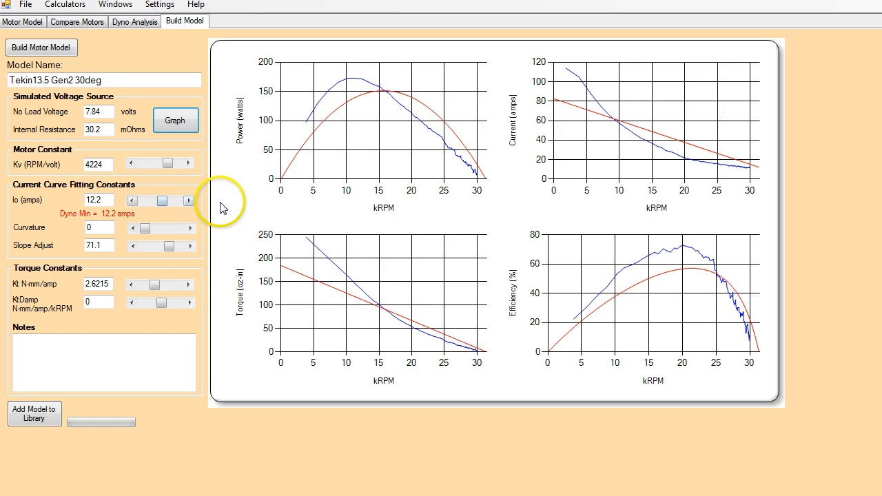
pyautogui.moveTo(578, 103)
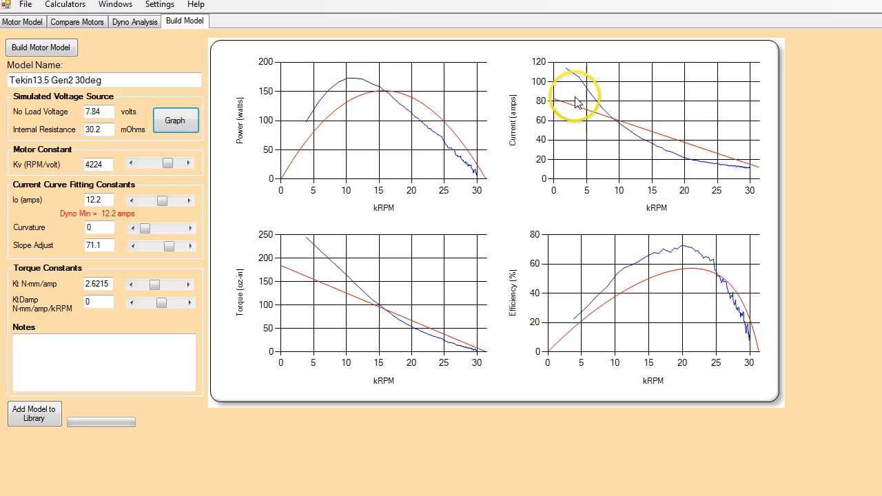
pyautogui.moveTo(681, 166)
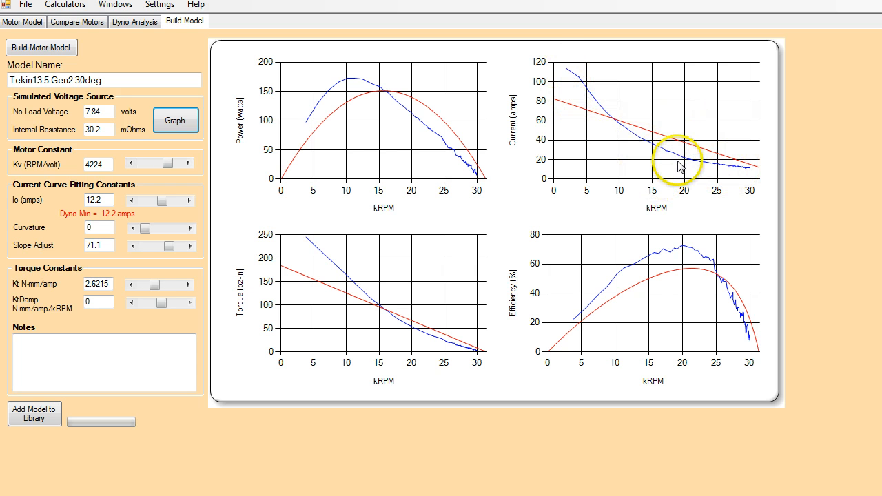
pyautogui.moveTo(596, 121)
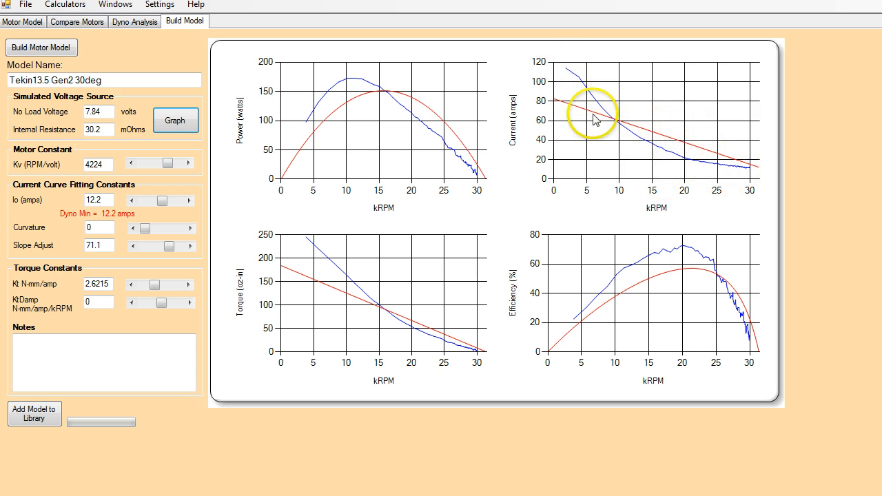
pyautogui.moveTo(584, 81)
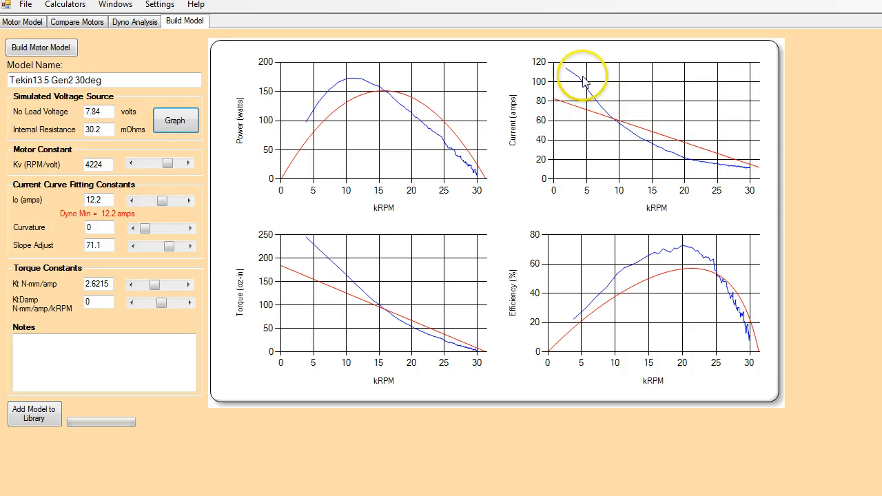
pyautogui.moveTo(145, 227)
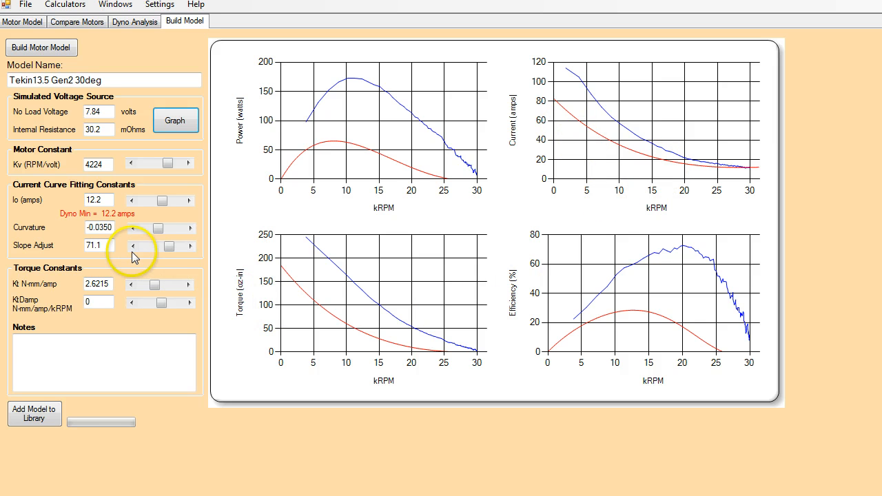
pyautogui.moveTo(623, 113)
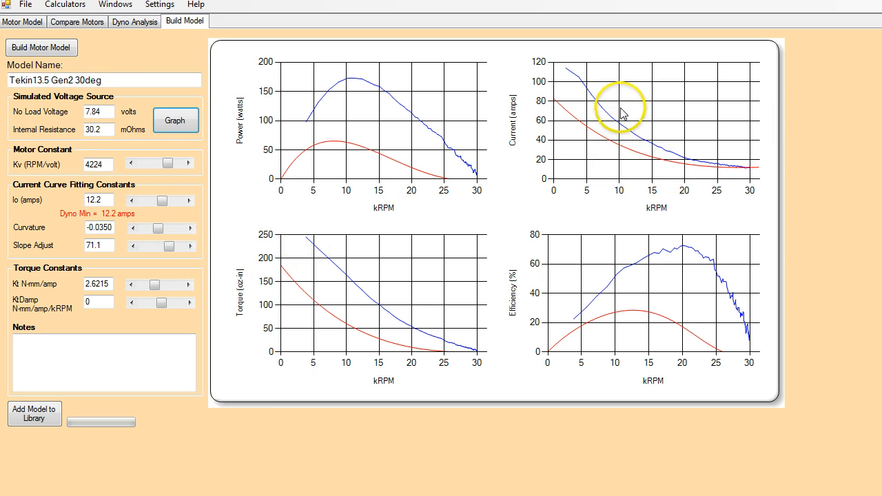
pyautogui.moveTo(133, 246)
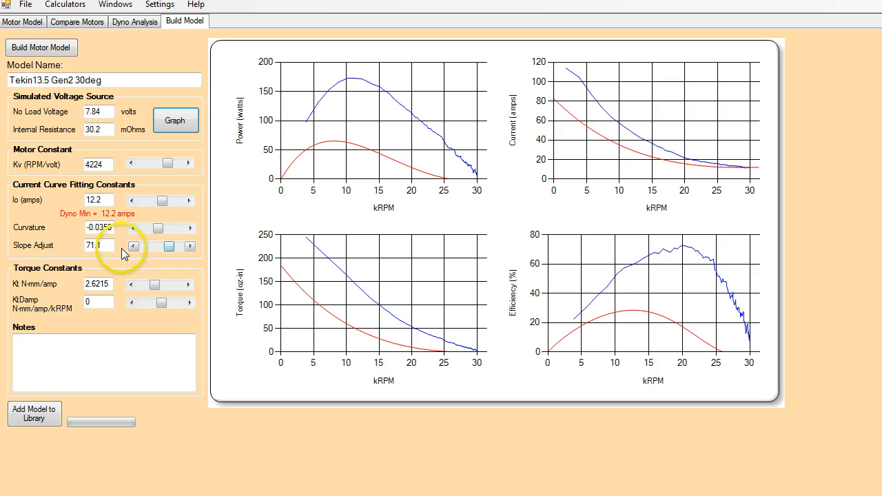
# Step the Slope Adjust value down to 16.4.
pyautogui.click(134, 246)
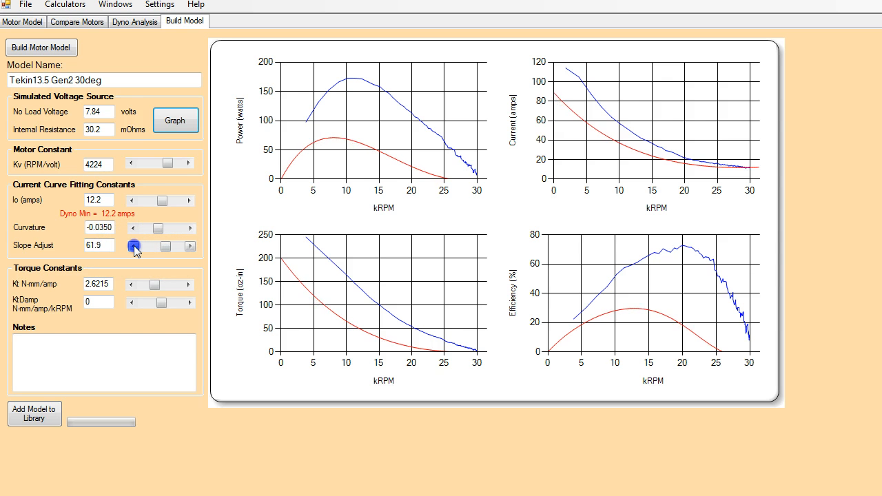
pyautogui.click(134, 246)
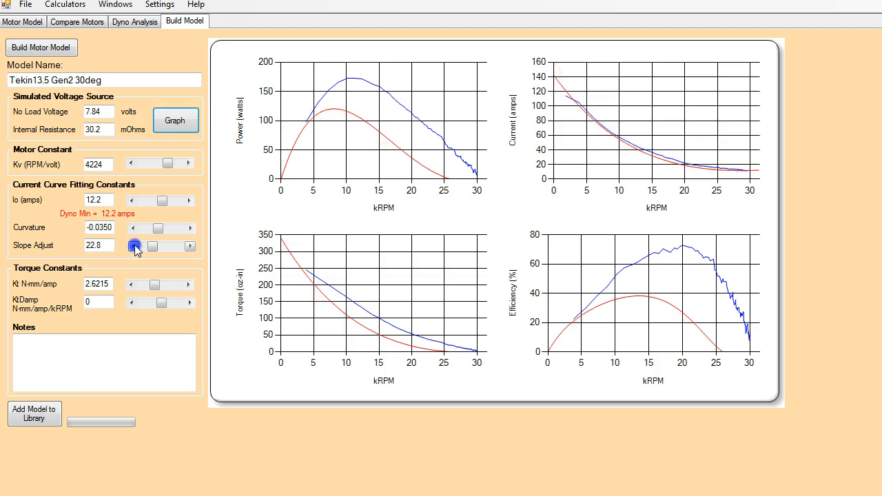
pyautogui.click(135, 246)
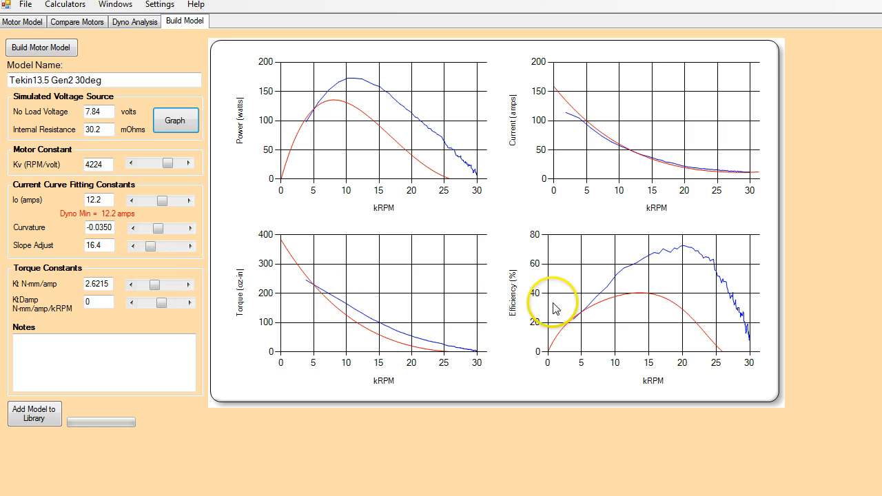
pyautogui.moveTo(724, 329)
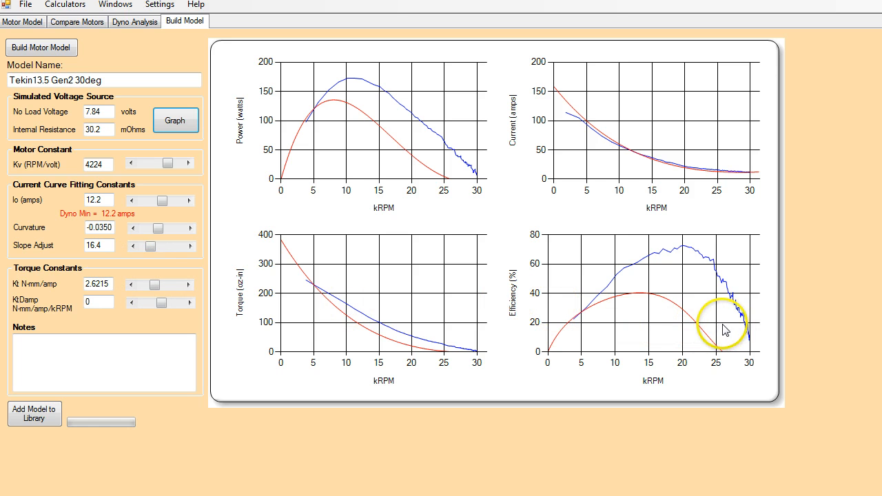
pyautogui.moveTo(707, 355)
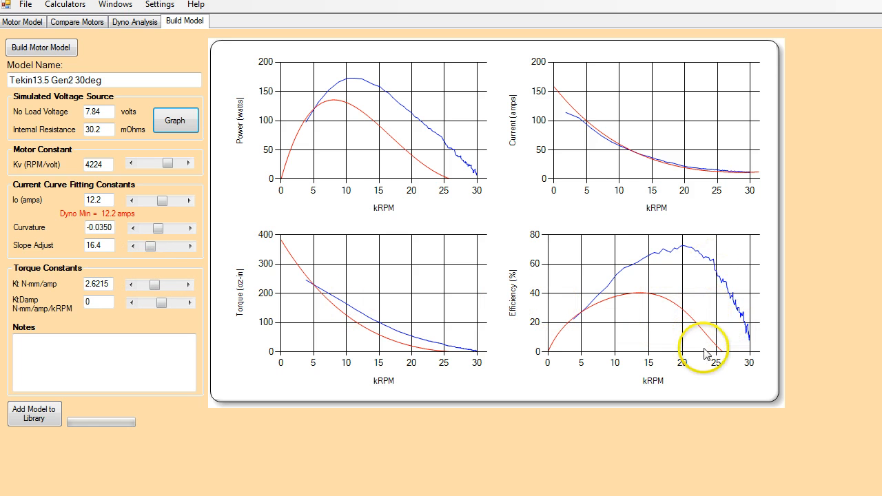
pyautogui.moveTo(726, 357)
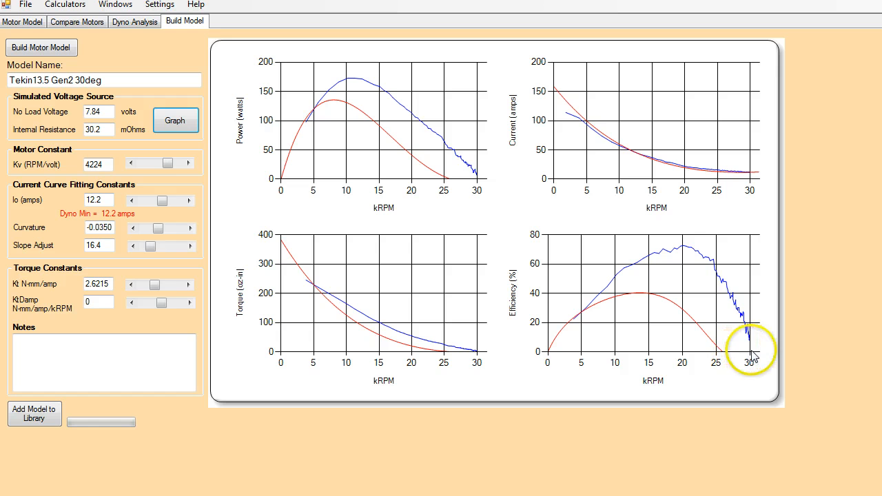
pyautogui.moveTo(673, 337)
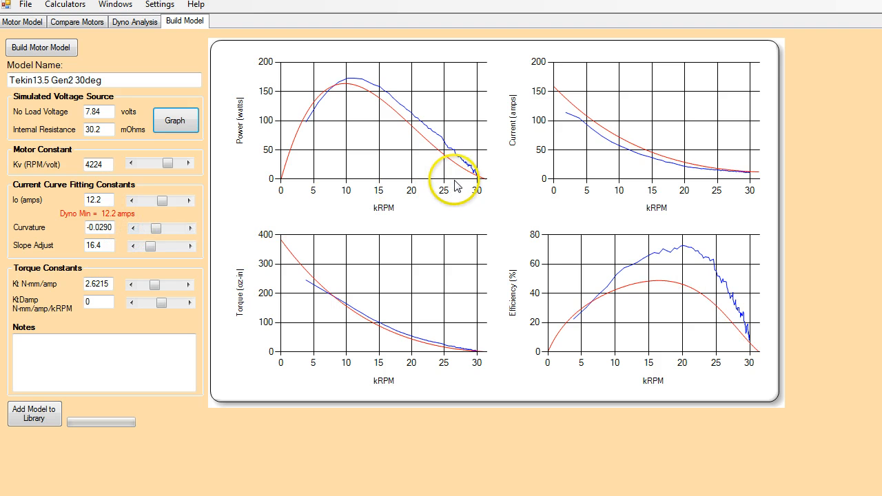
pyautogui.moveTo(489, 183)
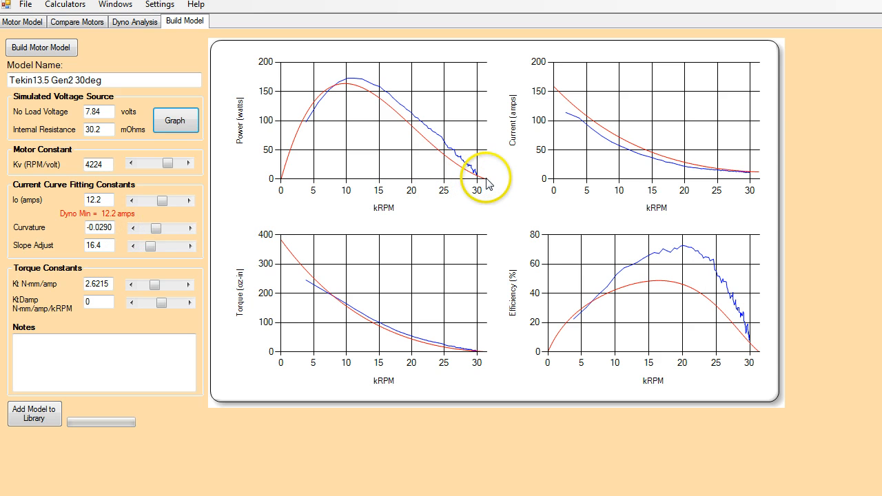
pyautogui.moveTo(486, 183)
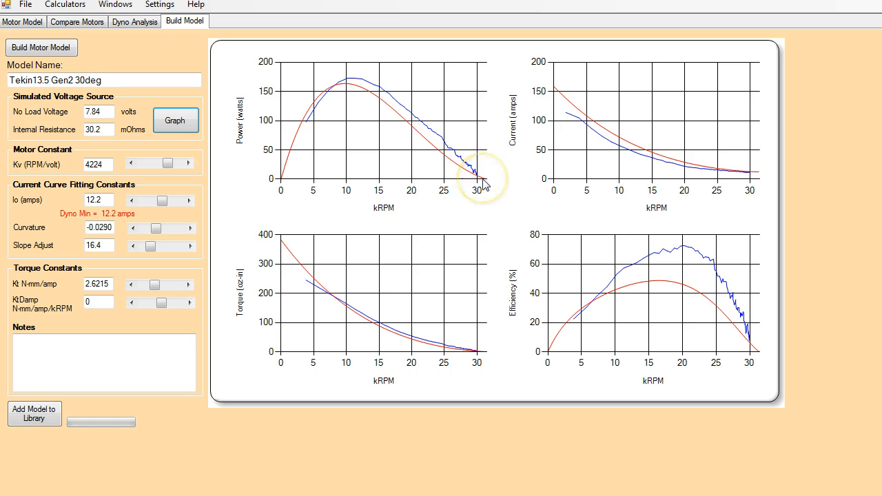
pyautogui.moveTo(525, 185)
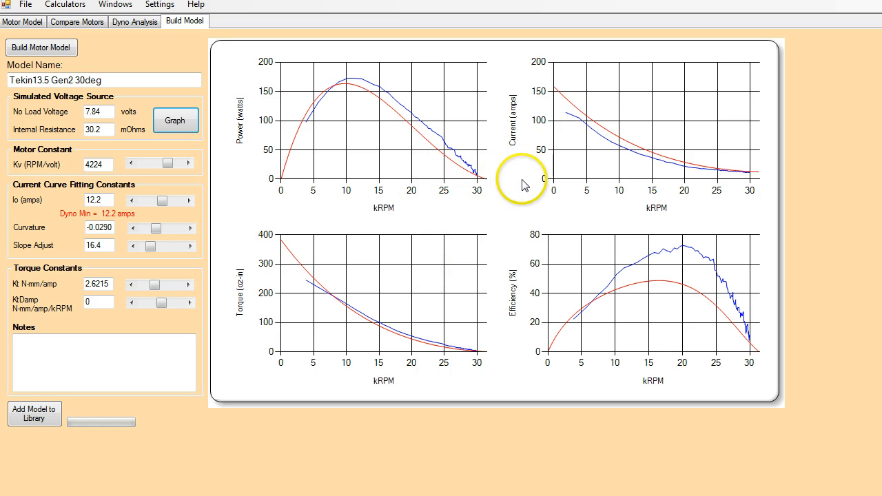
pyautogui.moveTo(264, 181)
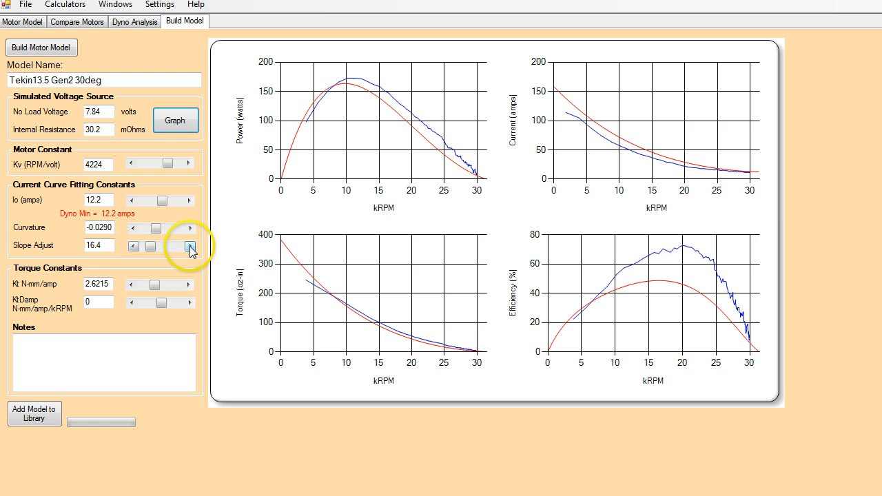
# Raise the model's slope adjustment to 27.0, keeping curvature at -0.0290.
pyautogui.click(190, 246)
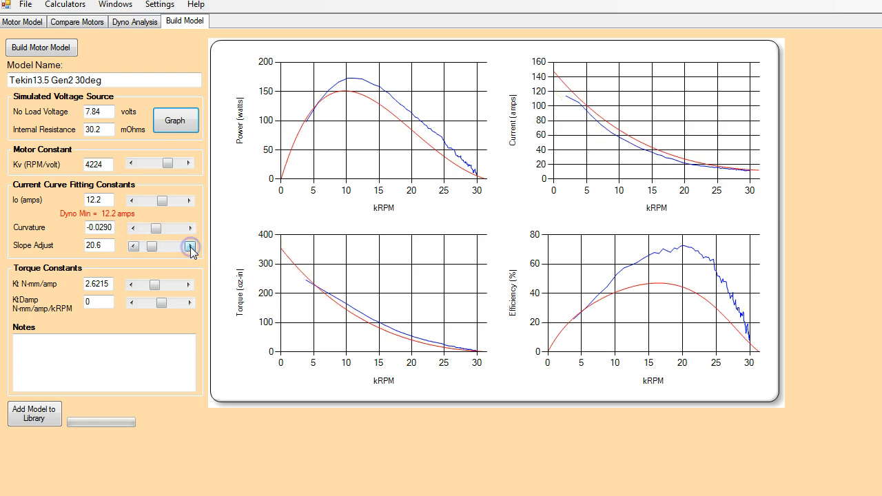
pyautogui.click(191, 242)
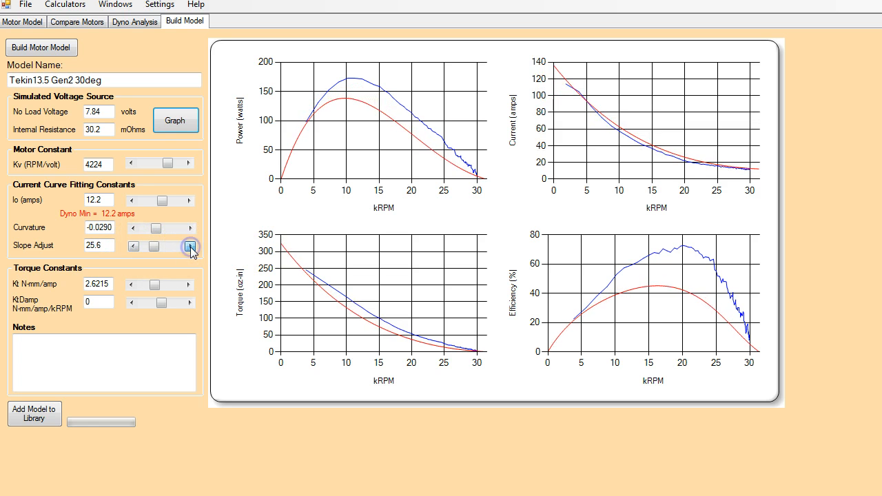
pyautogui.click(189, 246)
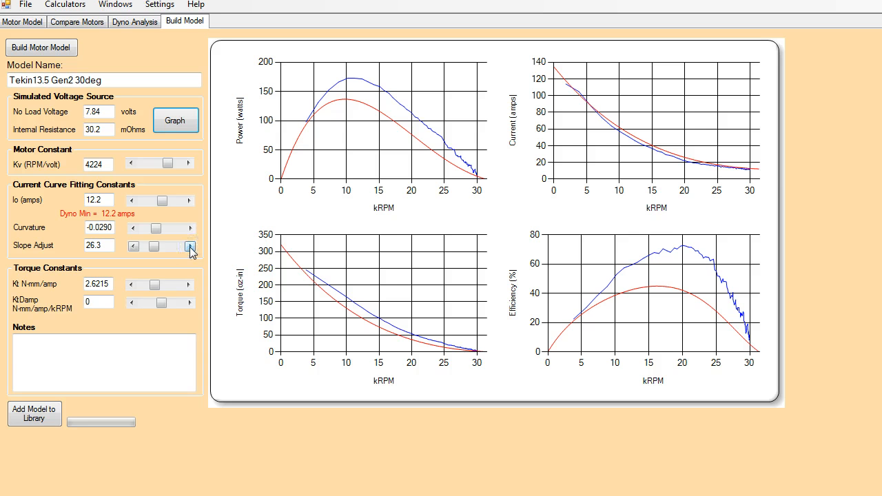
pyautogui.click(190, 243)
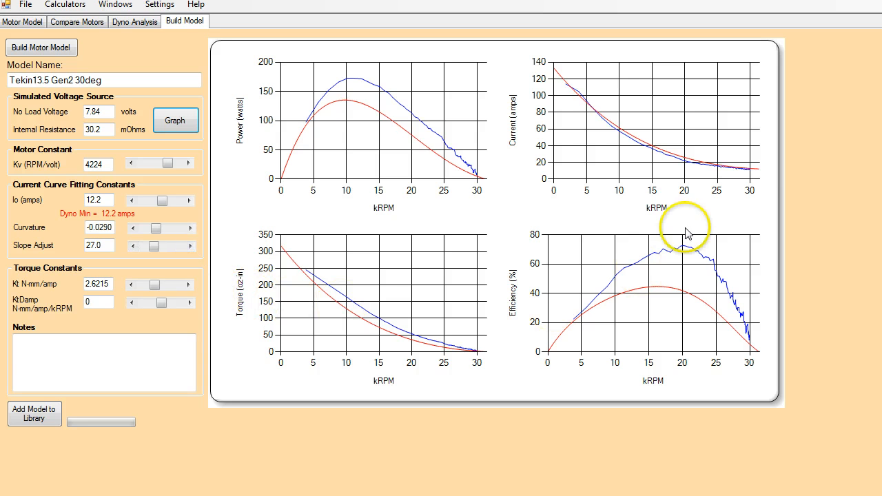
pyautogui.moveTo(759, 172)
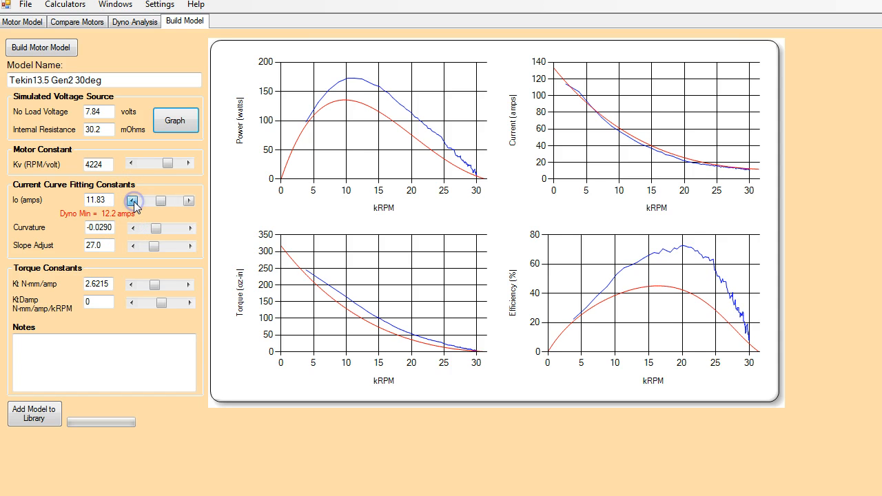
# Lower the Tekin13.5 Gen2 30deg model's Io to 11.10 amps.
pyautogui.click(133, 200)
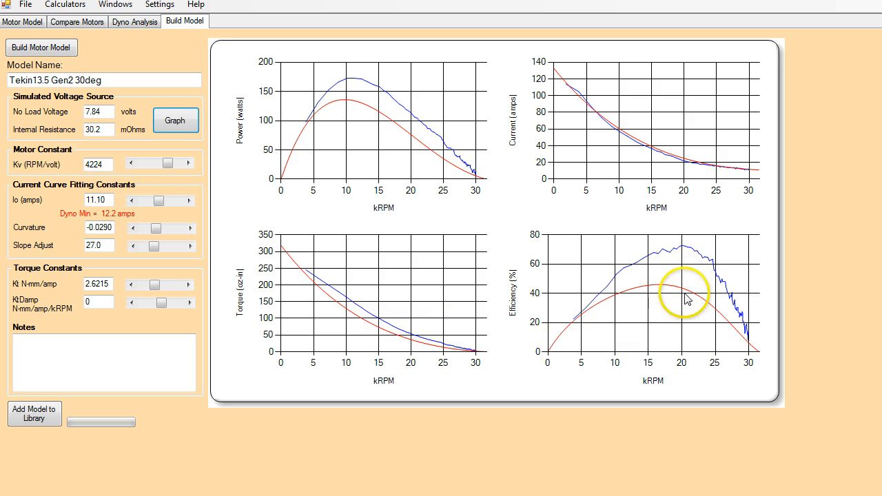
pyautogui.moveTo(249, 371)
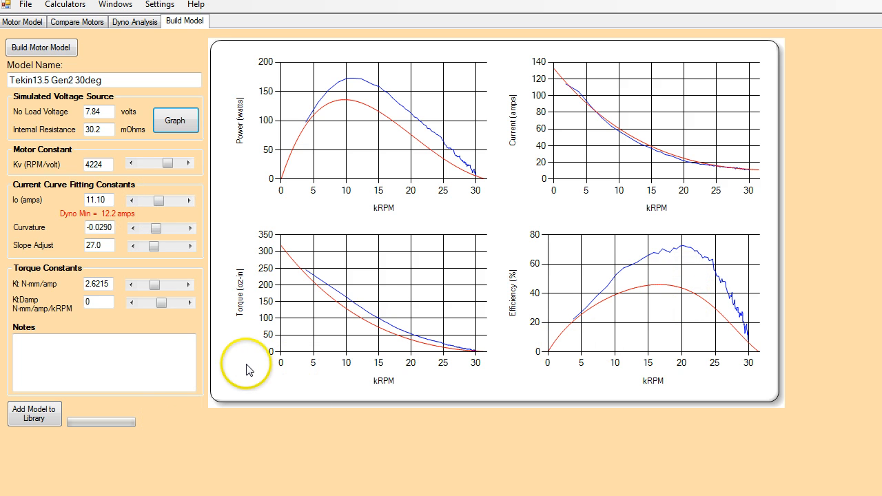
pyautogui.moveTo(472, 212)
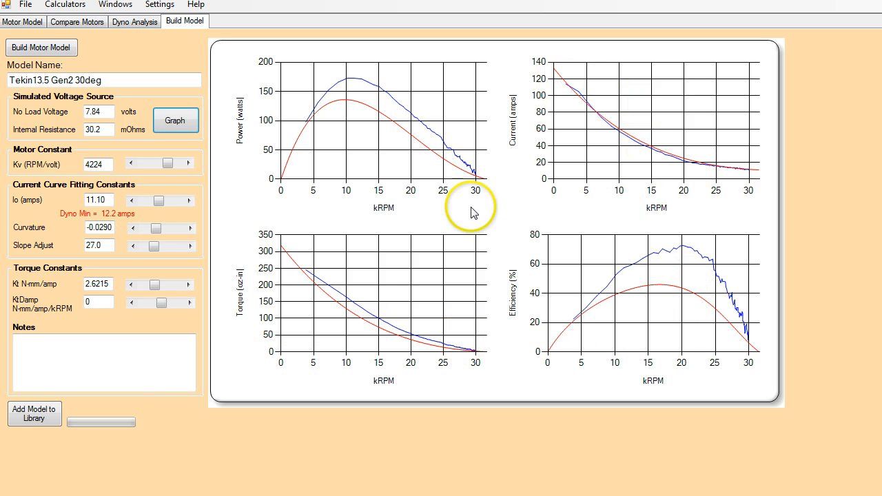
pyautogui.moveTo(485, 186)
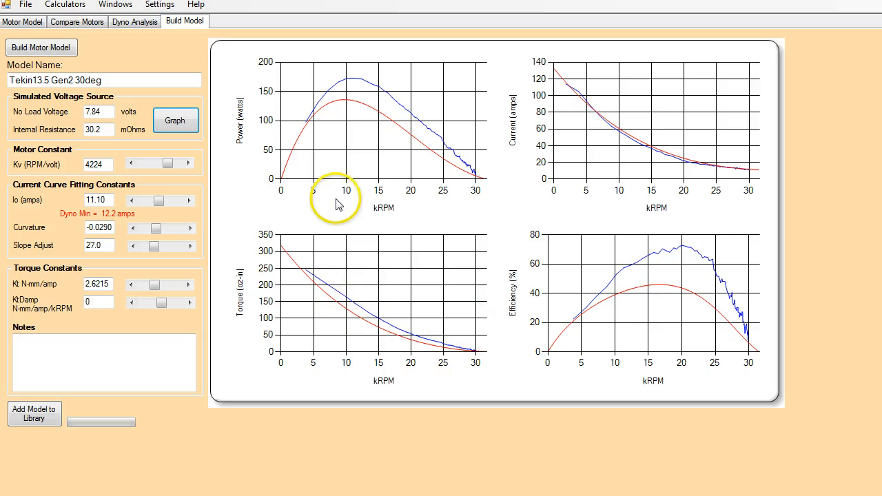
pyautogui.moveTo(339, 274)
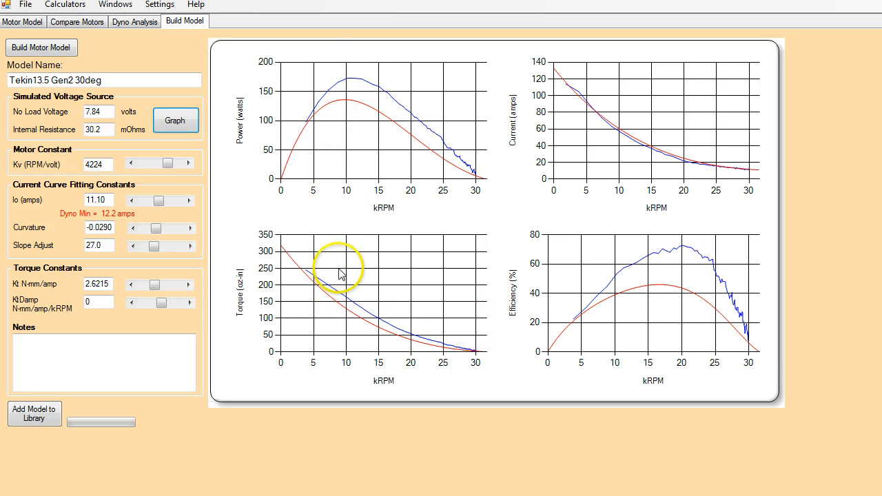
pyautogui.moveTo(339, 103)
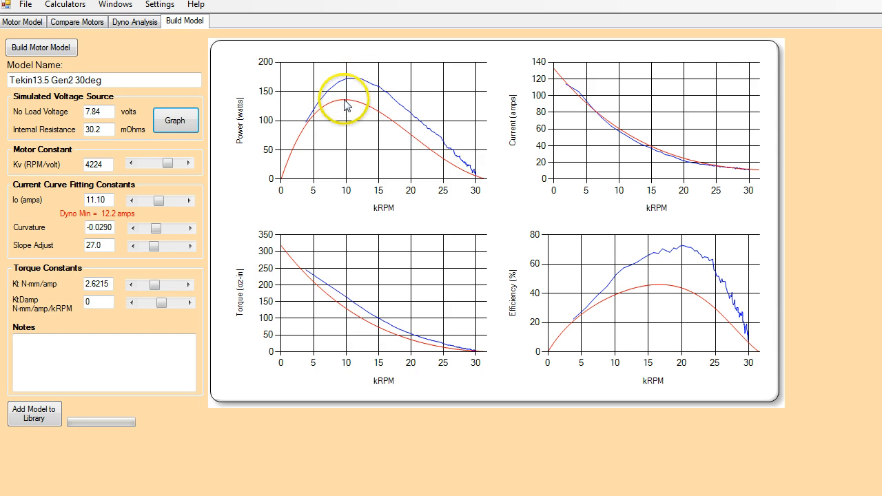
pyautogui.moveTo(352, 82)
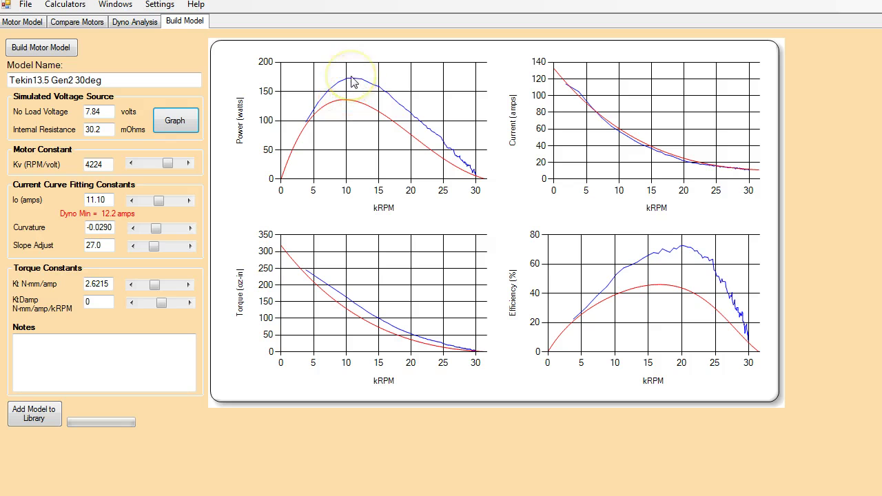
pyautogui.moveTo(229, 268)
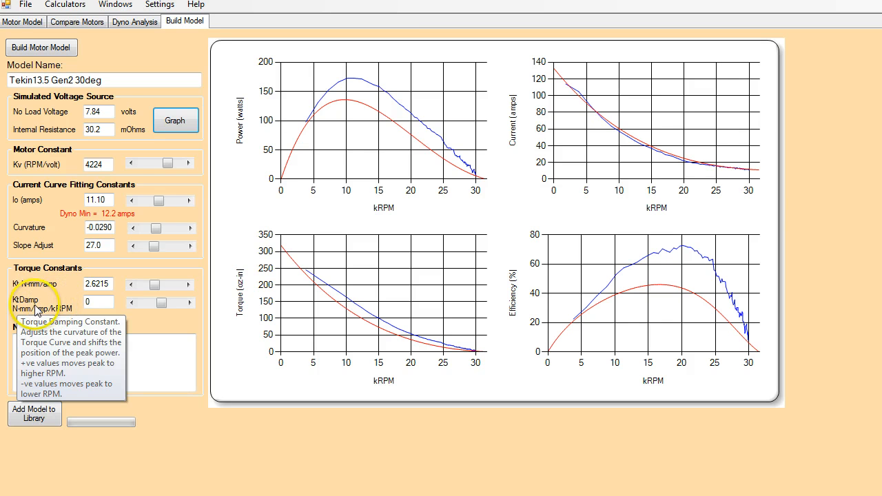
pyautogui.moveTo(308, 242)
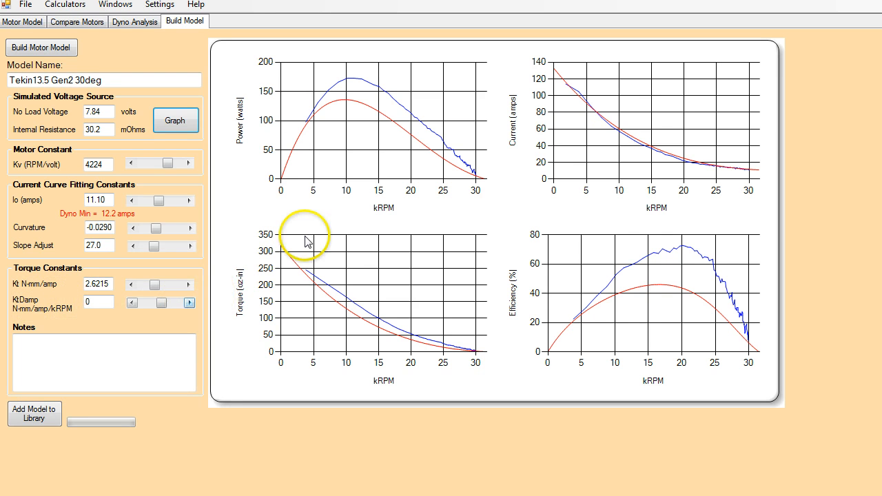
pyautogui.moveTo(392, 87)
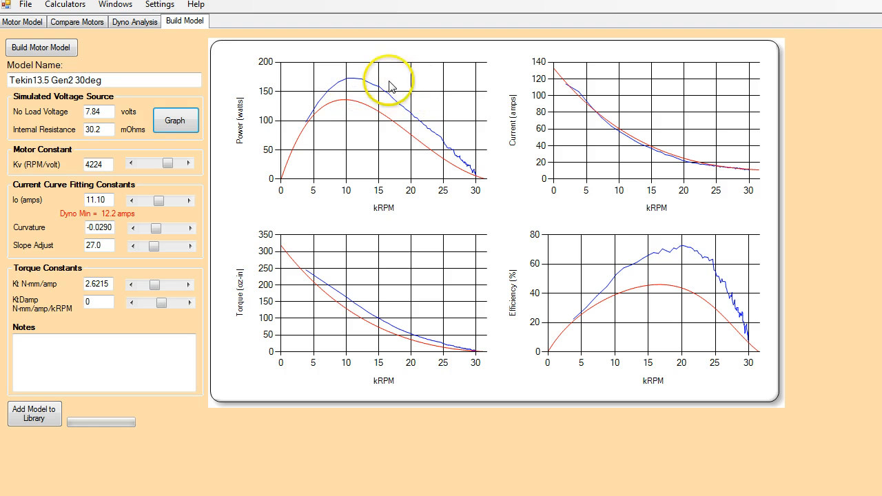
pyautogui.moveTo(317, 87)
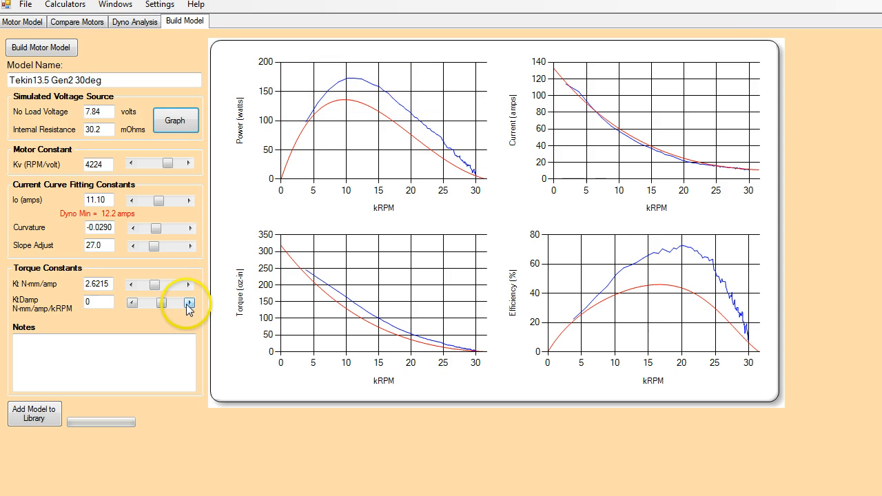
# Increase KtDamp to 0.0677 so model power and torque overlay the dyno curves.
pyautogui.click(189, 303)
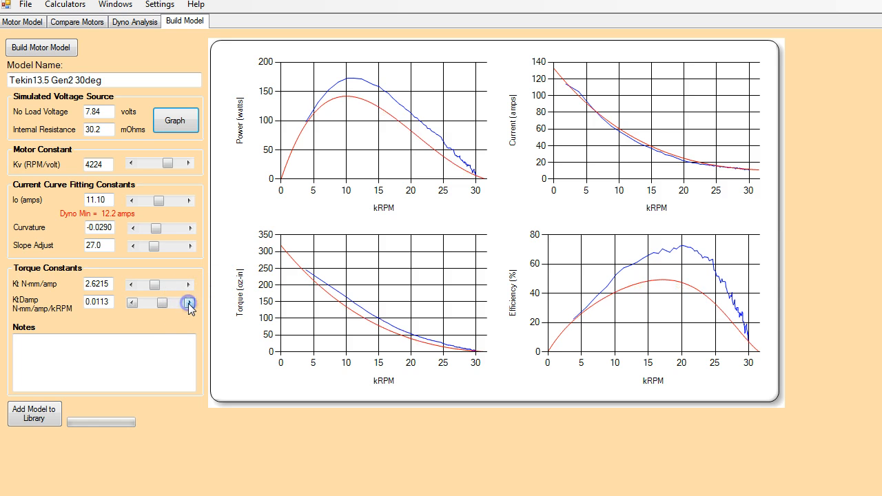
pyautogui.click(189, 303)
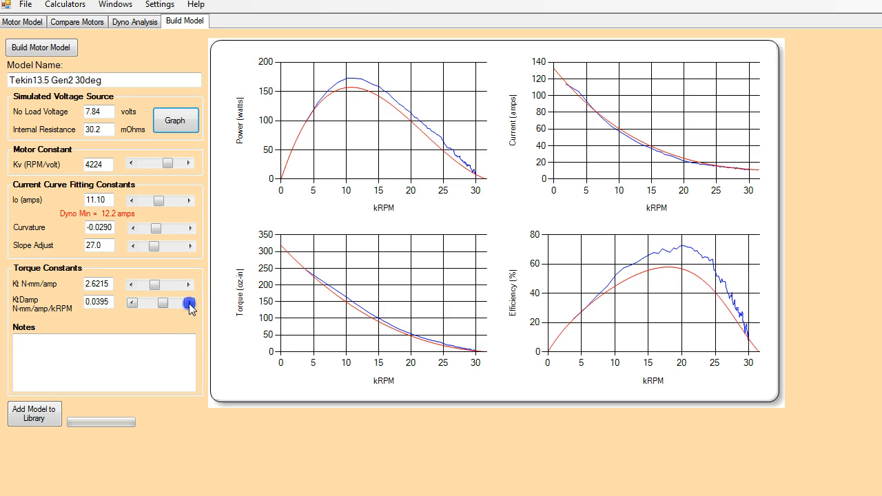
pyautogui.click(189, 304)
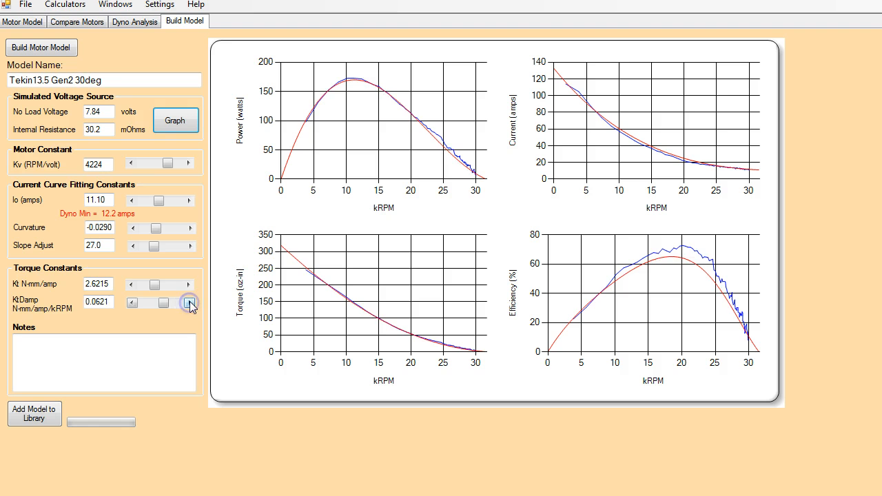
pyautogui.click(189, 304)
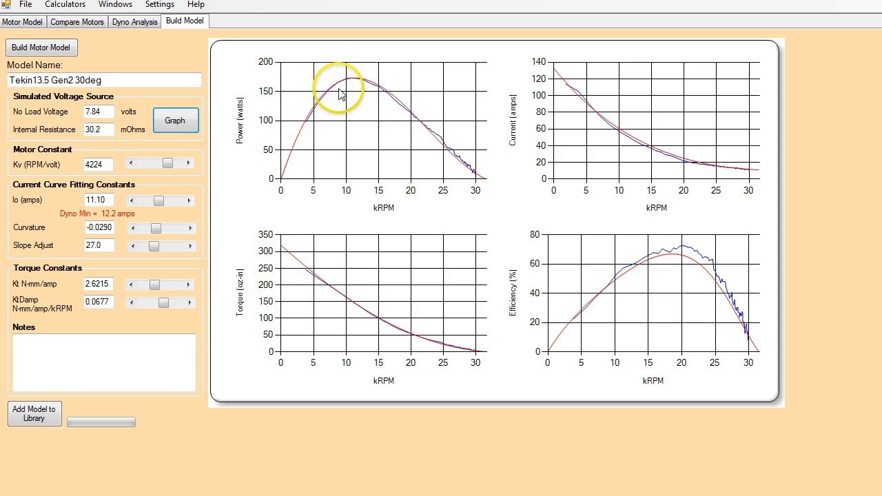
pyautogui.moveTo(346, 108)
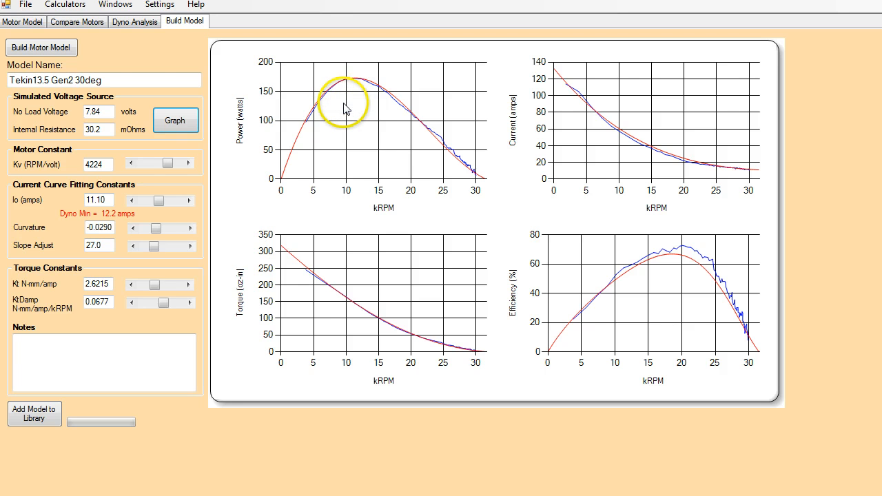
pyautogui.moveTo(355, 86)
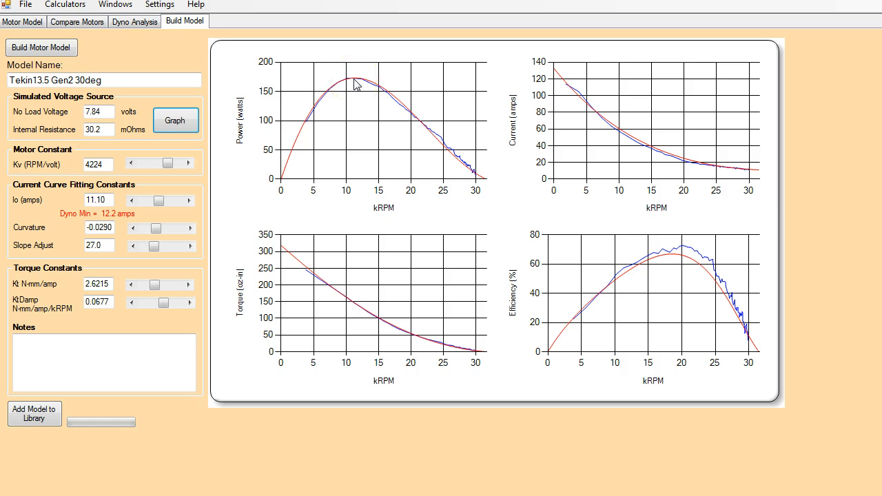
pyautogui.moveTo(398, 111)
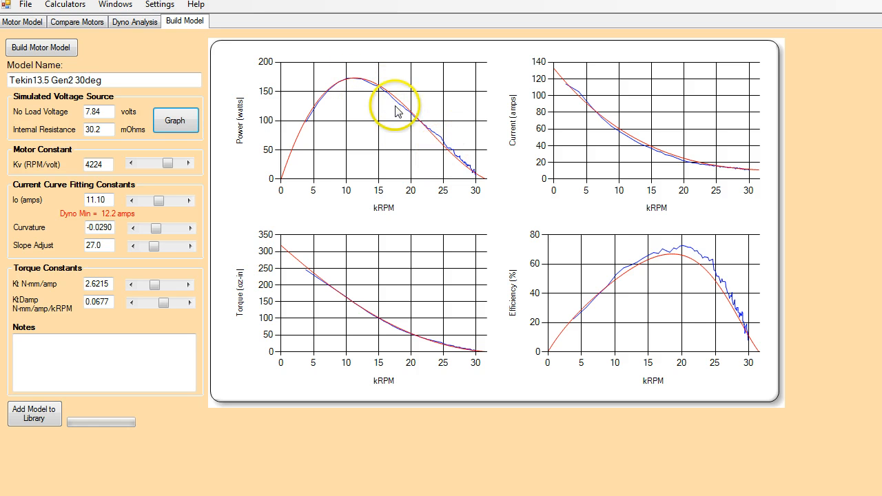
pyautogui.moveTo(385, 90)
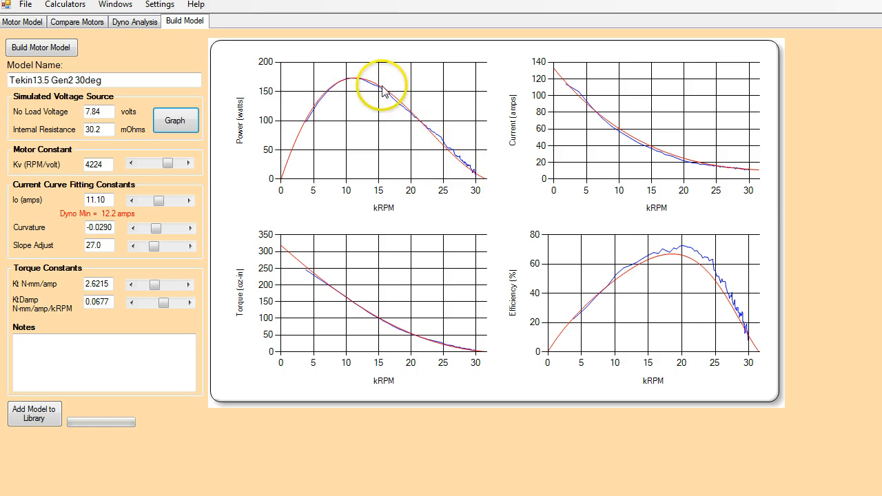
pyautogui.moveTo(396, 171)
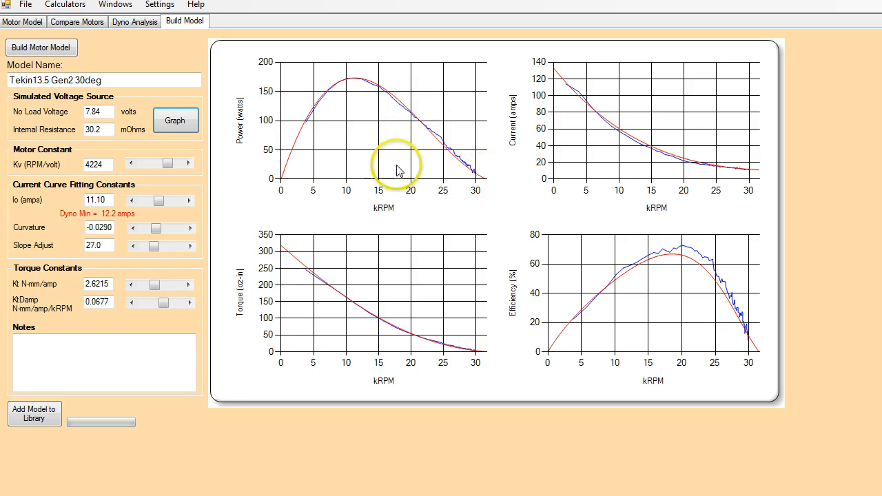
pyautogui.moveTo(358, 79)
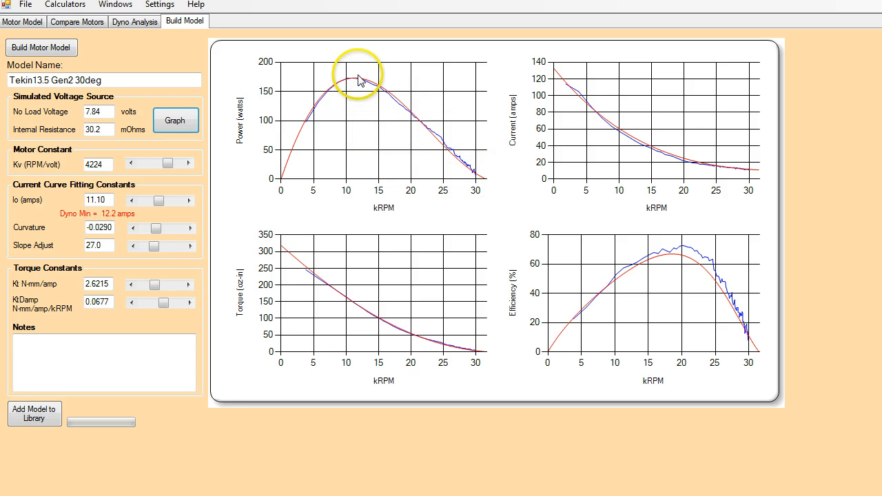
pyautogui.moveTo(471, 173)
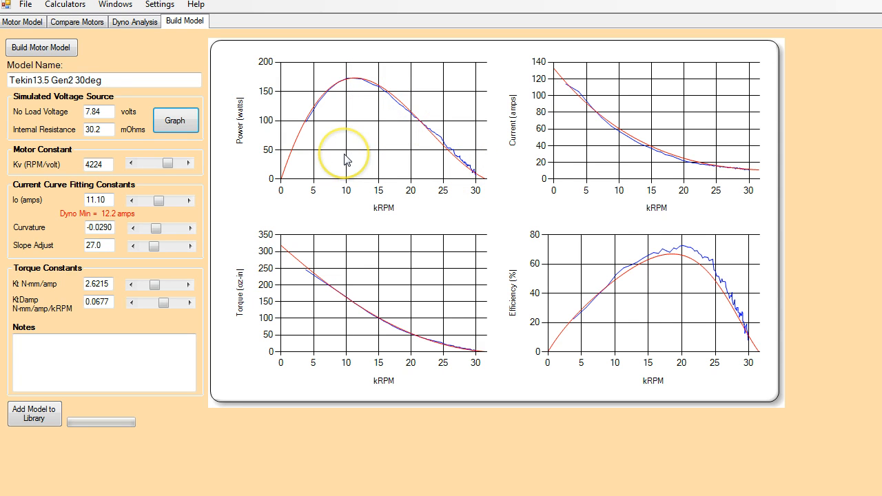
pyautogui.moveTo(455, 165)
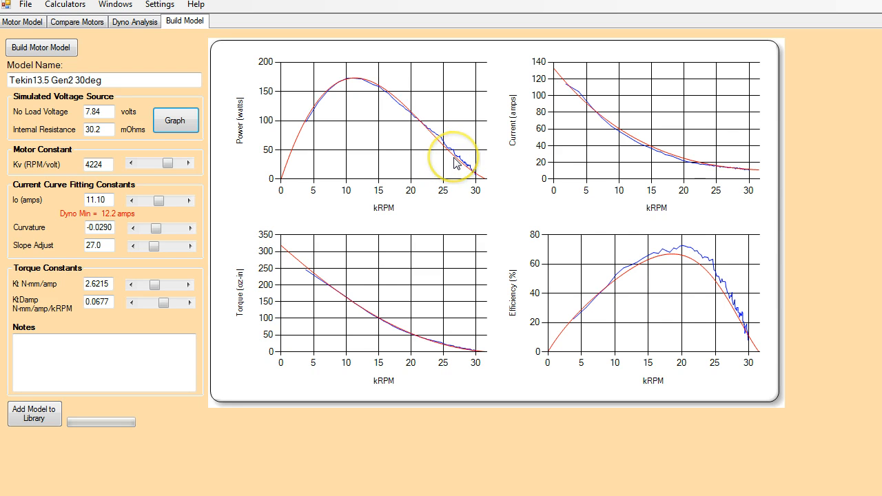
pyautogui.moveTo(433, 159)
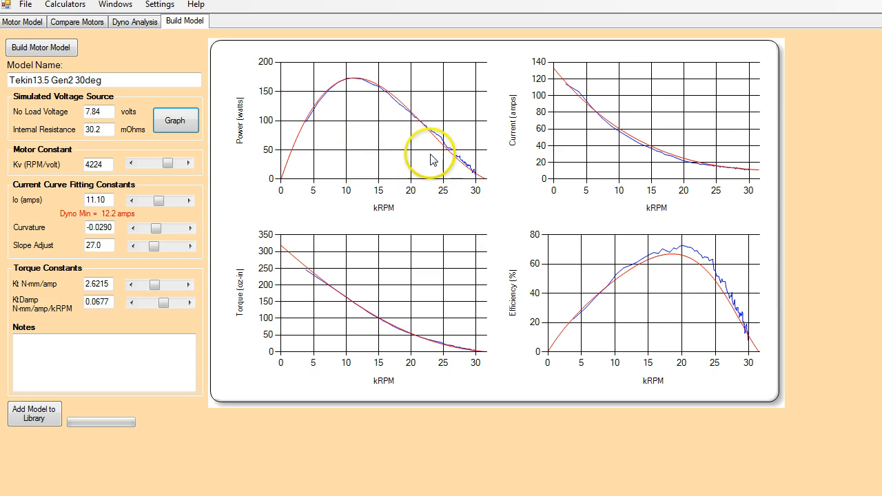
pyautogui.moveTo(460, 166)
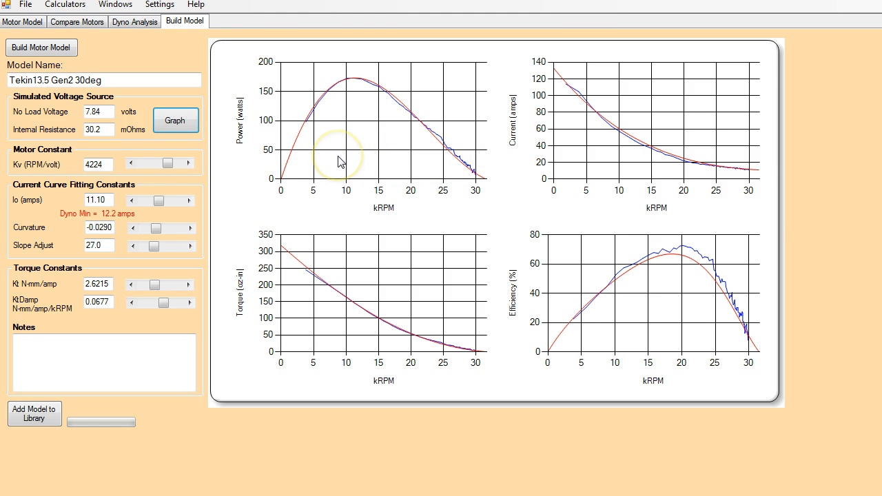
pyautogui.moveTo(323, 155)
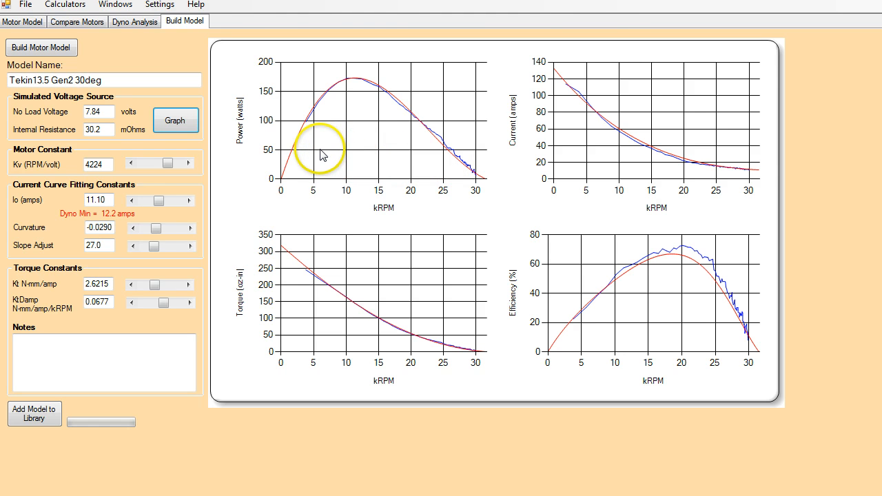
pyautogui.moveTo(442, 155)
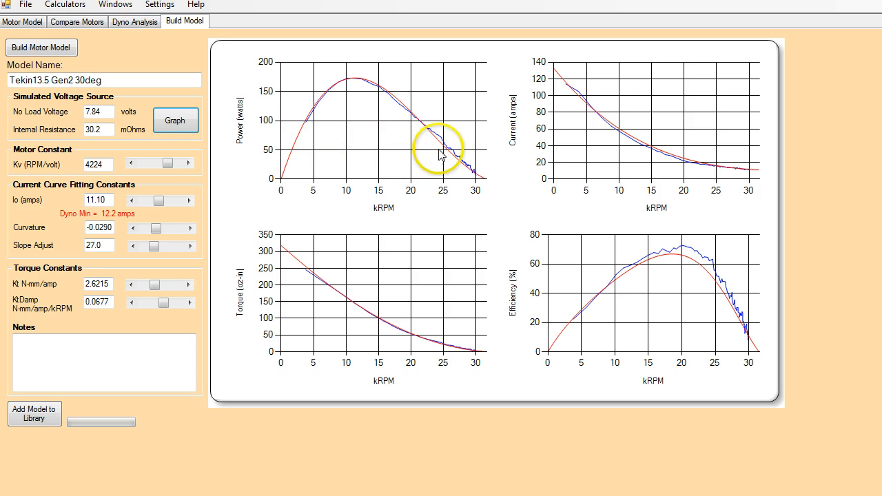
pyautogui.moveTo(449, 161)
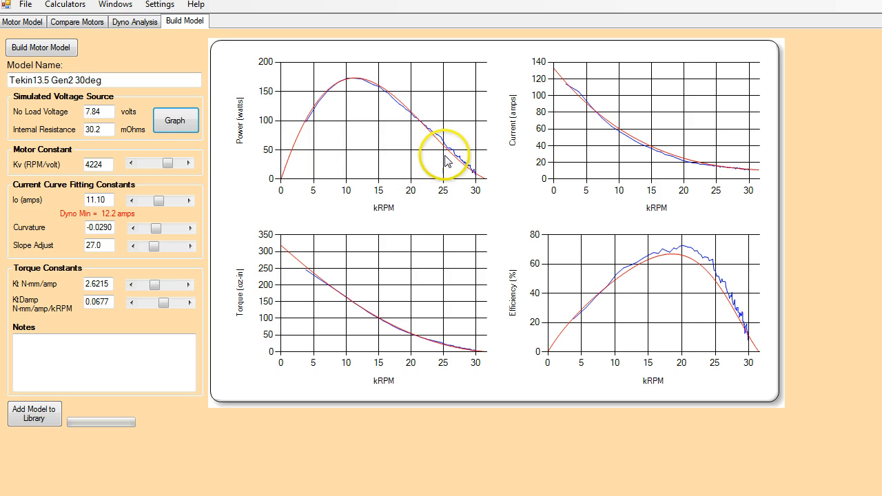
pyautogui.moveTo(477, 328)
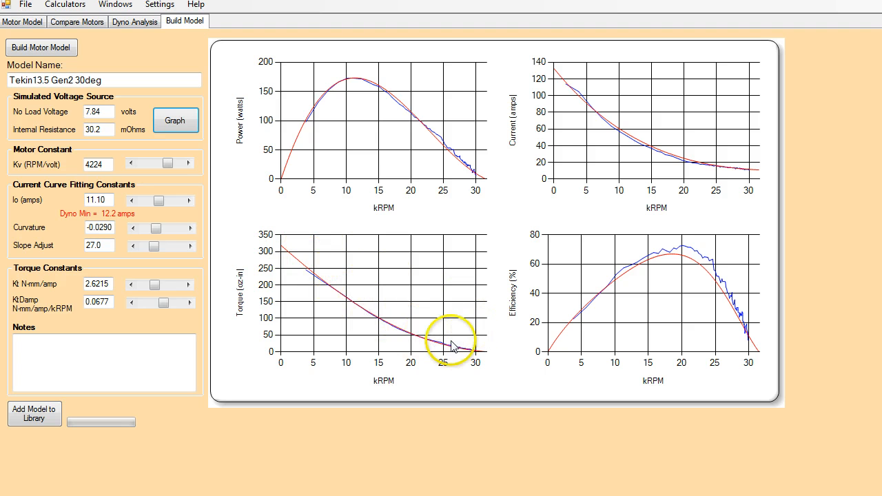
pyautogui.moveTo(324, 286)
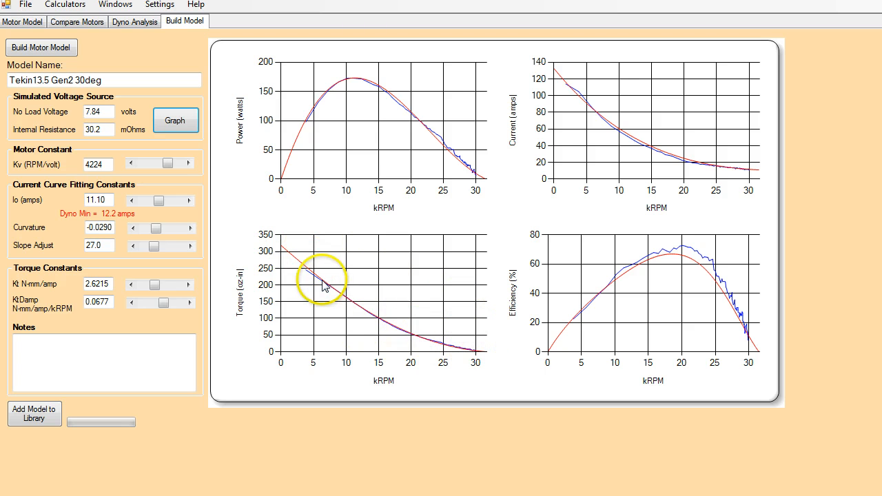
pyautogui.moveTo(491, 376)
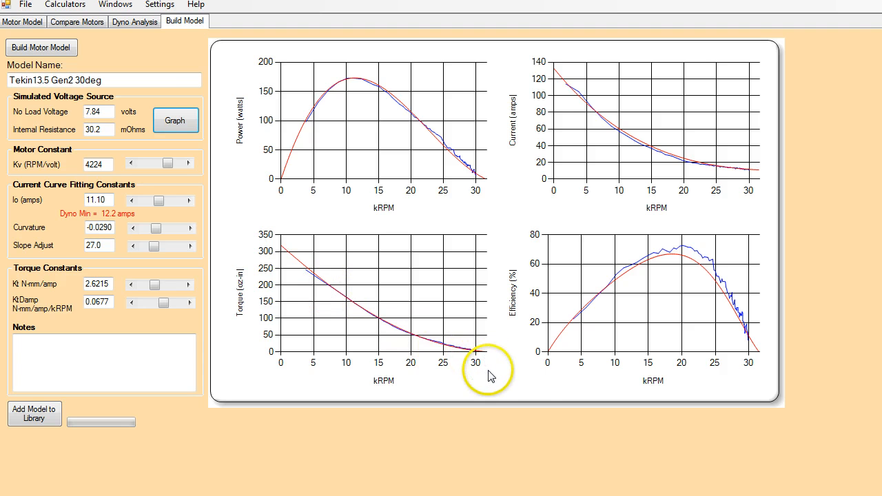
pyautogui.moveTo(732, 308)
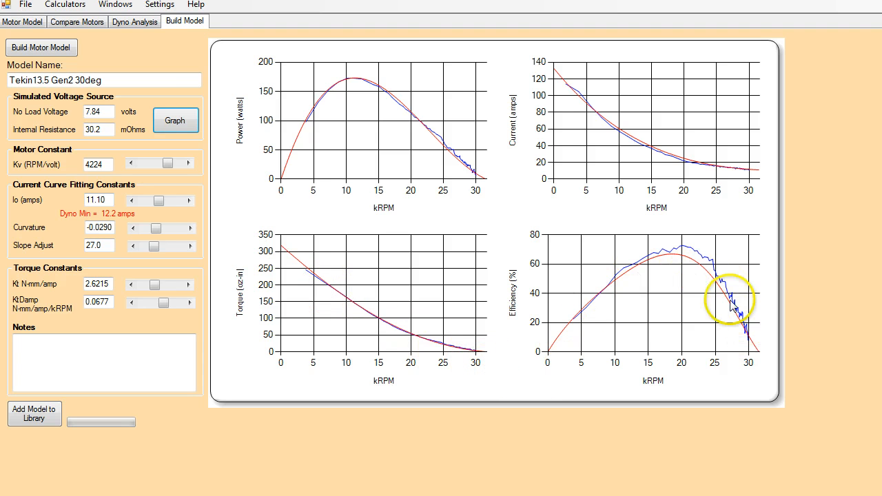
pyautogui.moveTo(701, 275)
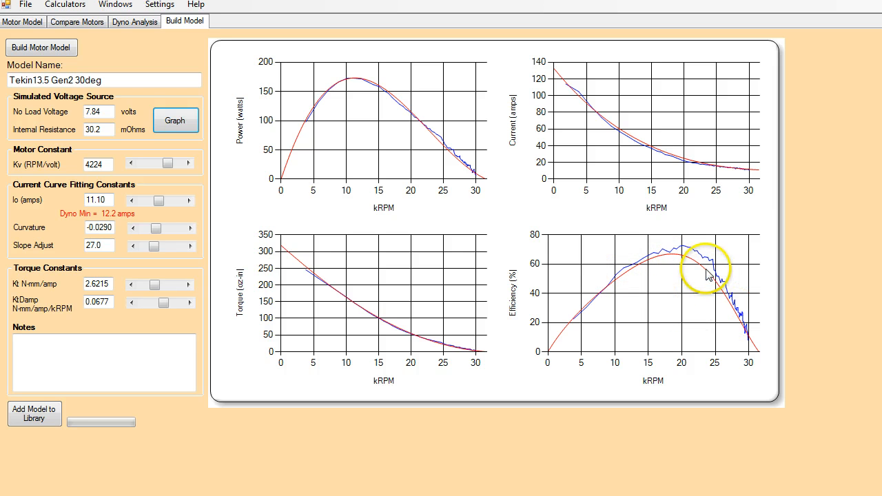
pyautogui.moveTo(372, 314)
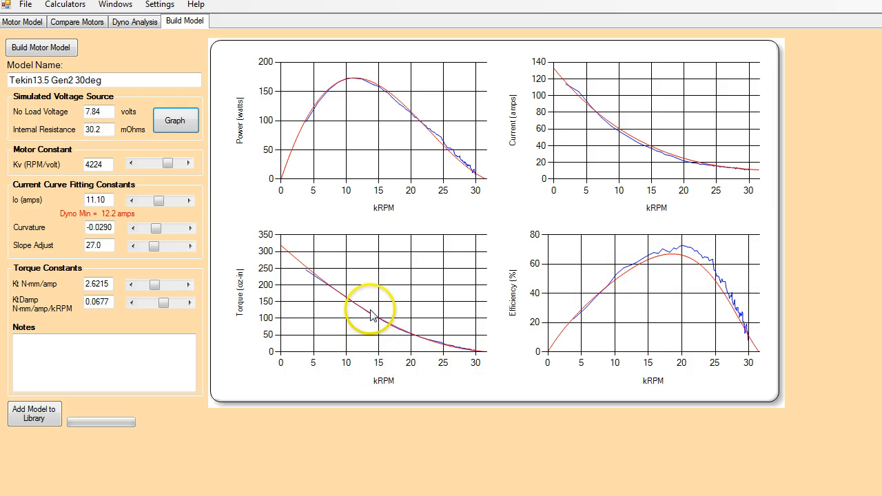
pyautogui.moveTo(319, 300)
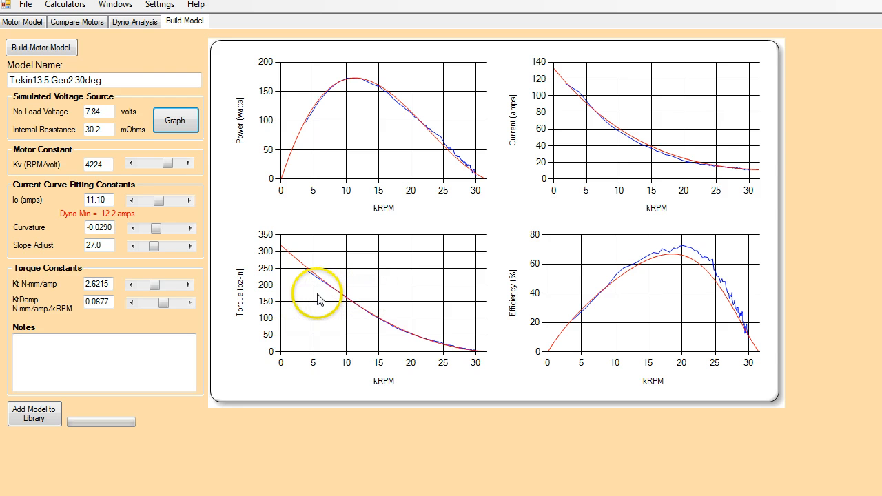
pyautogui.moveTo(589, 263)
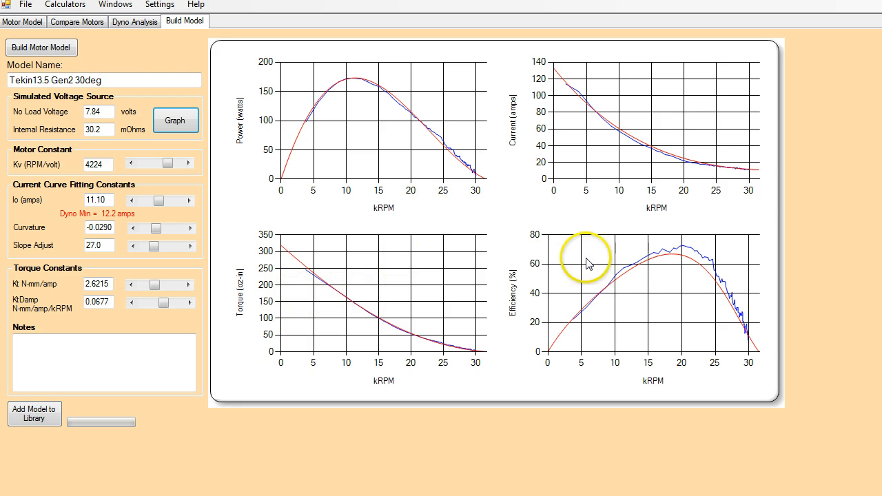
pyautogui.moveTo(710, 269)
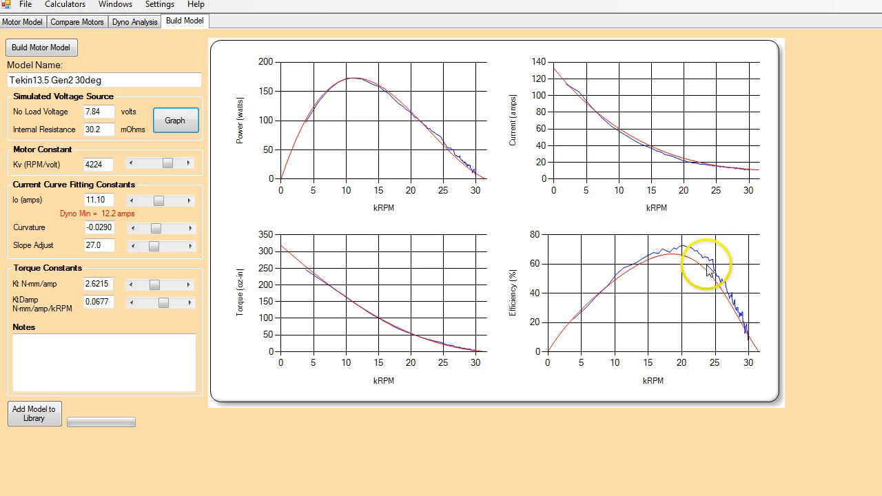
pyautogui.moveTo(482, 179)
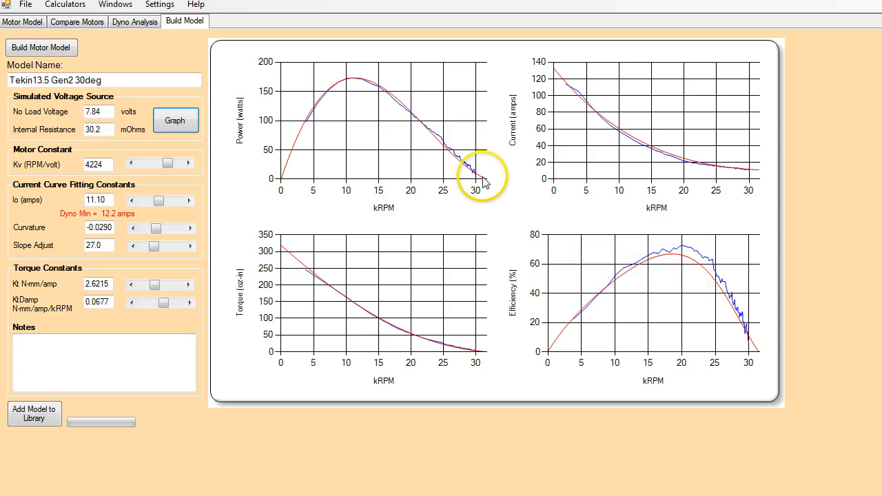
pyautogui.moveTo(333, 276)
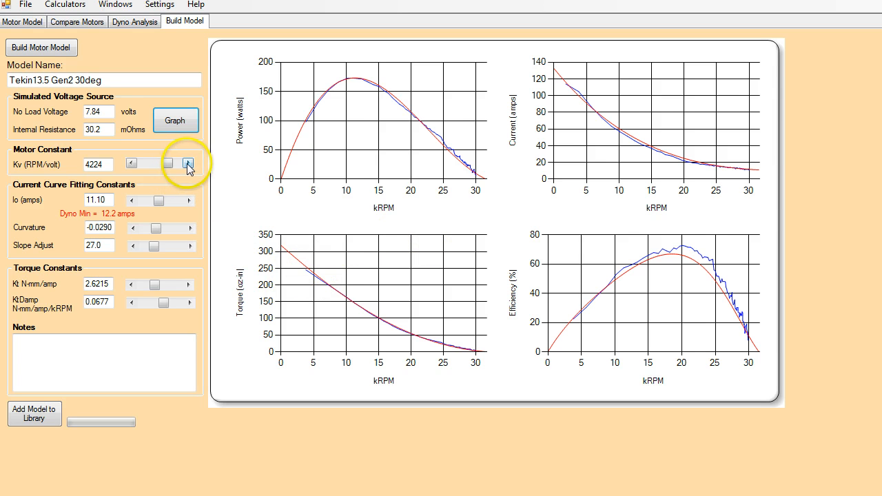
pyautogui.click(188, 164)
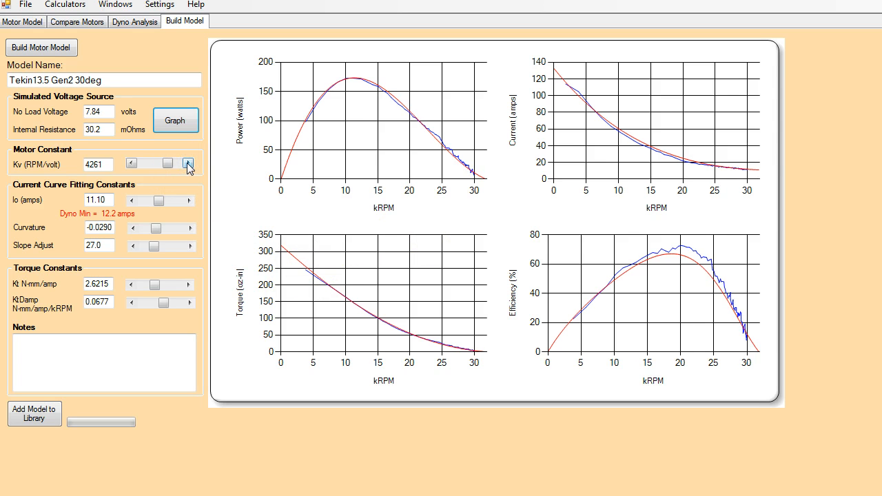
pyautogui.click(188, 164)
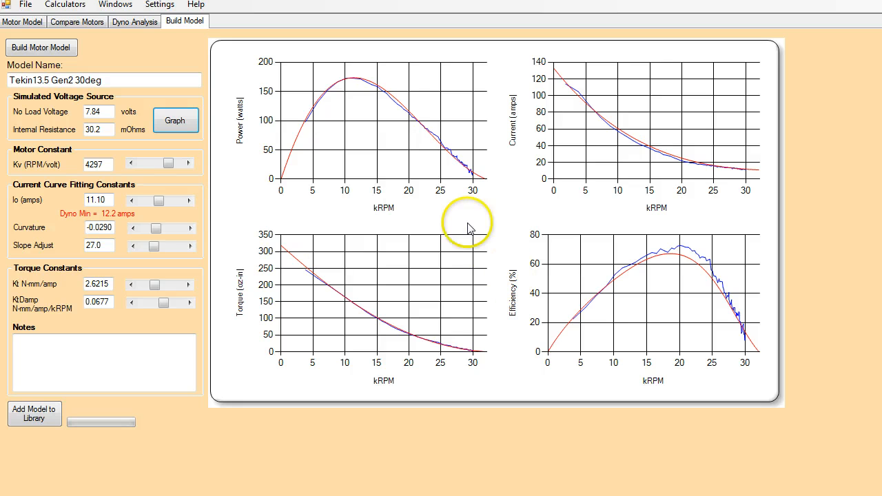
pyautogui.moveTo(403, 104)
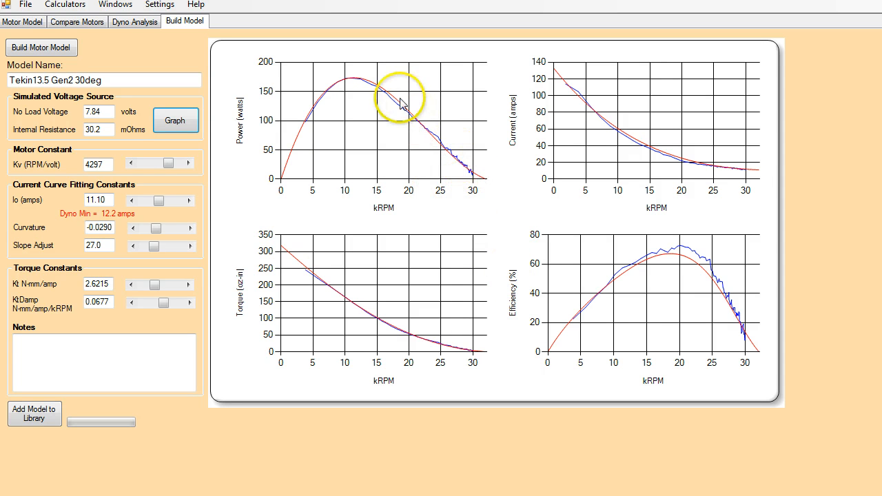
pyautogui.moveTo(682, 158)
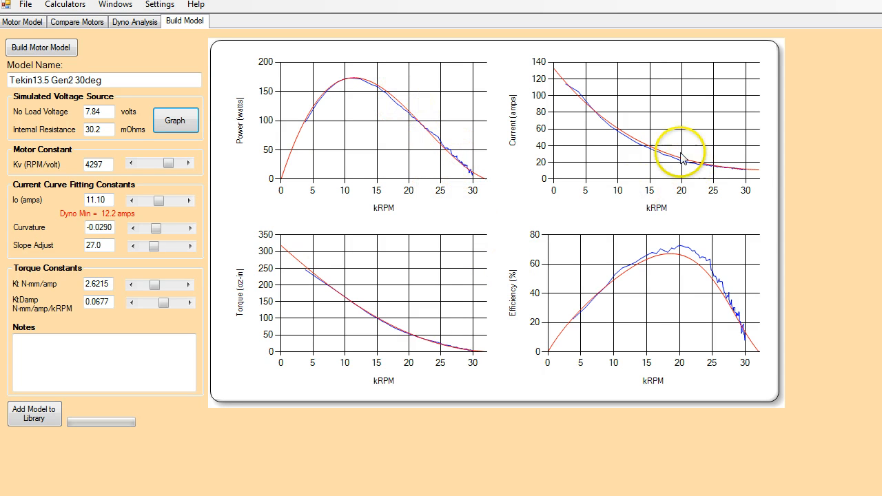
pyautogui.moveTo(748, 179)
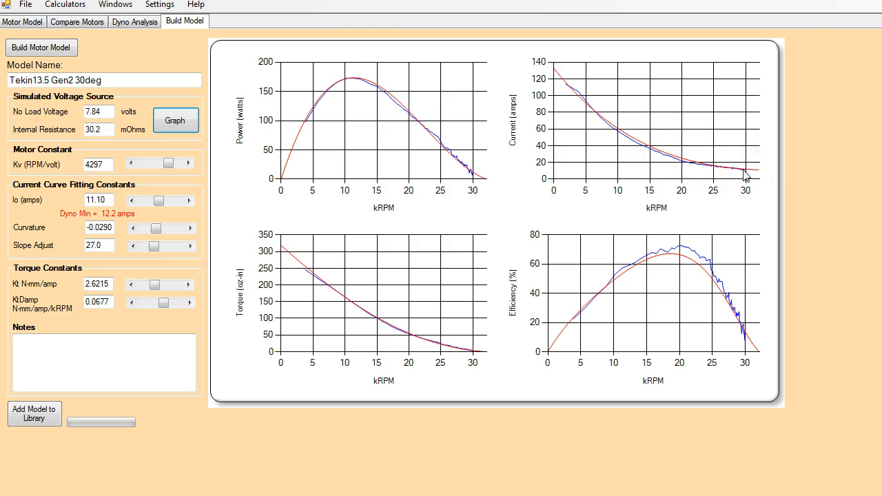
pyautogui.moveTo(171, 271)
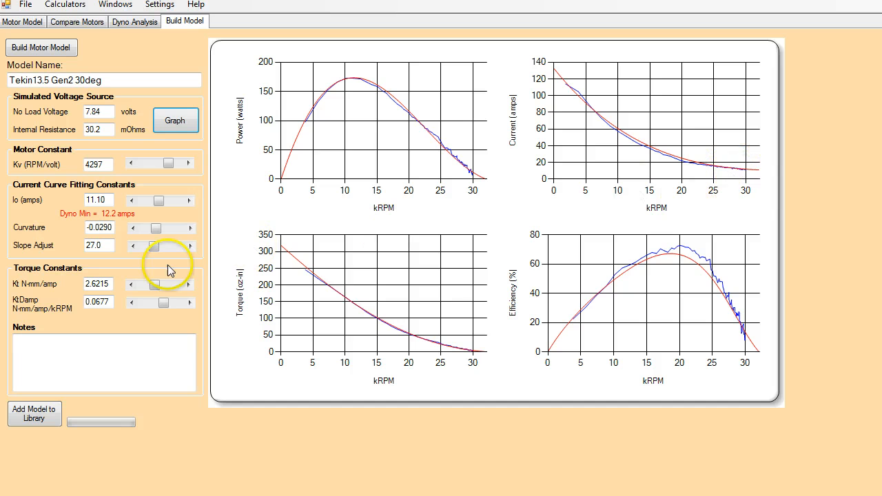
# Reduce the Tekin model's no-load current Io to 10.13 amps.
pyautogui.click(133, 200)
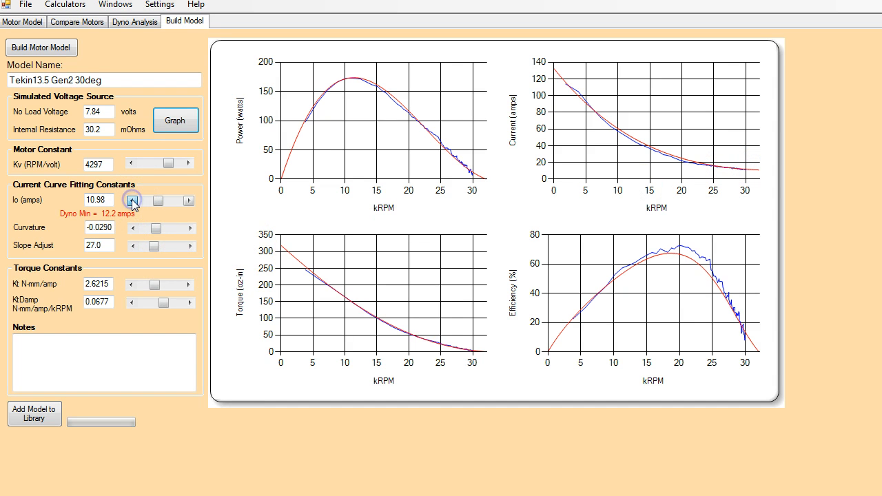
pyautogui.click(133, 200)
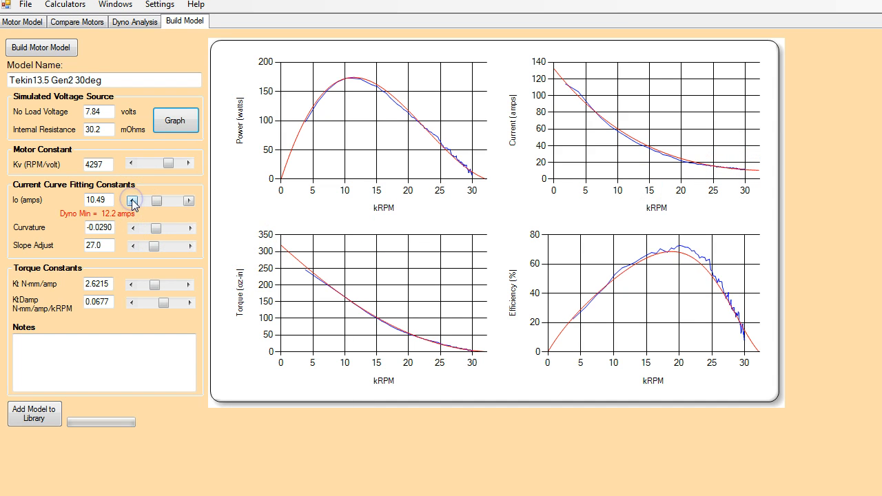
pyautogui.click(132, 200)
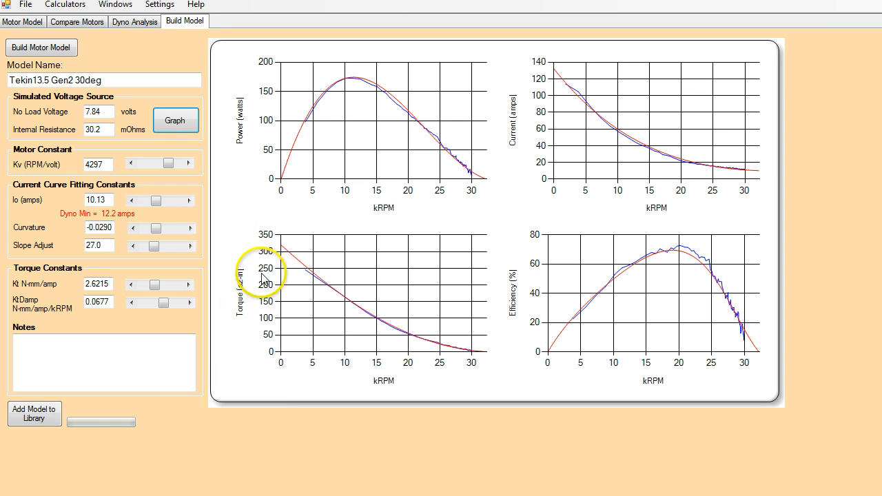
pyautogui.moveTo(562, 303)
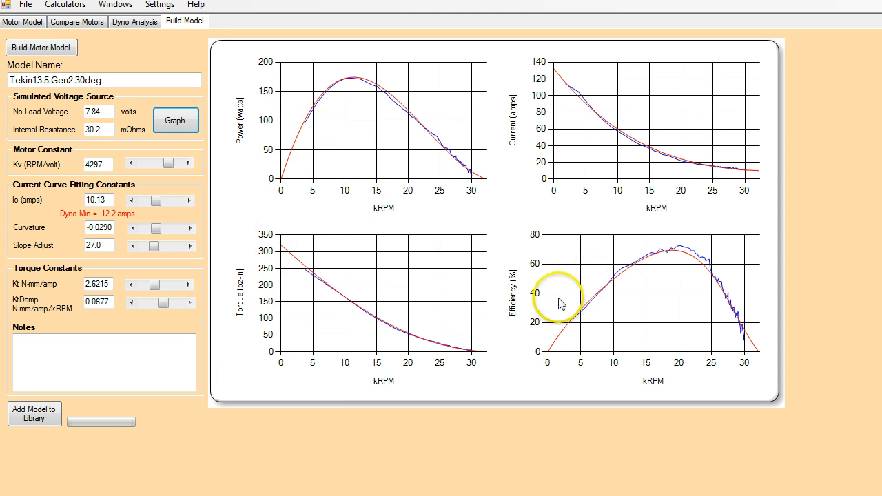
pyautogui.moveTo(474, 356)
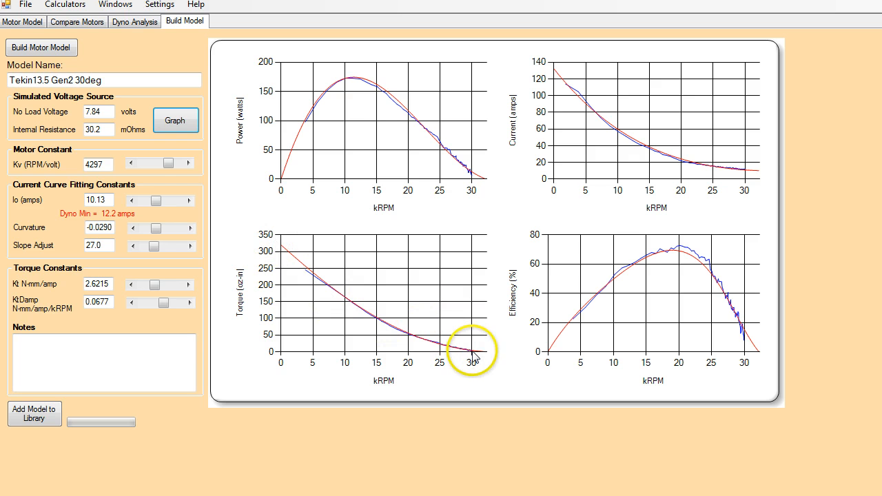
pyautogui.moveTo(660, 286)
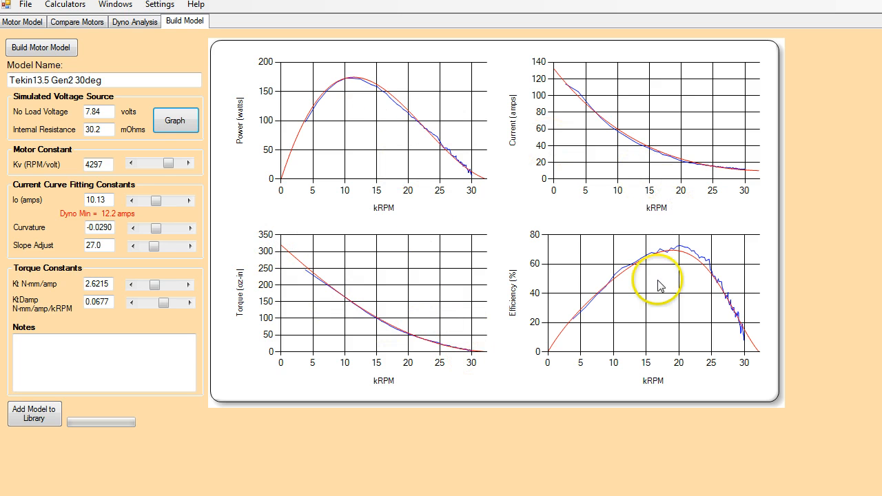
pyautogui.moveTo(644, 348)
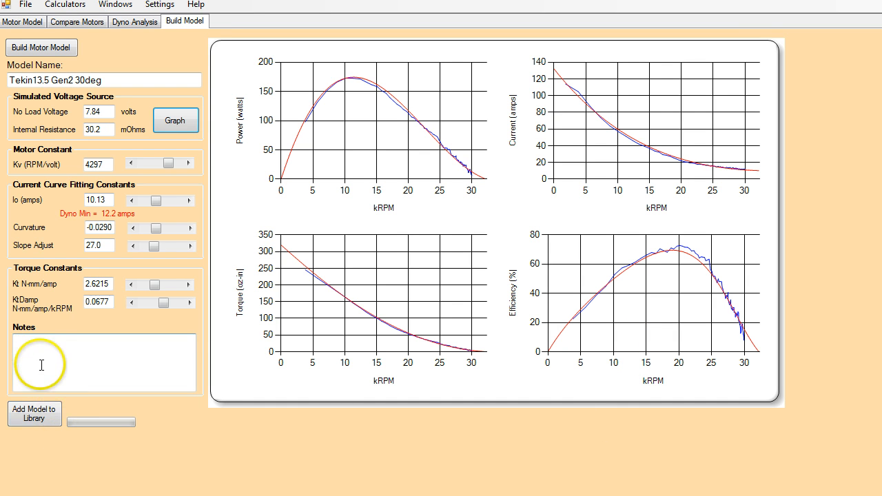
pyautogui.moveTo(116, 353)
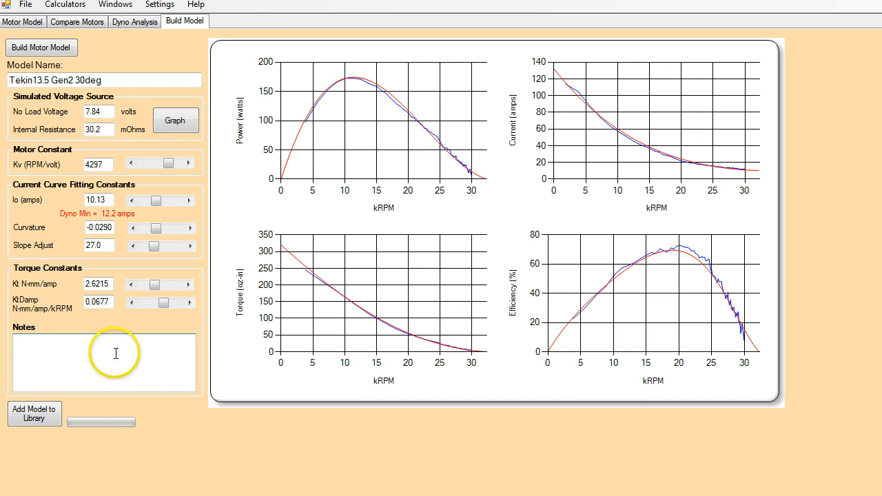
pyautogui.moveTo(46, 353)
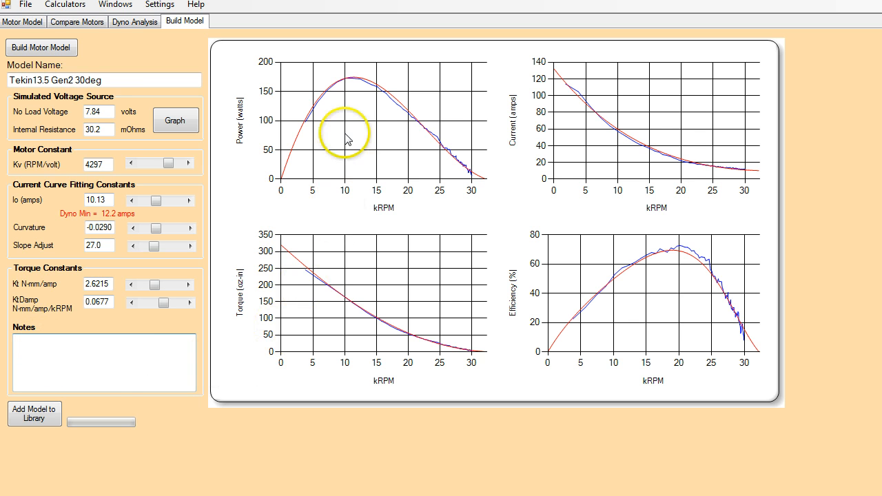
pyautogui.moveTo(305, 209)
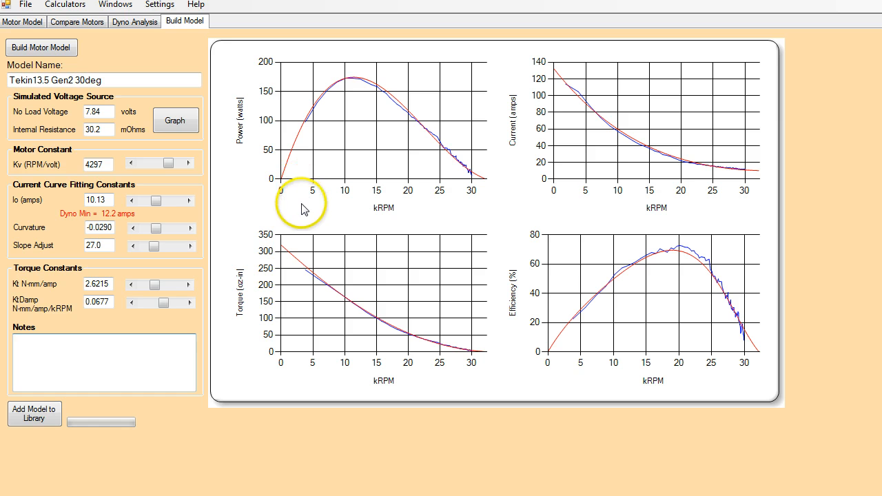
pyautogui.moveTo(328, 186)
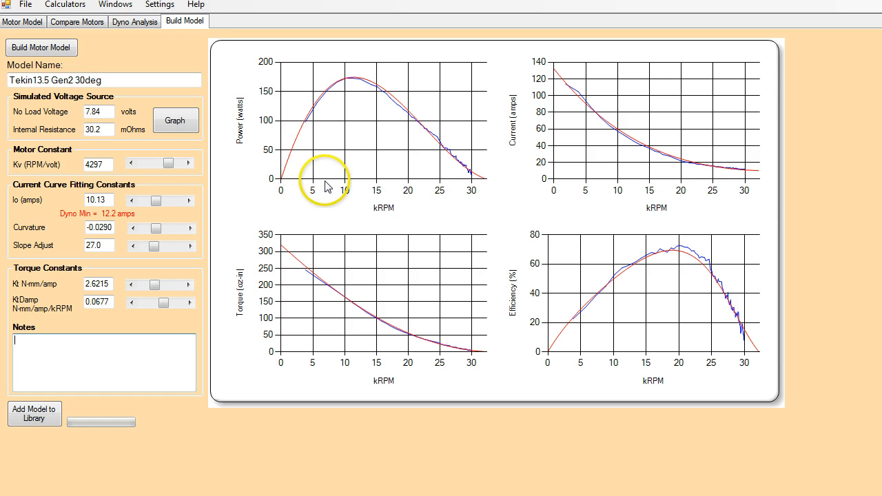
pyautogui.moveTo(489, 193)
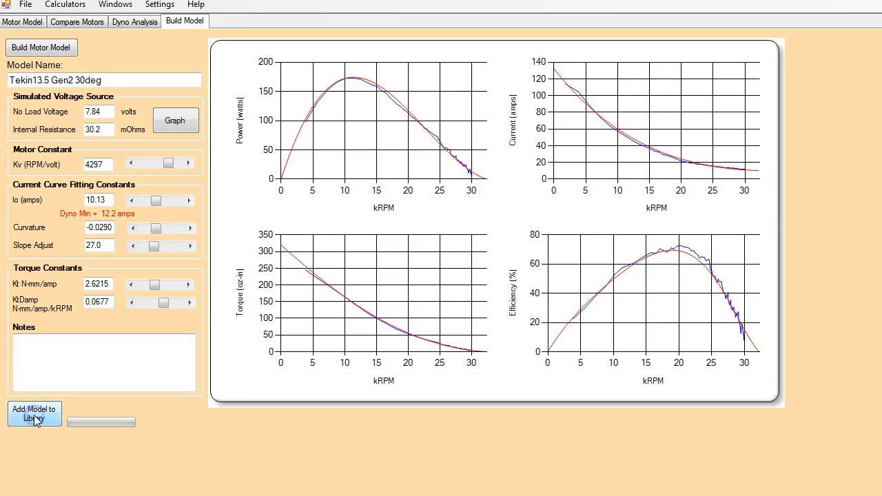
# Add the Tekin13.5 Gen2 30deg model (Kv 4297, Io 10.13 A) to the library.
pyautogui.click(35, 413)
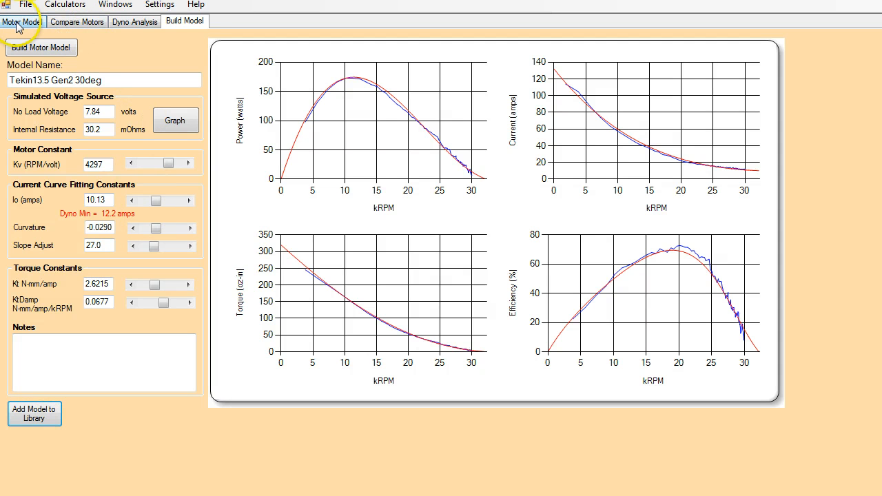
# Confirm the new model in the Motor Name list, then view the motor comparison.
pyautogui.click(22, 20)
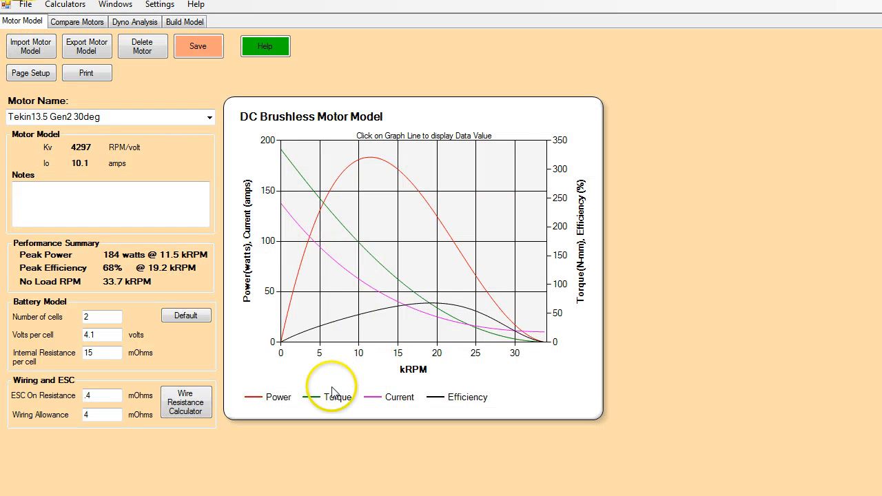
pyautogui.moveTo(147, 136)
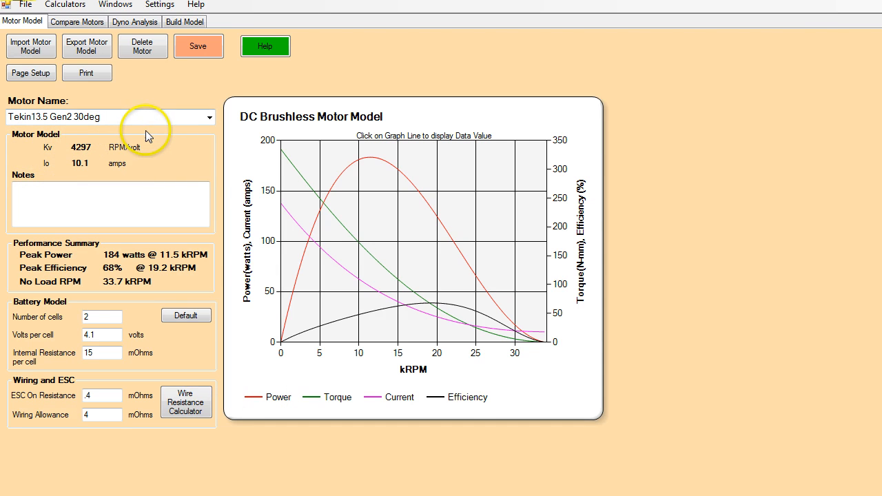
pyautogui.moveTo(195, 167)
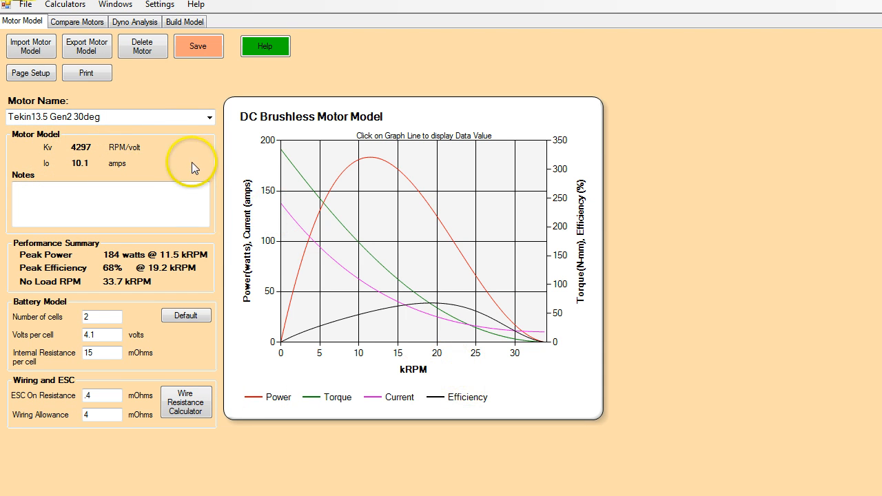
pyautogui.click(209, 116)
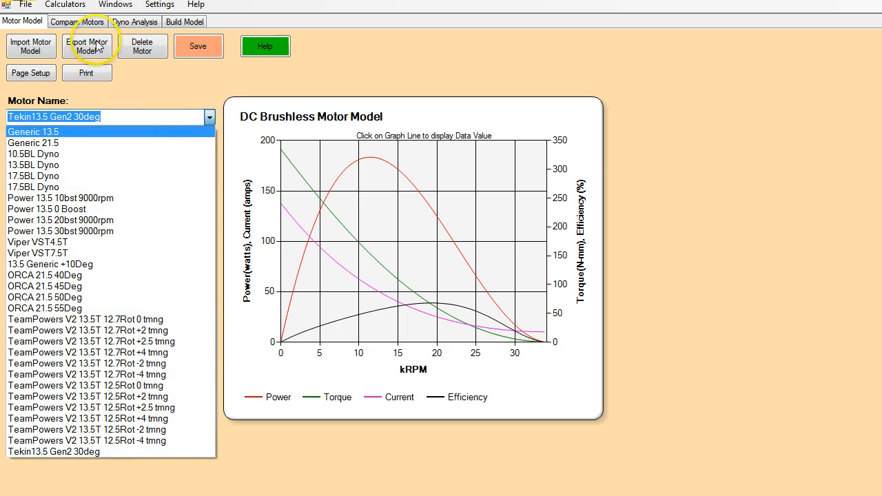
pyautogui.click(76, 22)
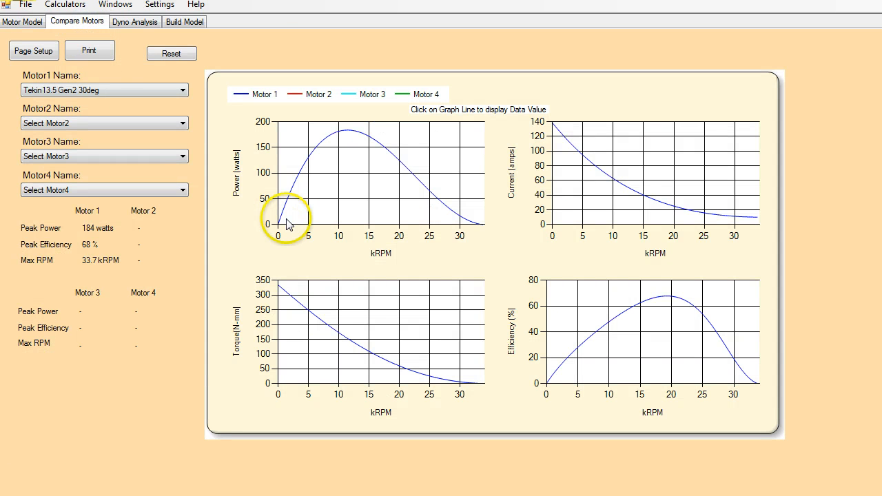
# Select TeamPowers V2 13.5T 12.5Rot 0 tmng as Motor 1.
pyautogui.click(182, 90)
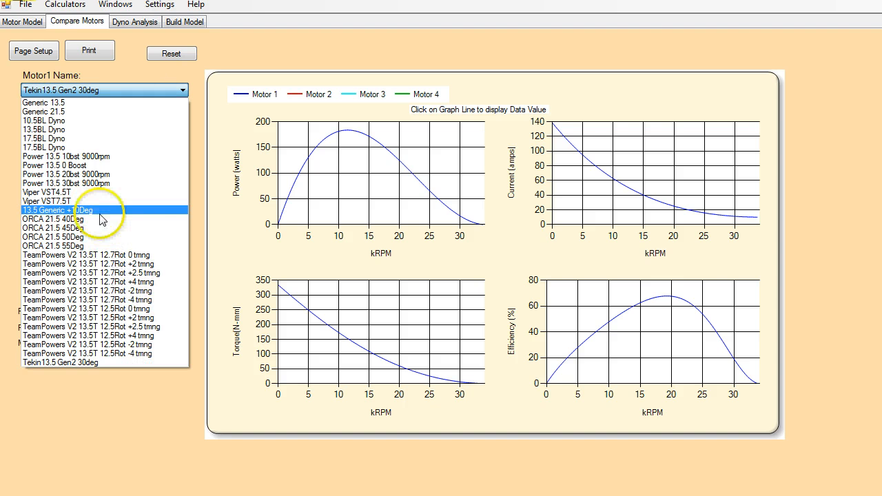
pyautogui.moveTo(103, 175)
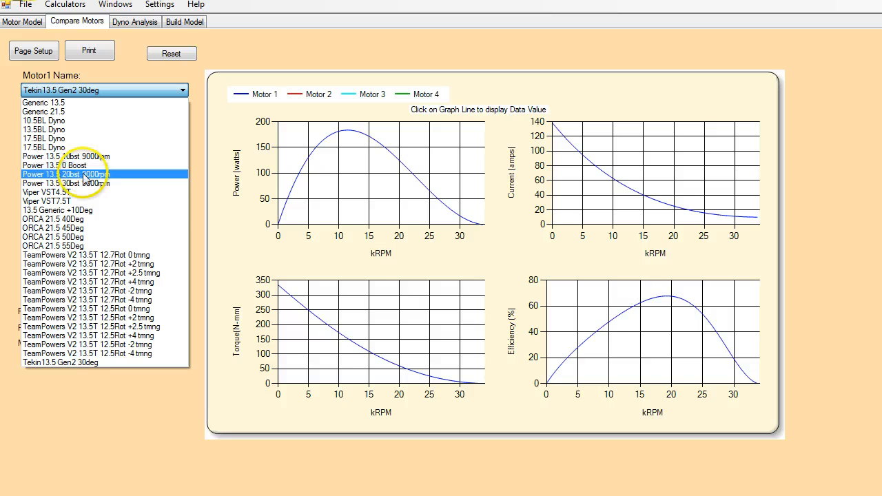
pyautogui.click(65, 219)
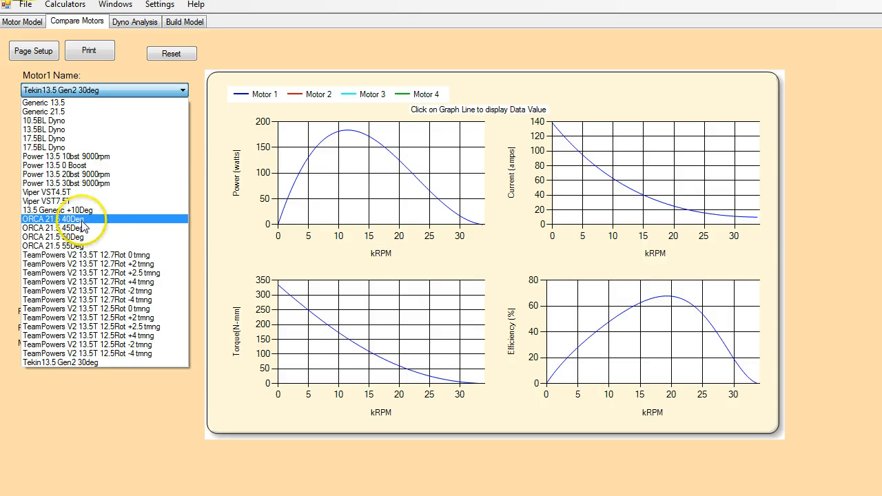
pyautogui.moveTo(90, 246)
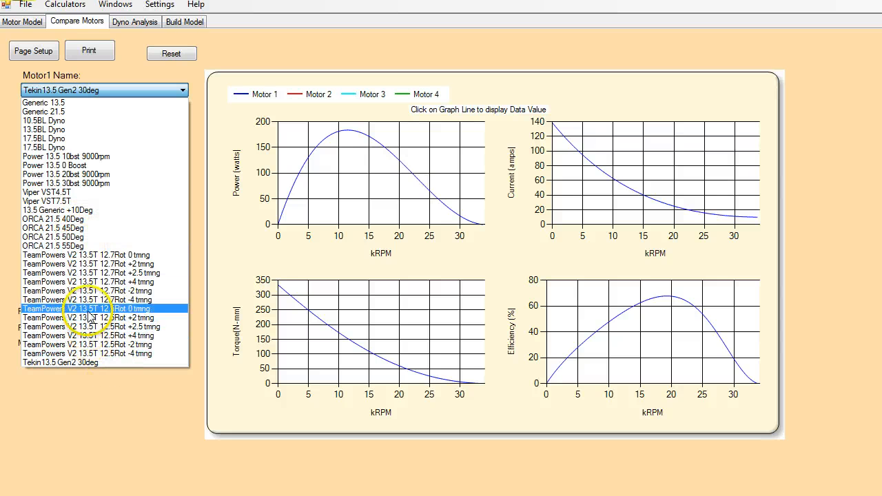
pyautogui.moveTo(90, 317)
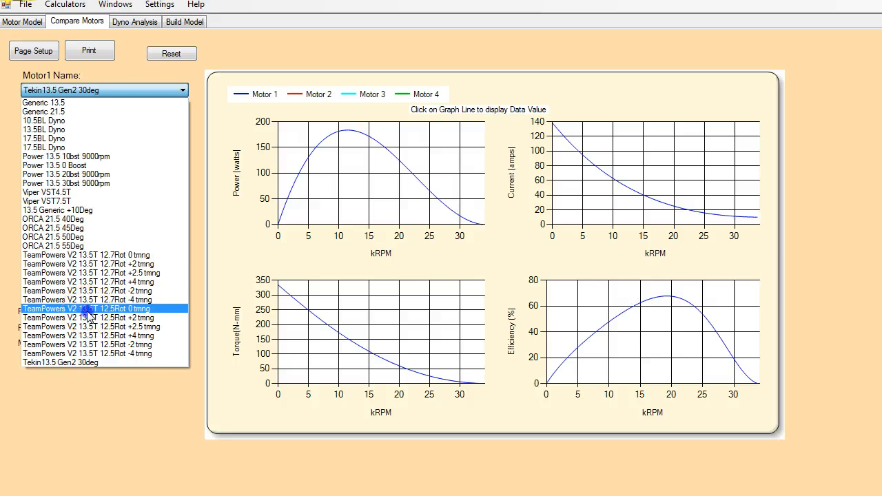
pyautogui.click(87, 309)
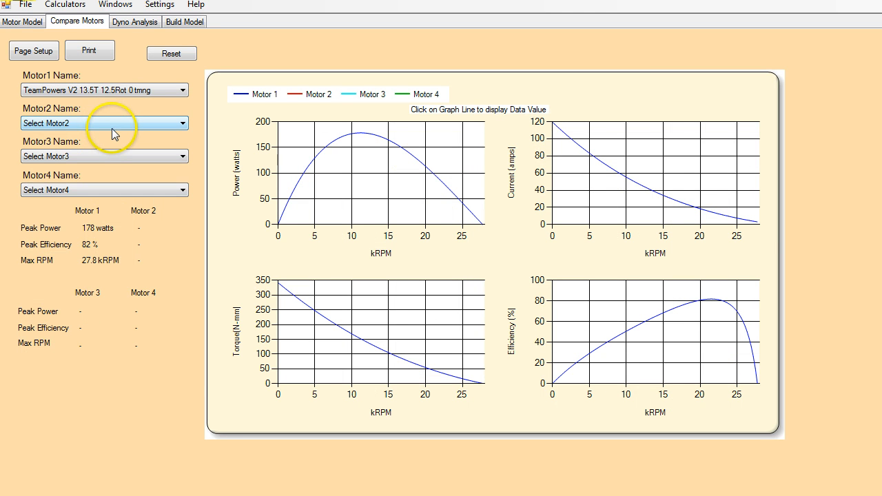
# Set Motors 2-4 to the 12.5Rot +2, +2.5 and +4 timing TeamPowers models.
pyautogui.click(181, 123)
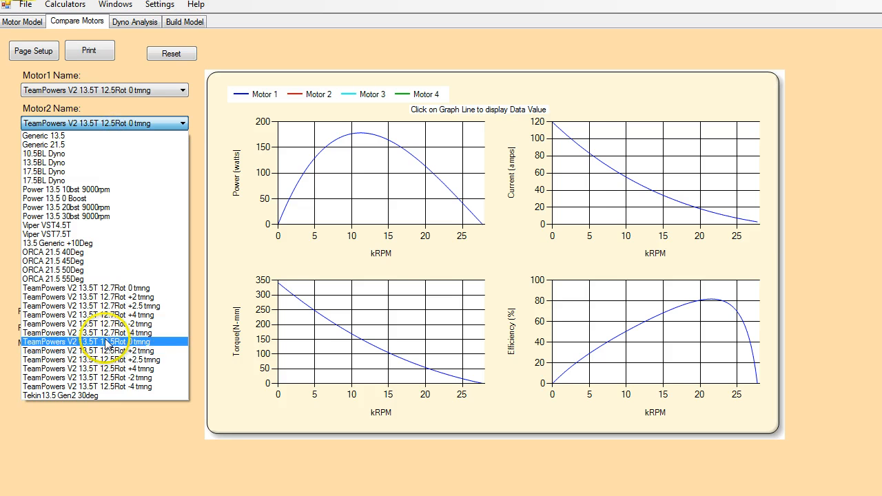
pyautogui.click(97, 351)
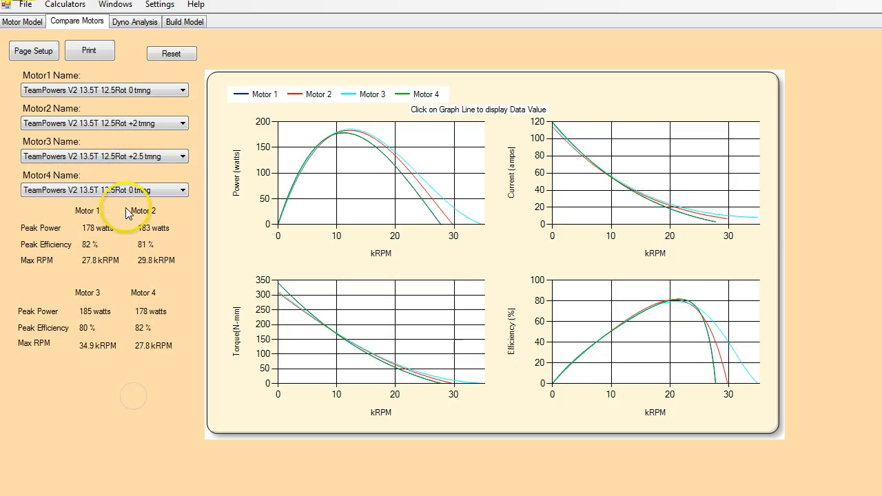
pyautogui.click(182, 189)
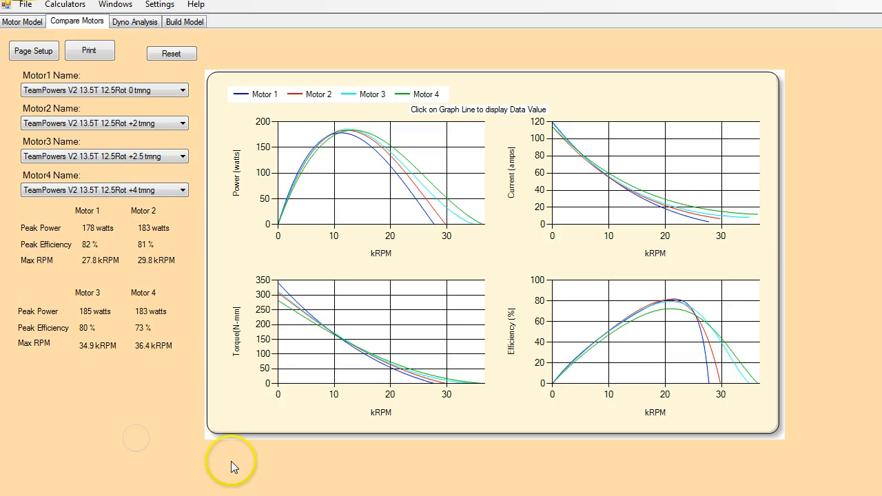
pyautogui.moveTo(390, 141)
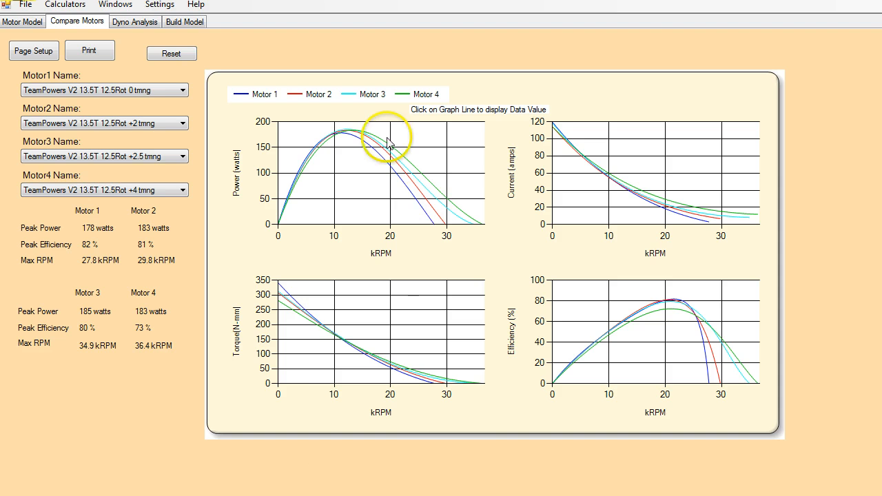
pyautogui.moveTo(426, 171)
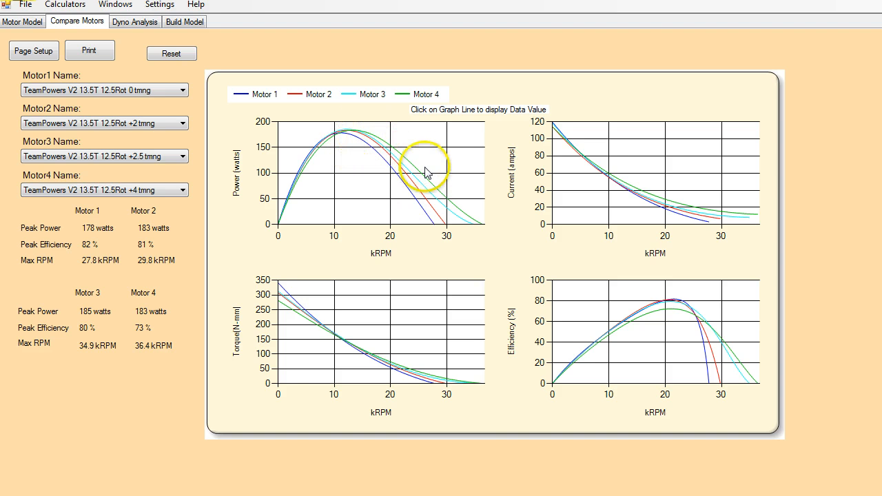
pyautogui.moveTo(372, 153)
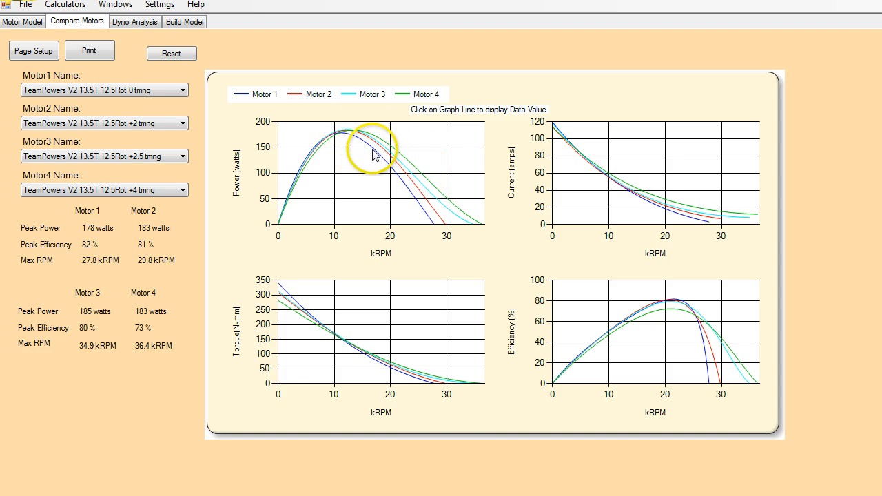
pyautogui.moveTo(402, 162)
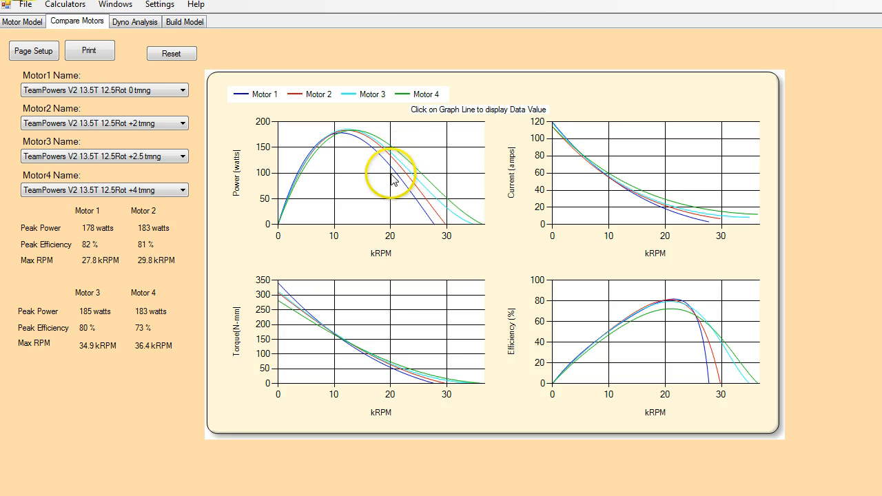
pyautogui.moveTo(328, 136)
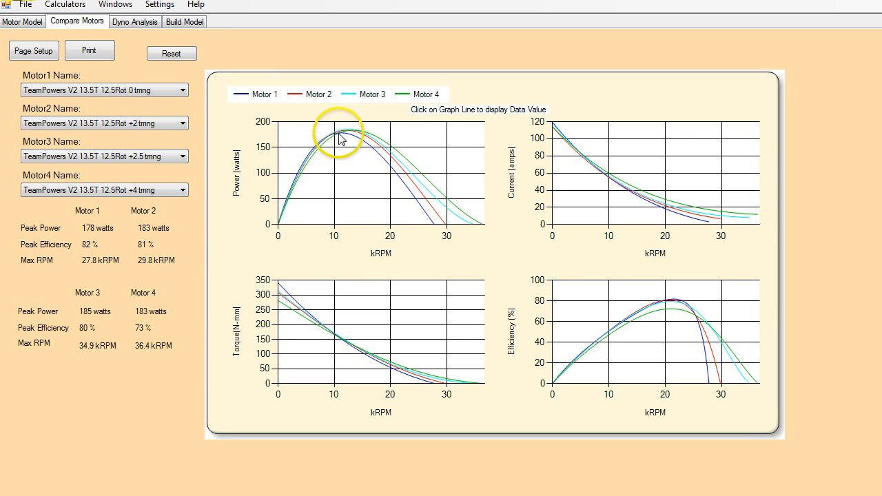
pyautogui.moveTo(433, 225)
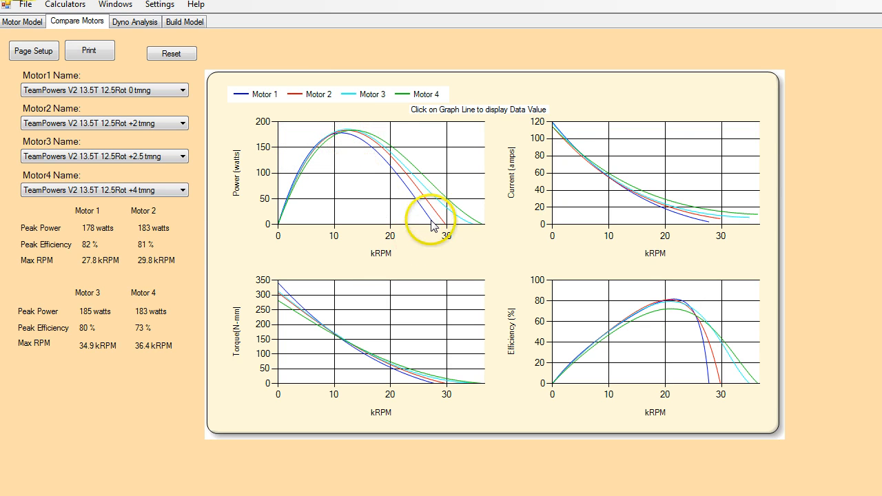
pyautogui.moveTo(461, 238)
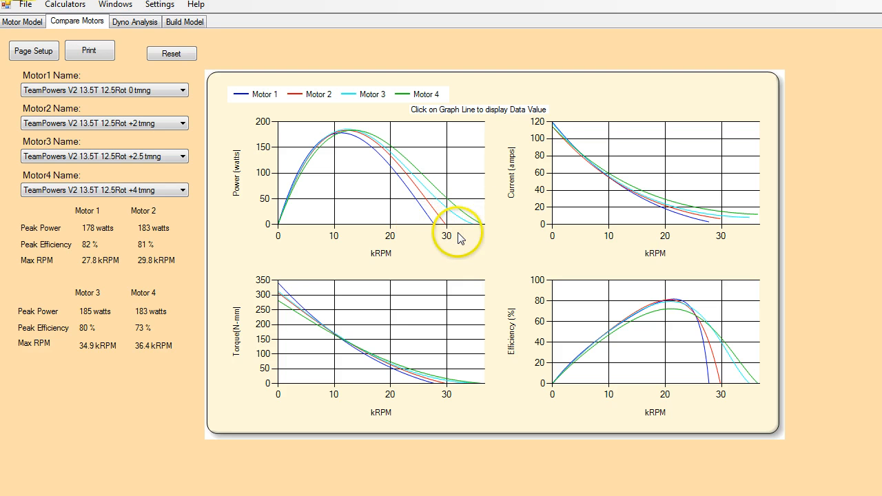
pyautogui.moveTo(321, 325)
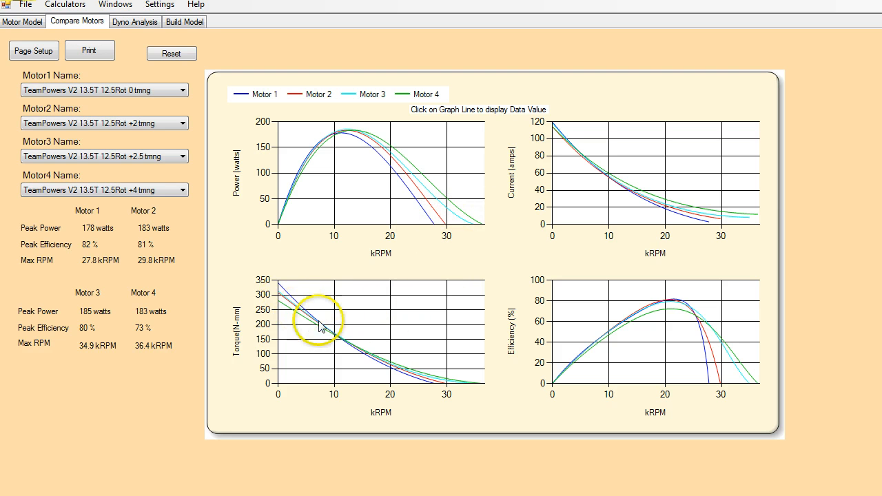
pyautogui.moveTo(596, 165)
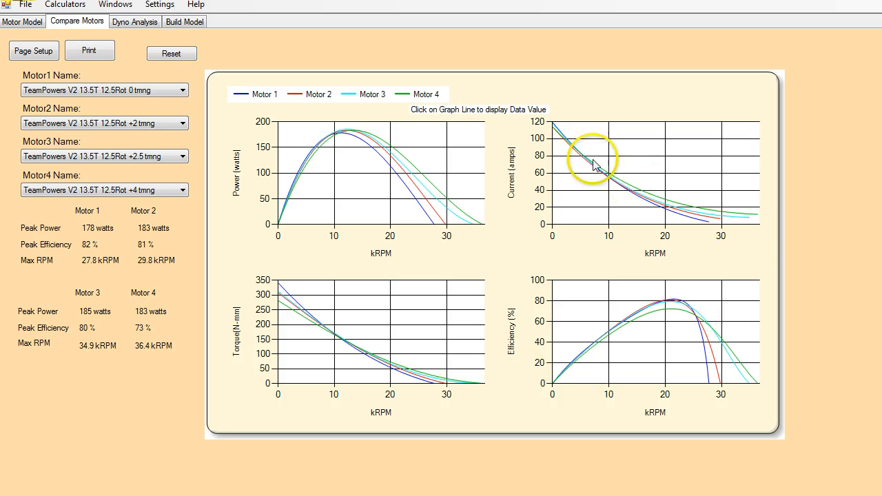
pyautogui.moveTo(757, 224)
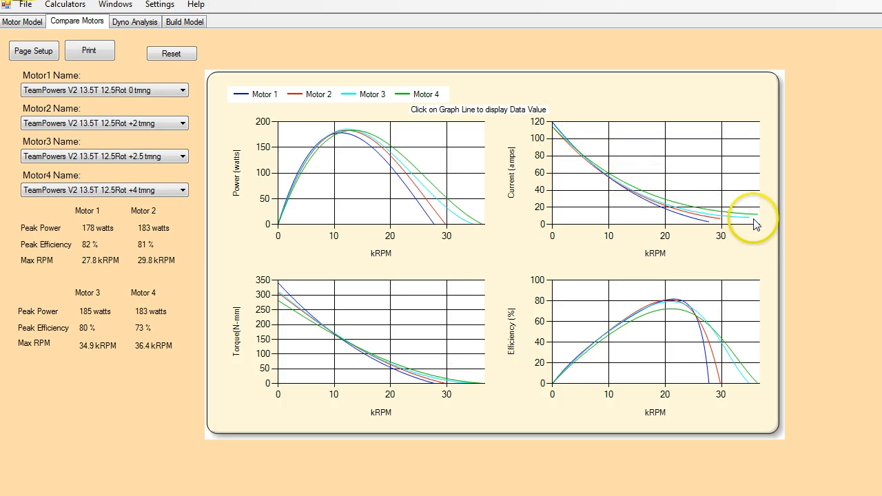
pyautogui.moveTo(714, 229)
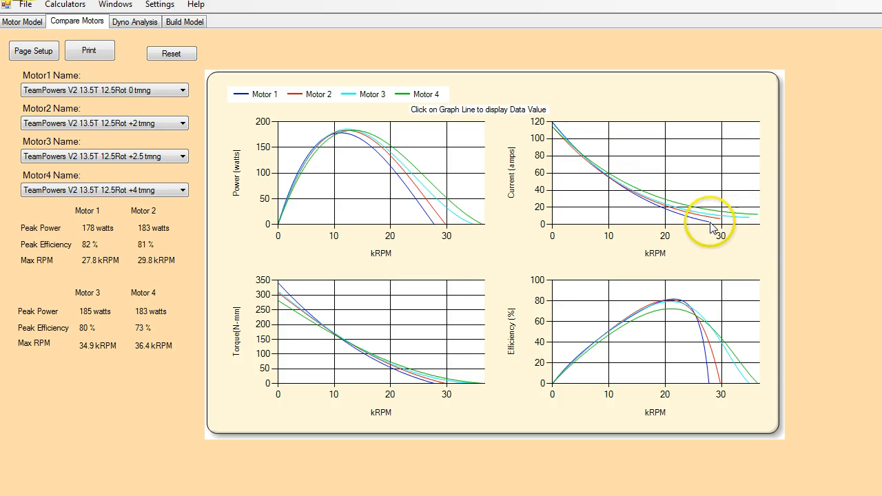
pyautogui.moveTo(691, 213)
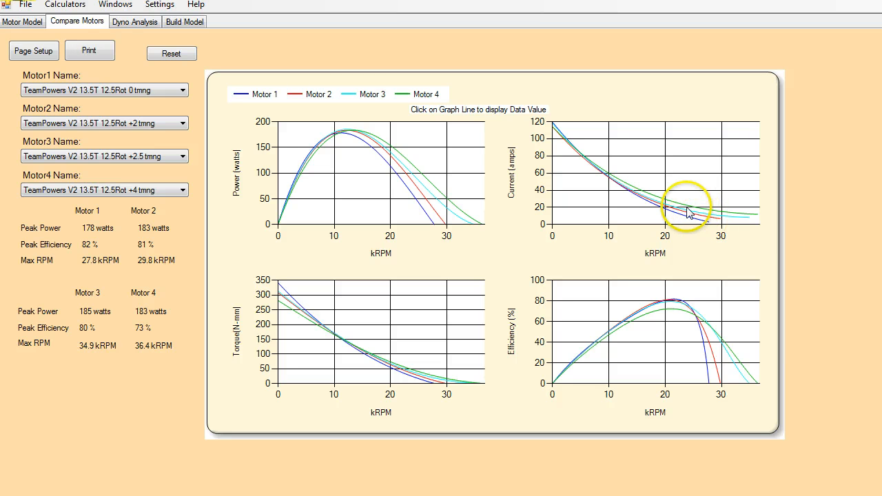
pyautogui.moveTo(700, 242)
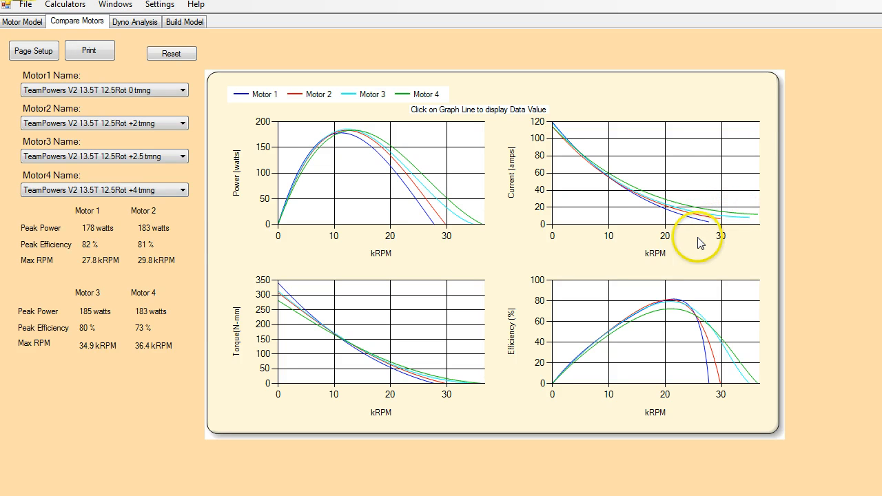
pyautogui.moveTo(627, 329)
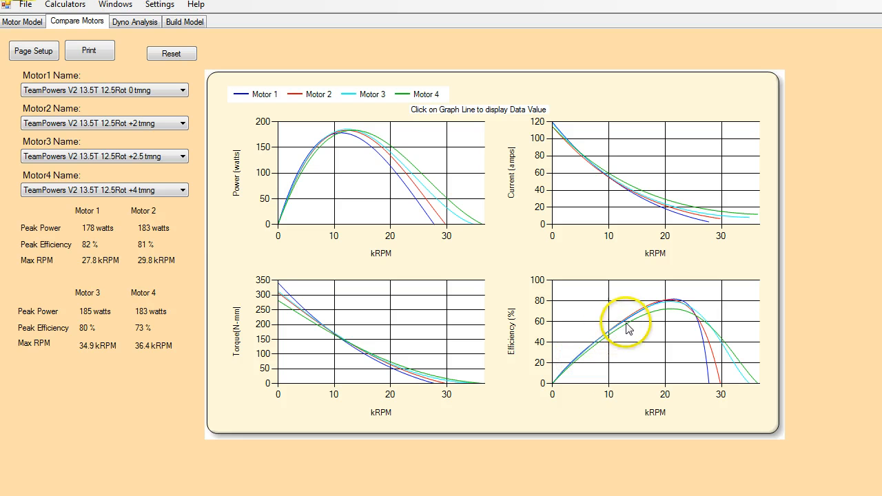
pyautogui.moveTo(688, 319)
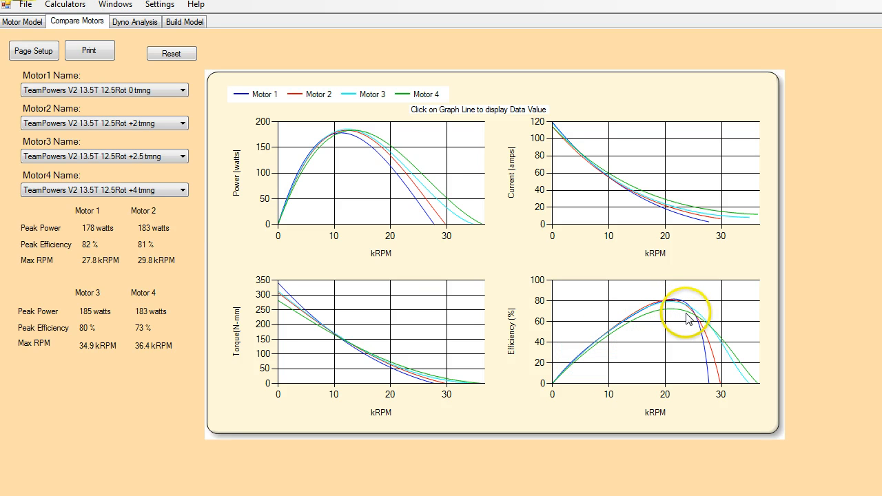
pyautogui.moveTo(676, 316)
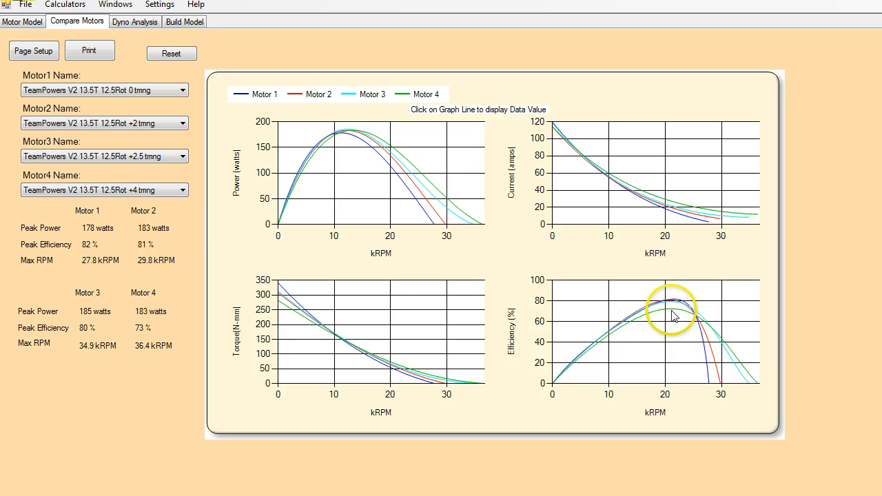
pyautogui.moveTo(524, 290)
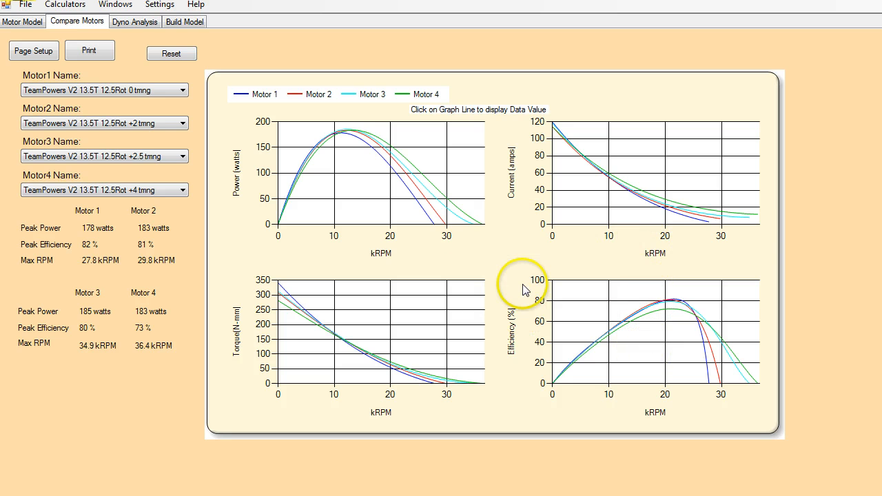
pyautogui.moveTo(514, 288)
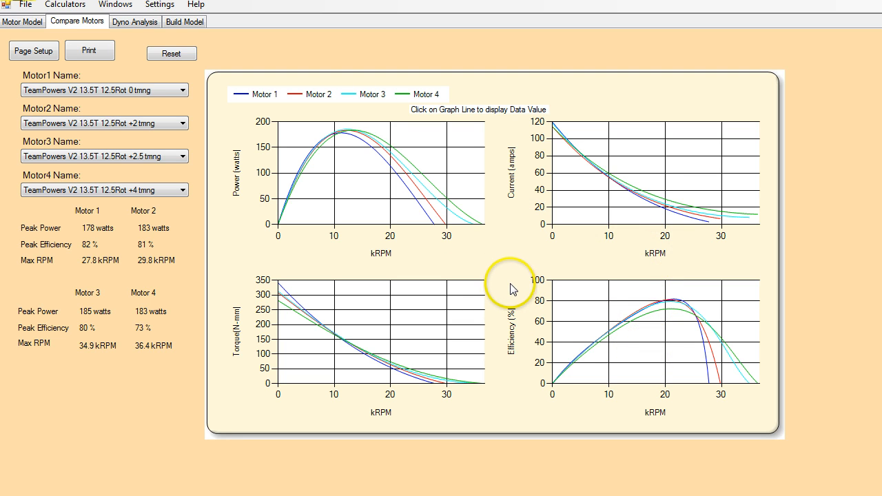
pyautogui.moveTo(503, 131)
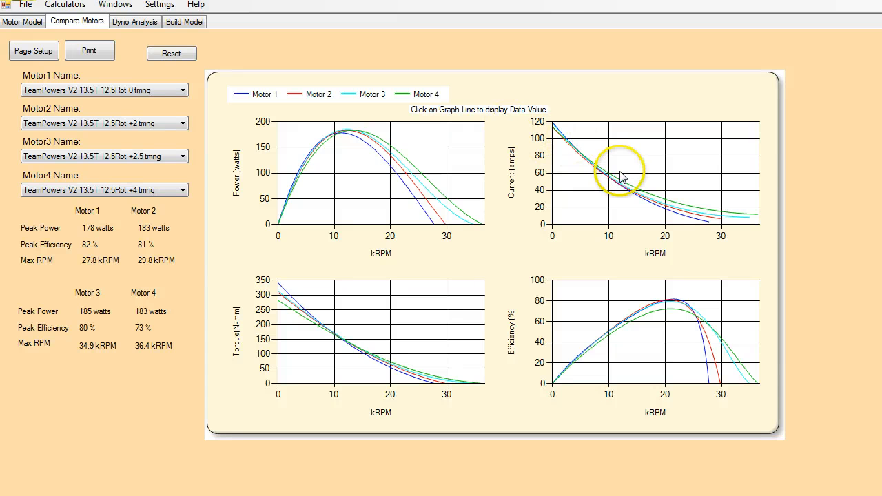
pyautogui.moveTo(627, 193)
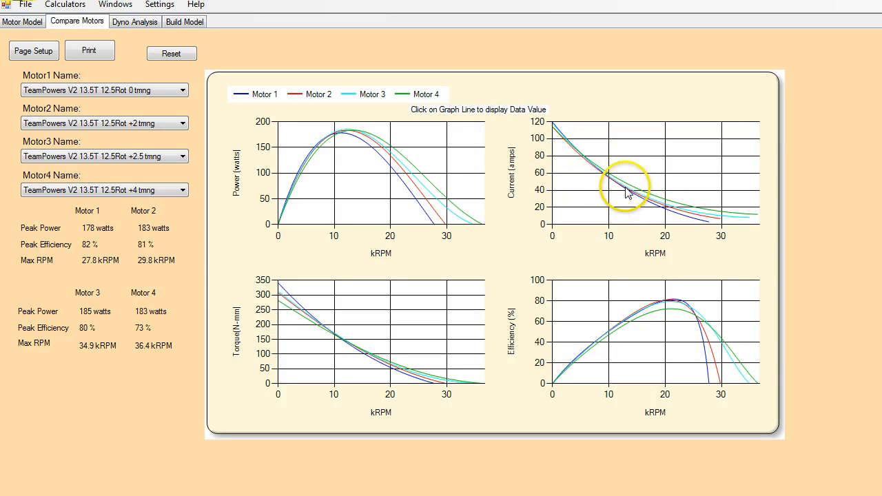
pyautogui.moveTo(595, 214)
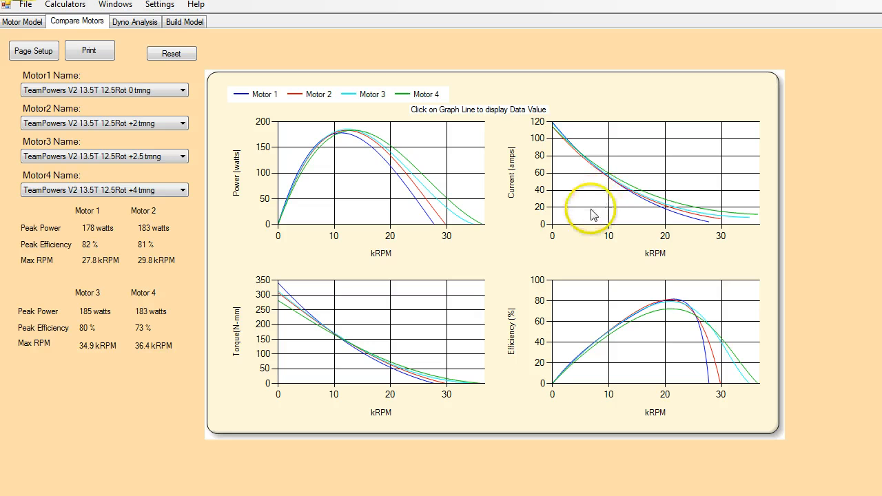
pyautogui.moveTo(532, 143)
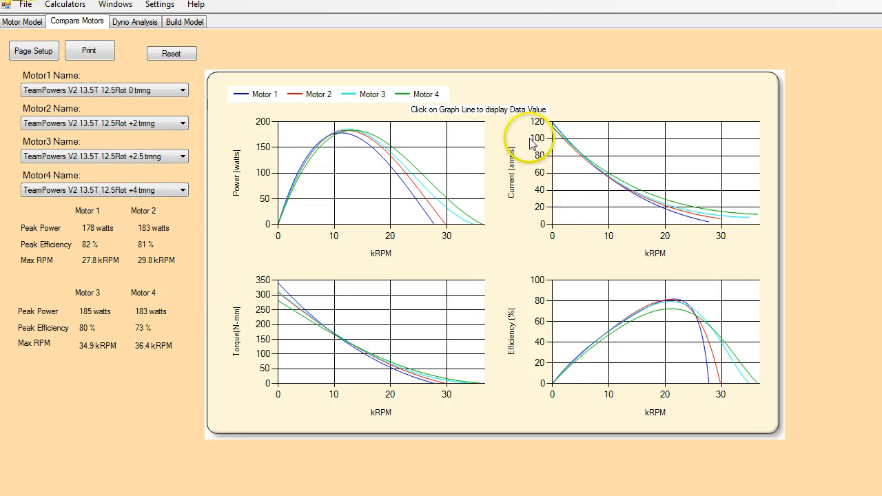
pyautogui.moveTo(520, 122)
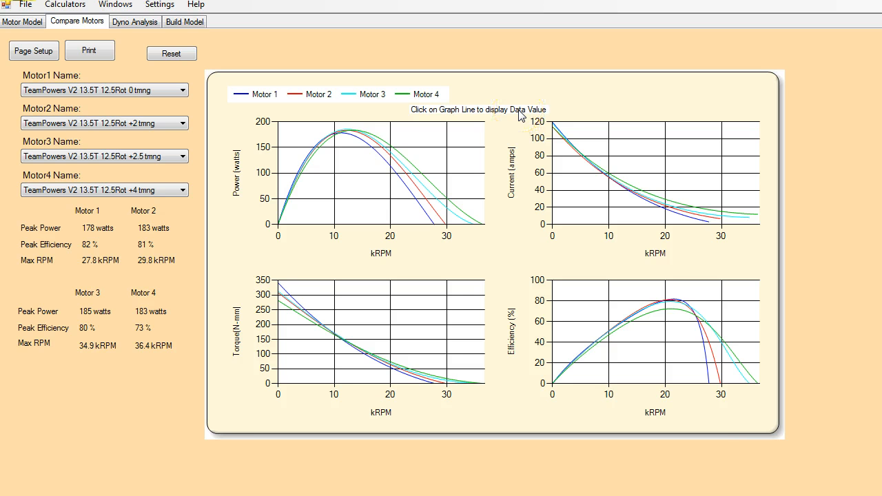
pyautogui.moveTo(524, 131)
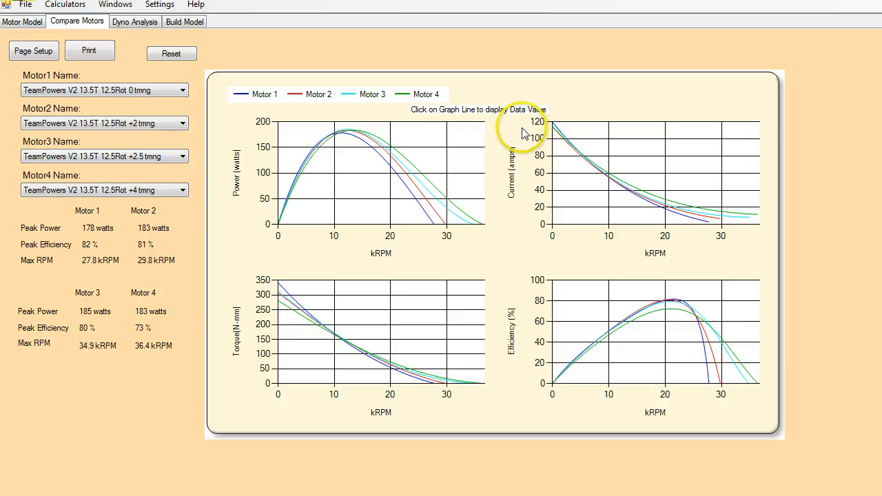
pyautogui.moveTo(521, 252)
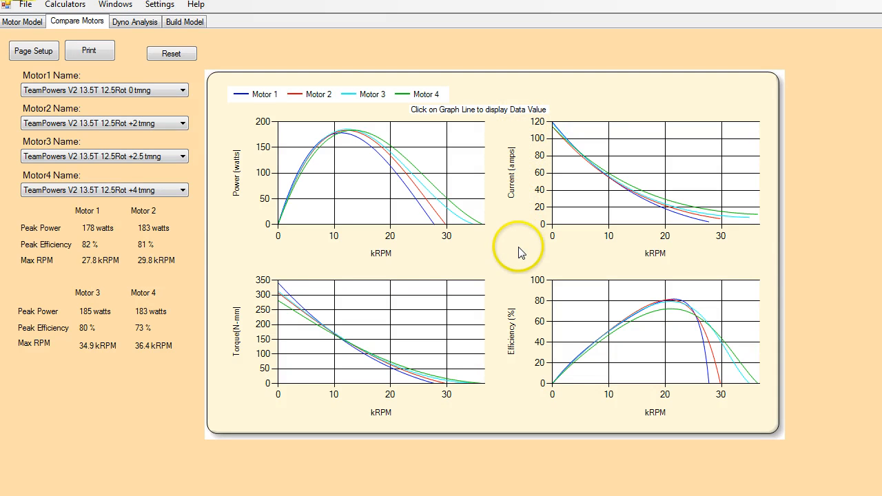
pyautogui.moveTo(400, 226)
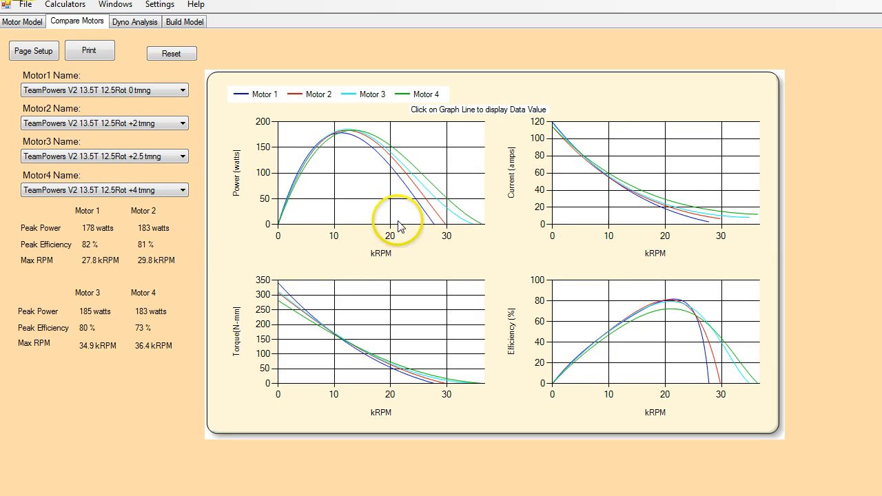
pyautogui.moveTo(429, 241)
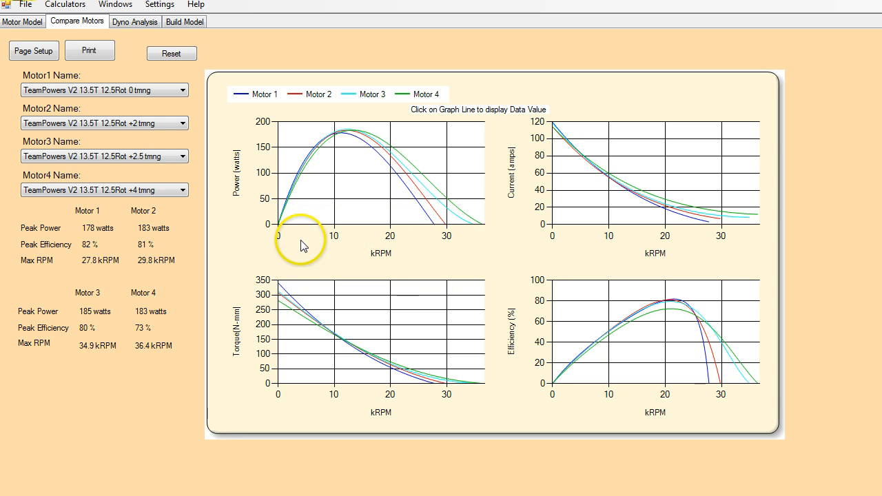
pyautogui.moveTo(263, 245)
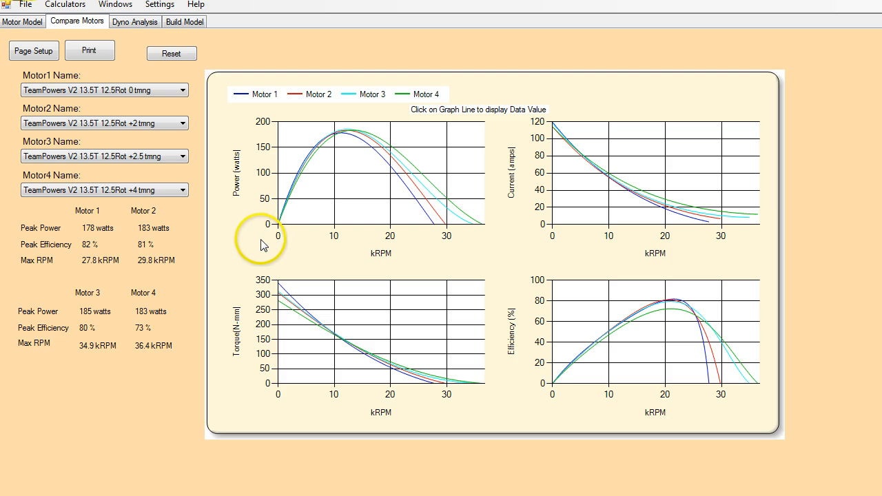
pyautogui.moveTo(281, 283)
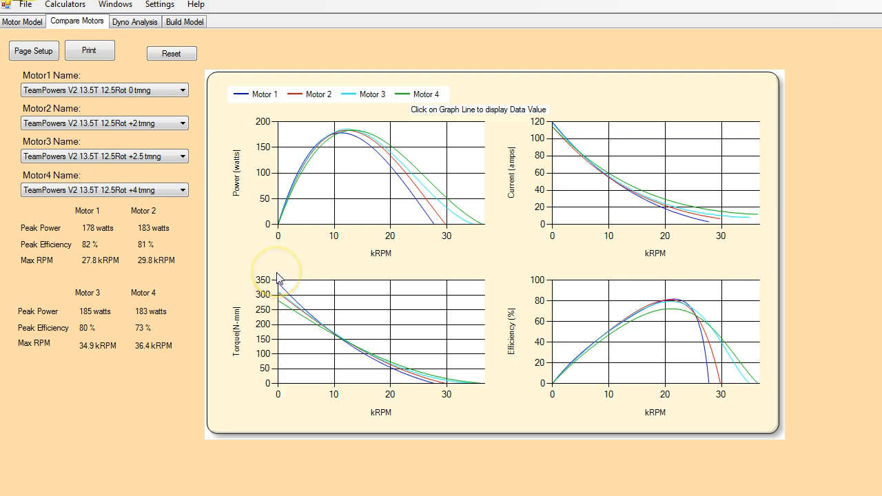
pyautogui.moveTo(279, 280)
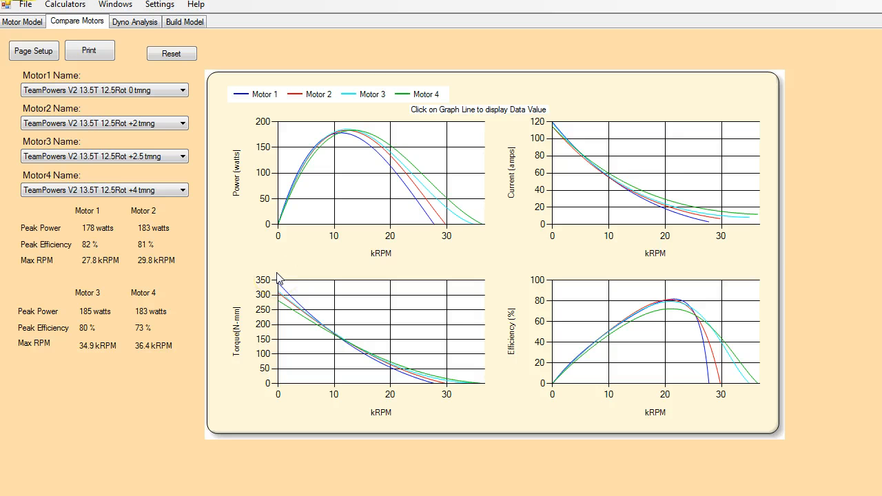